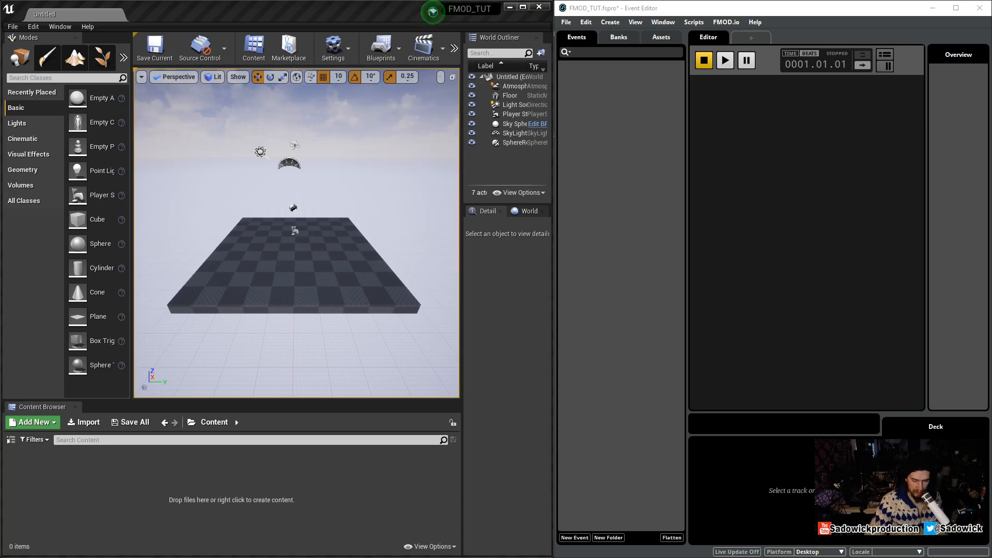
pyautogui.moveTo(426, 192)
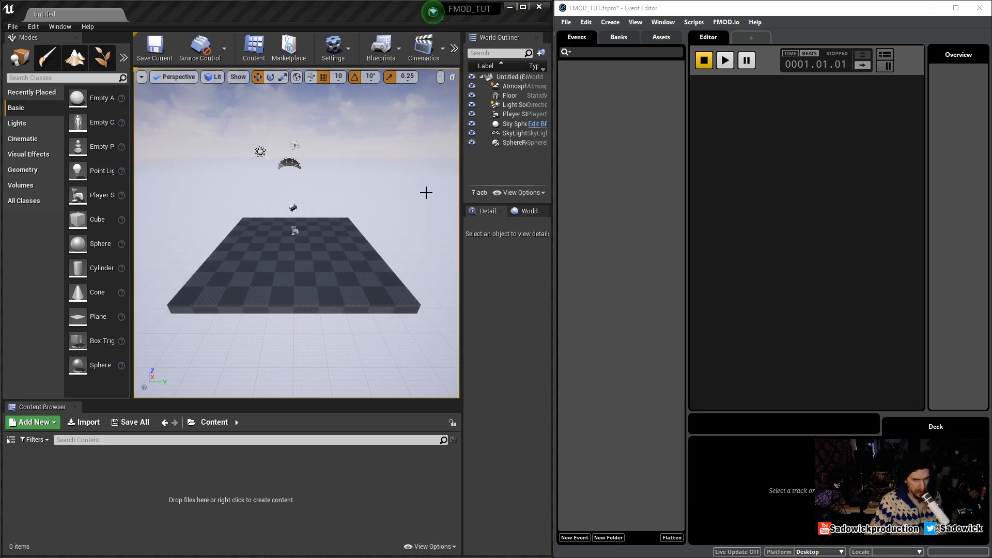
pyautogui.moveTo(552, 260)
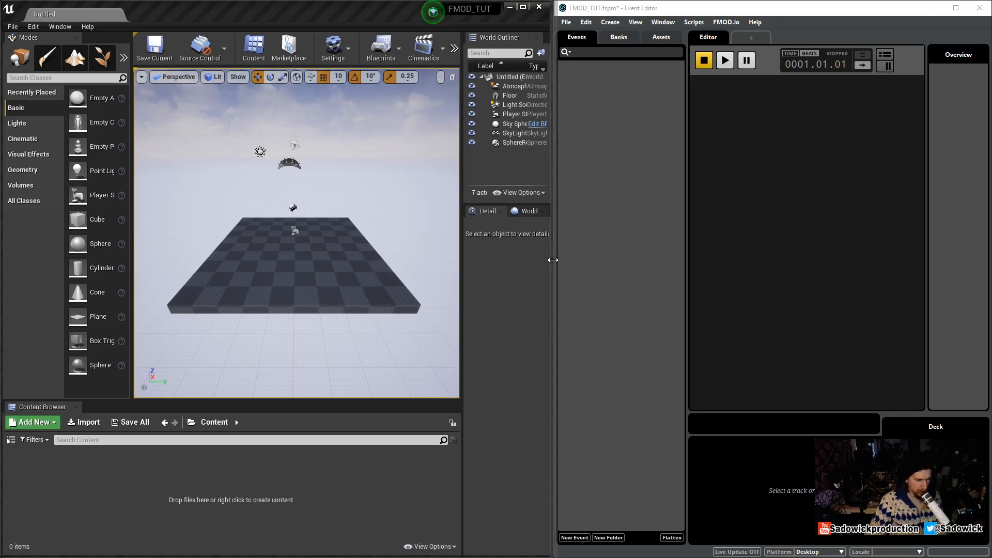
pyautogui.moveTo(549, 259)
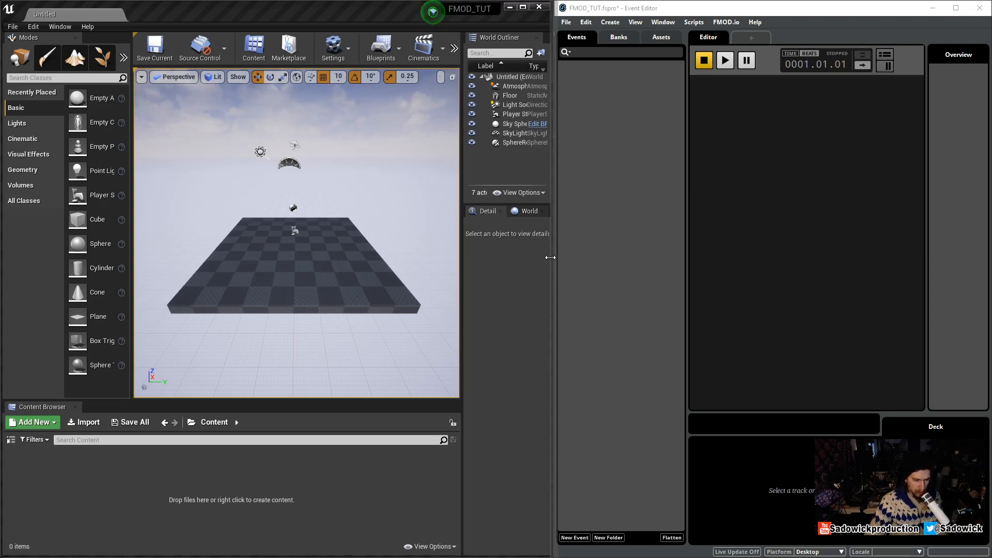
pyautogui.moveTo(537, 248)
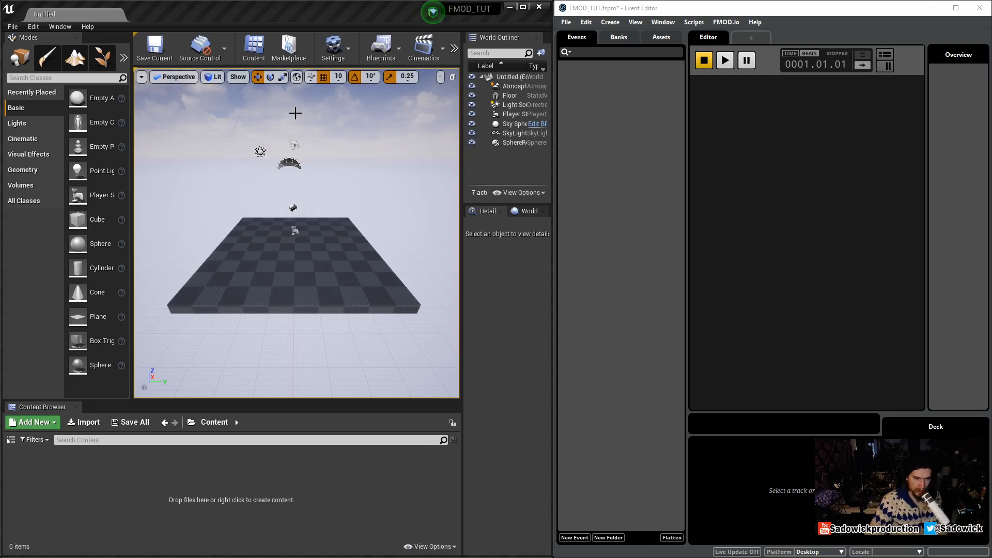
pyautogui.moveTo(276, 89)
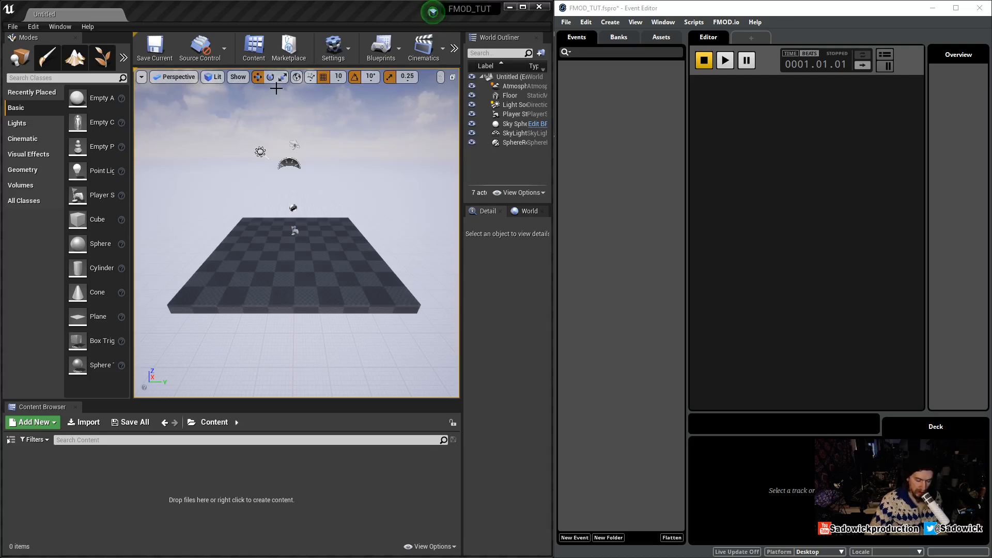
pyautogui.moveTo(473, 10)
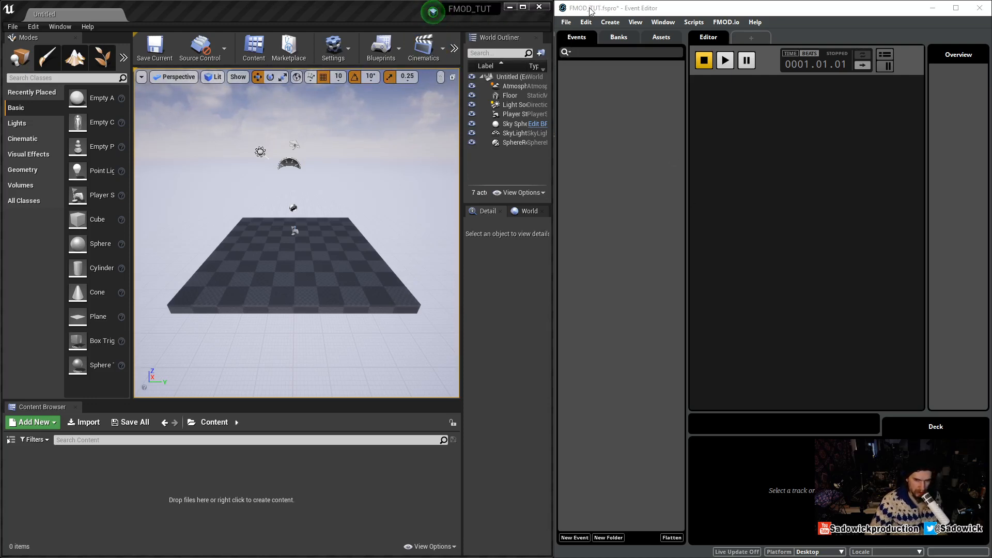
pyautogui.moveTo(886, 339)
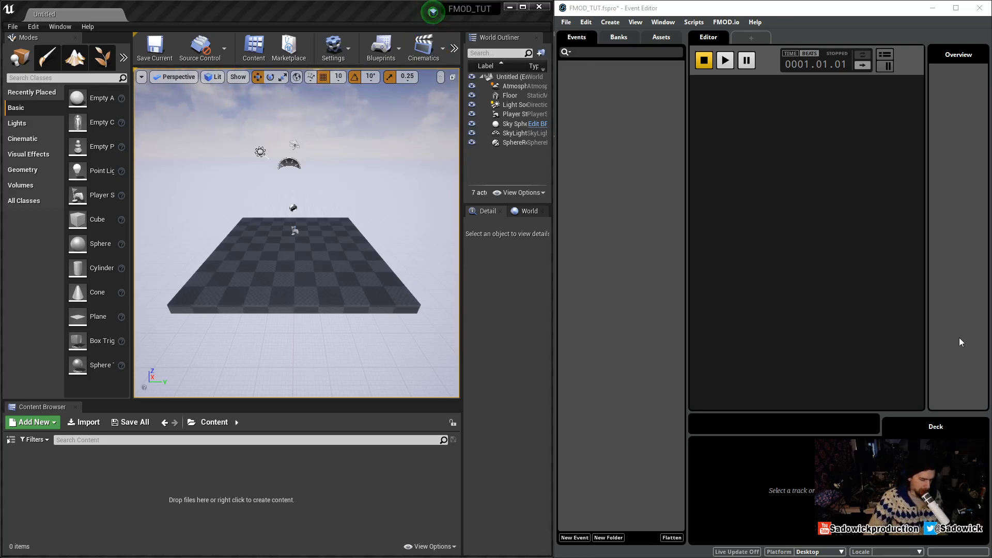
pyautogui.moveTo(823, 209)
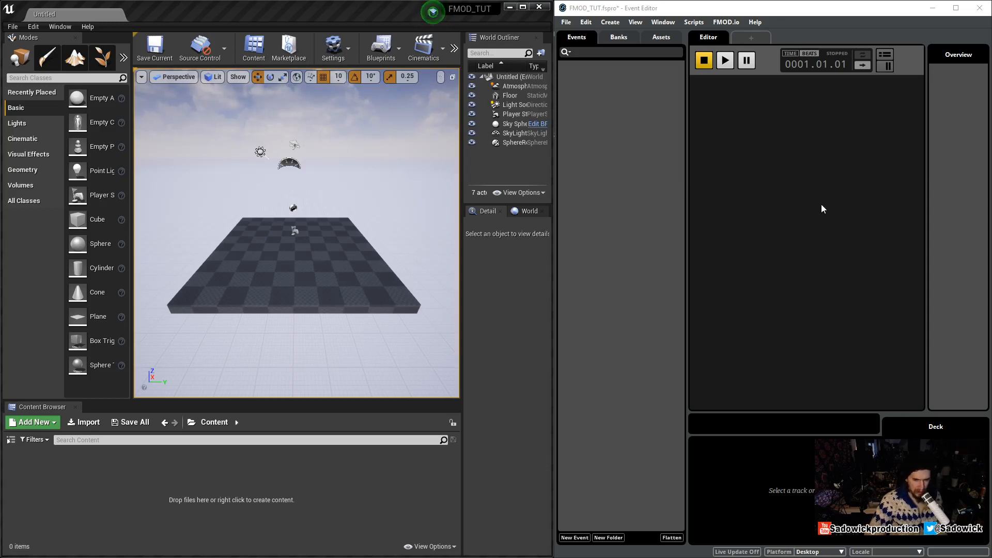
pyautogui.moveTo(510, 153)
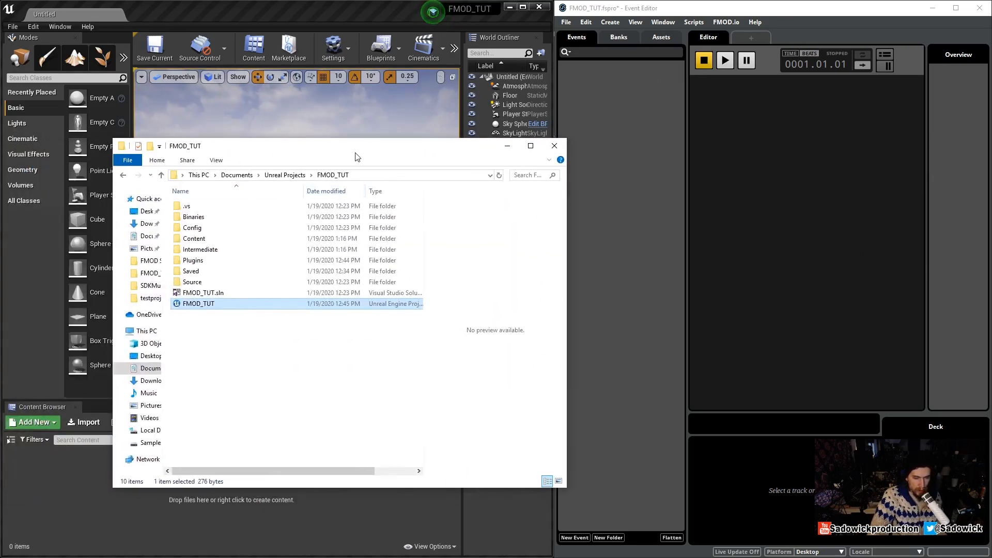
pyautogui.moveTo(295, 175)
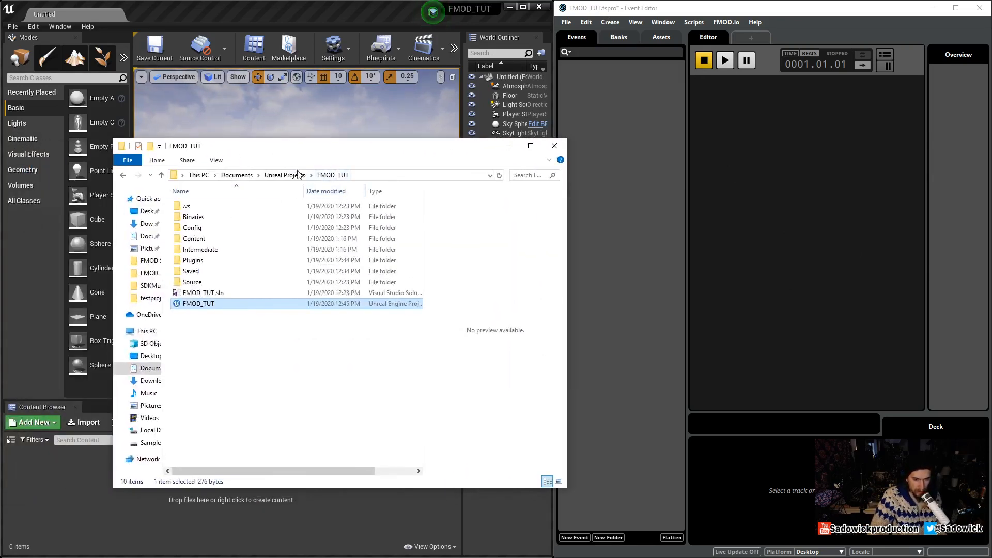
# Navigate into FMOD_TUT > Plugins > FMODStudio in File Explorer
pyautogui.click(554, 146)
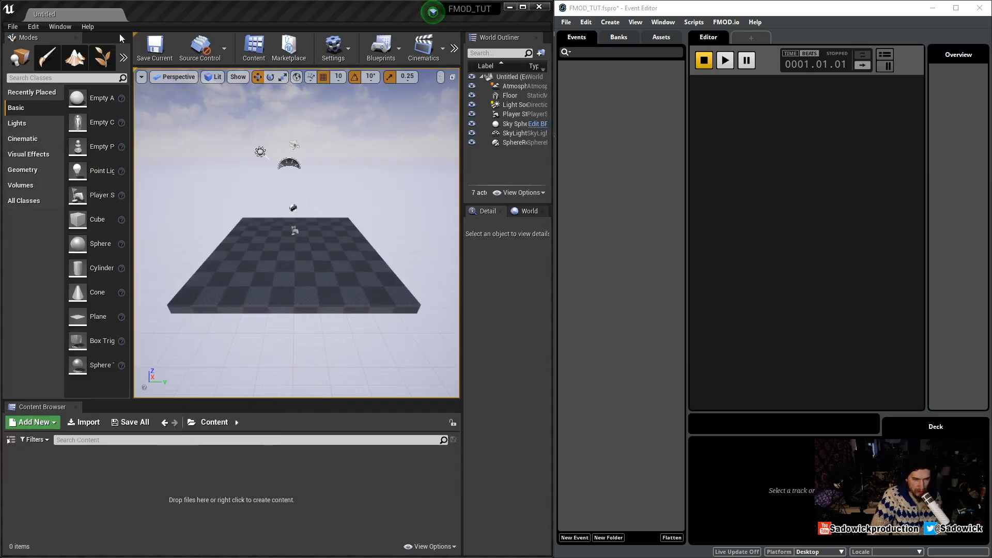
pyautogui.moveTo(610, 22)
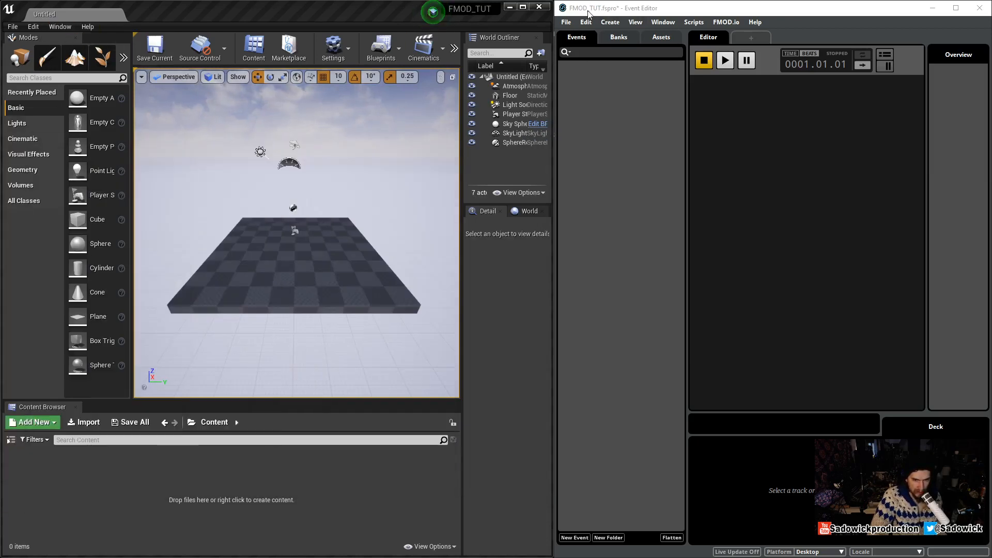
pyautogui.moveTo(458, 23)
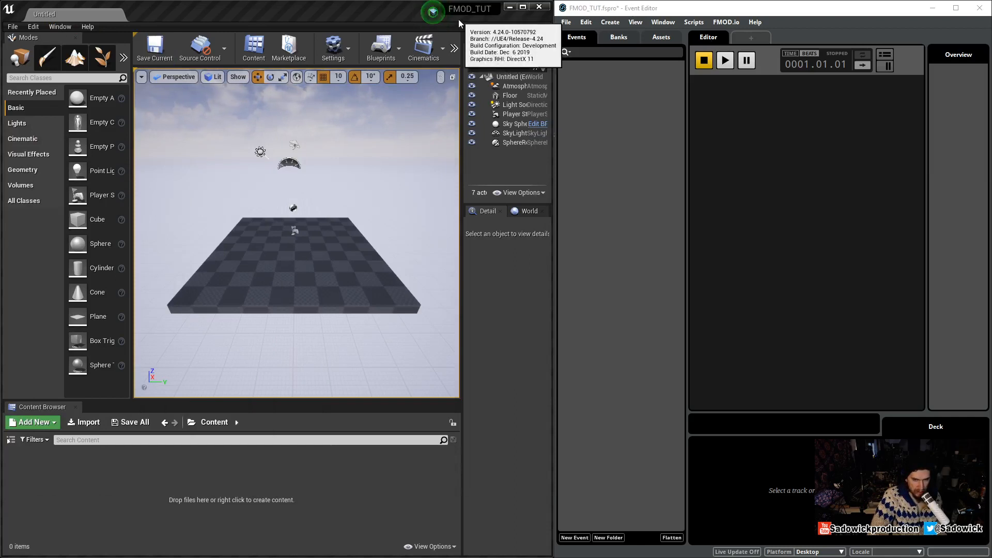
pyautogui.moveTo(549, 13)
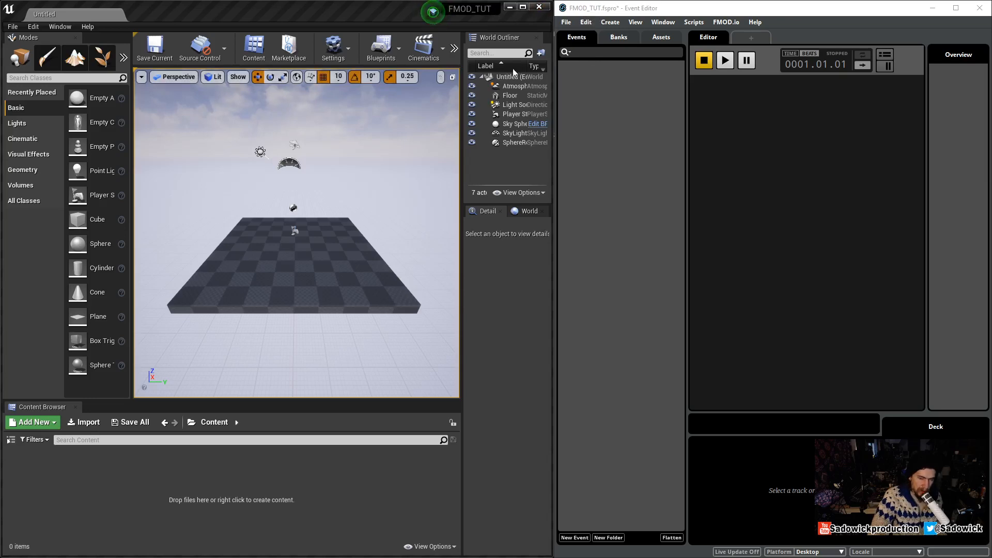
pyautogui.moveTo(510, 95)
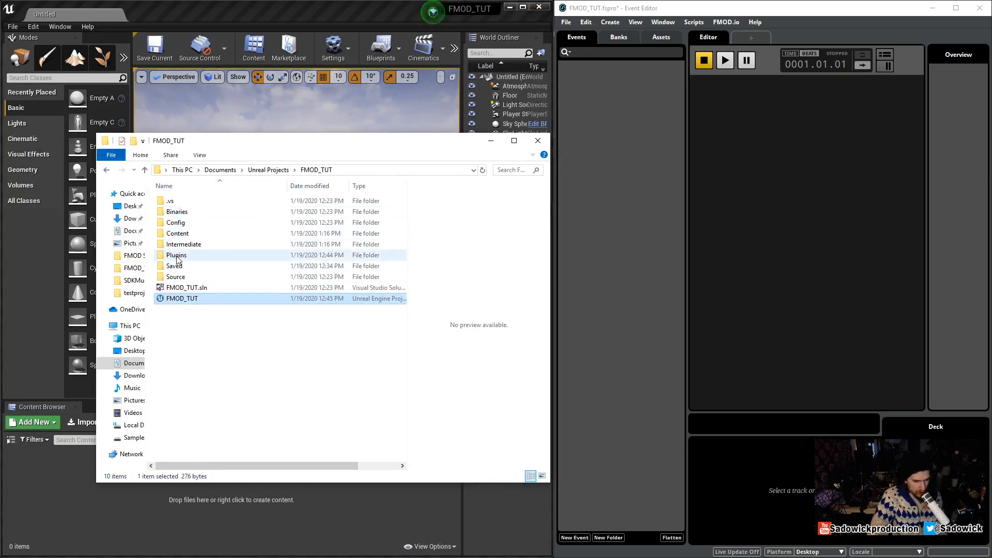
pyautogui.doubleClick(176, 254)
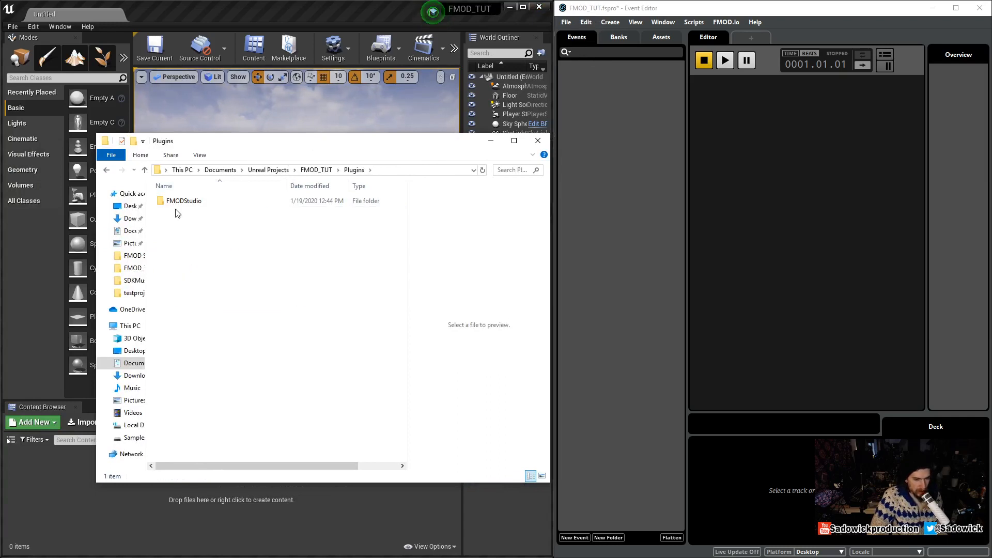
pyautogui.moveTo(182, 202)
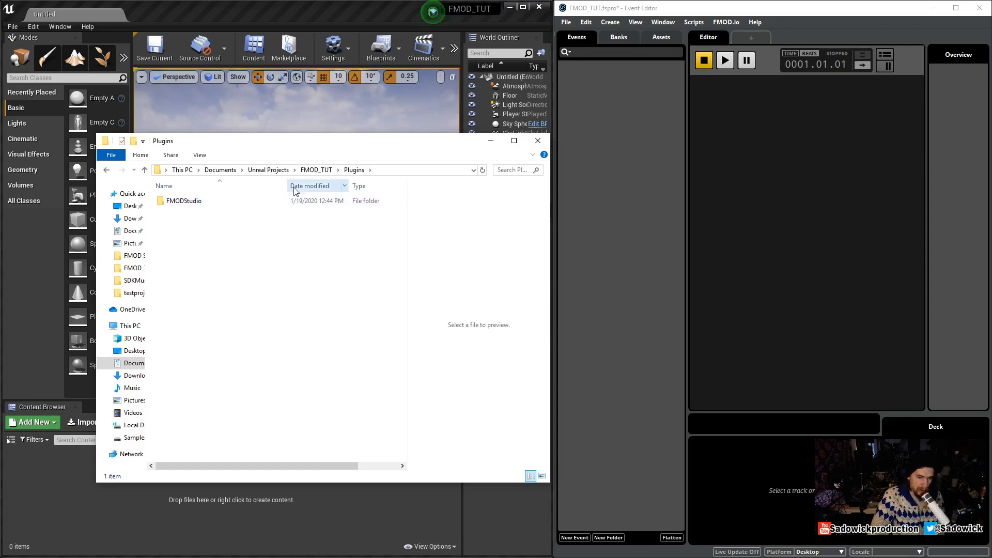
pyautogui.doubleClick(184, 200)
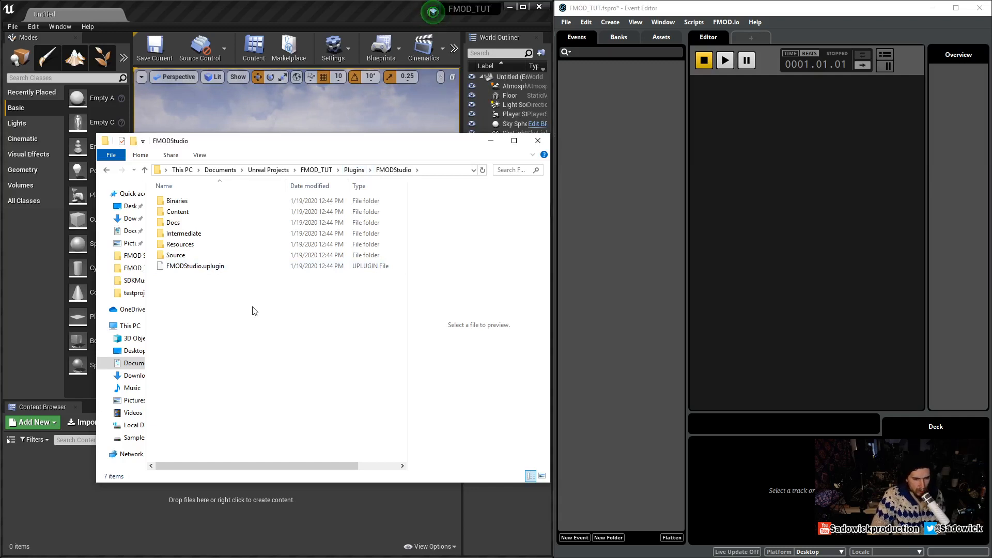
pyautogui.moveTo(258, 310)
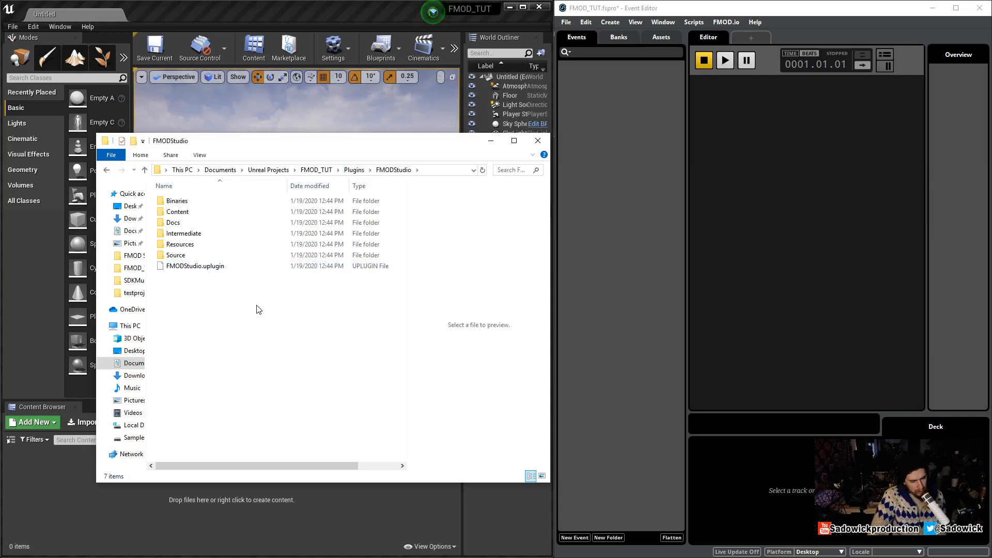
pyautogui.moveTo(180, 114)
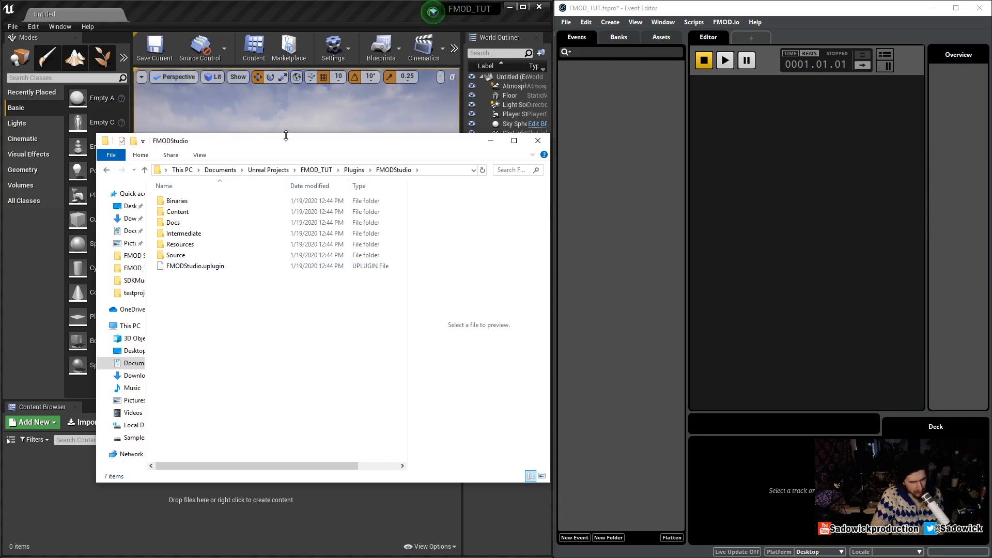
# Browse the FMODStudio folder contents and select the FMODStudio.uplugin file
pyautogui.click(178, 210)
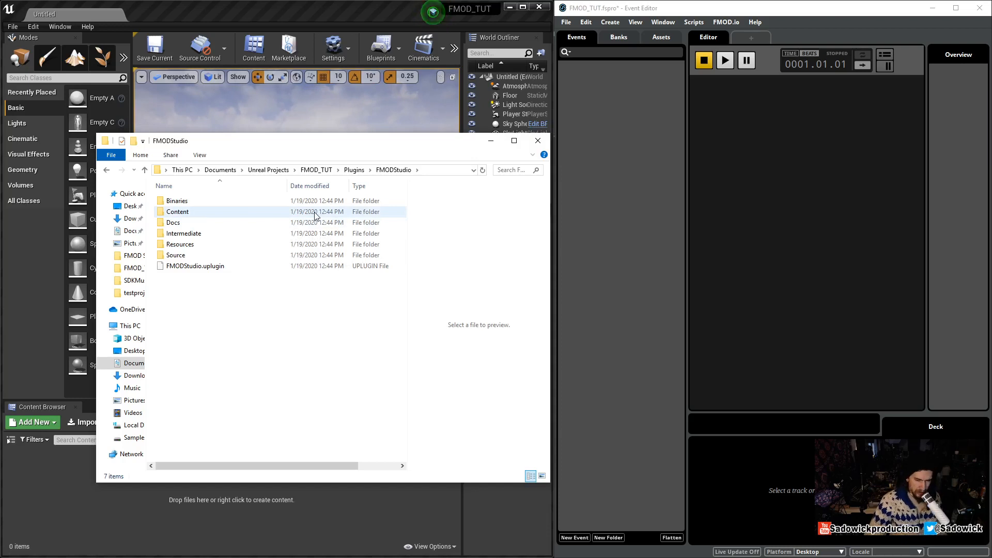
pyautogui.moveTo(360, 142)
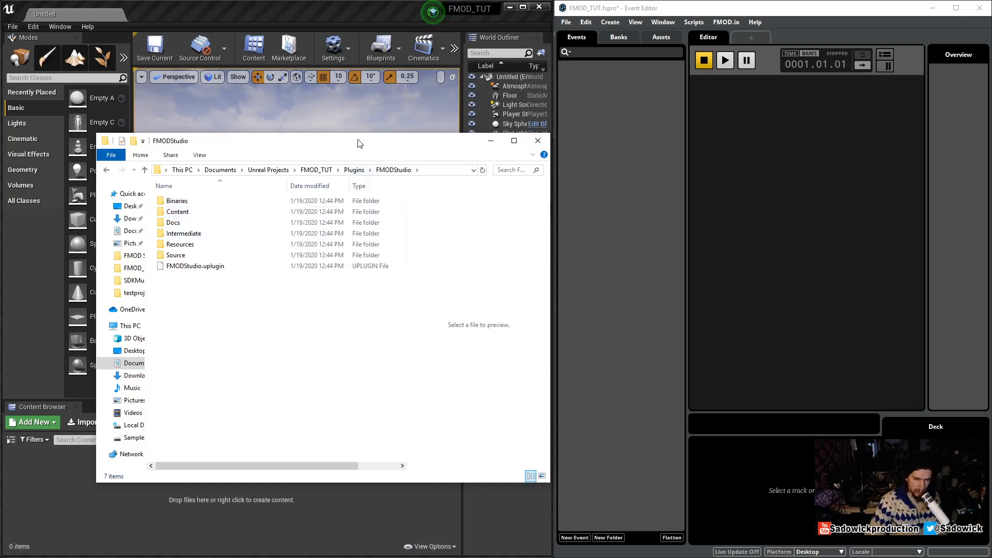
pyautogui.moveTo(401, 141)
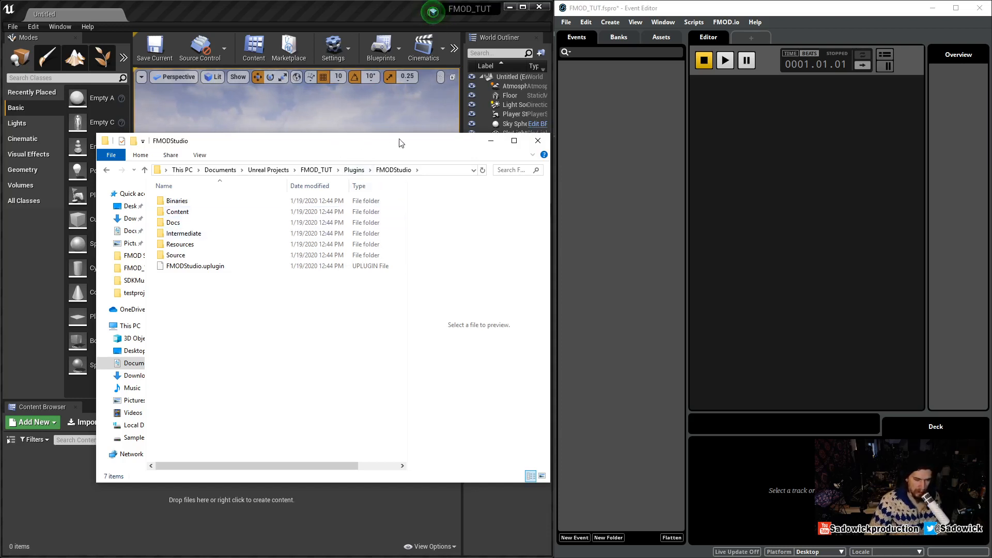
pyautogui.click(195, 265)
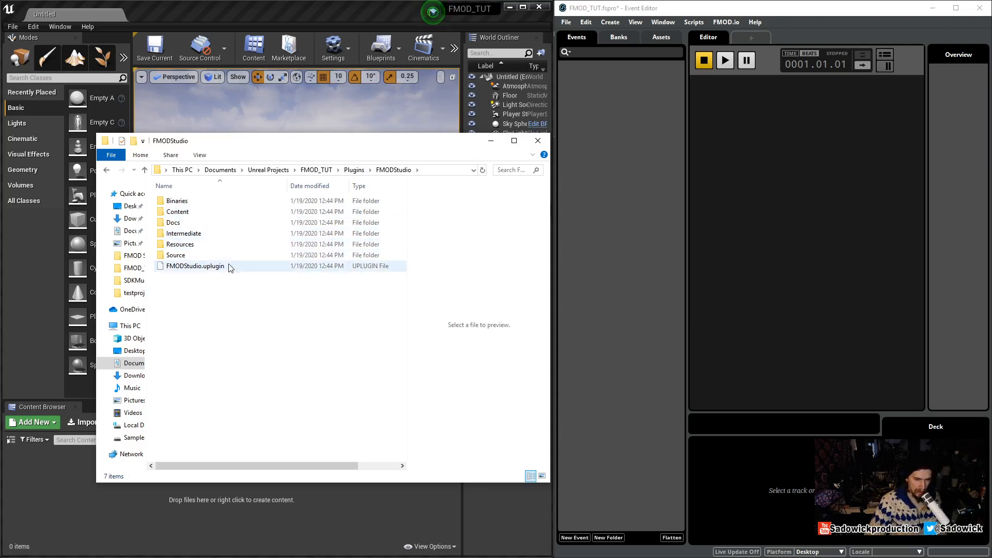
pyautogui.click(537, 140)
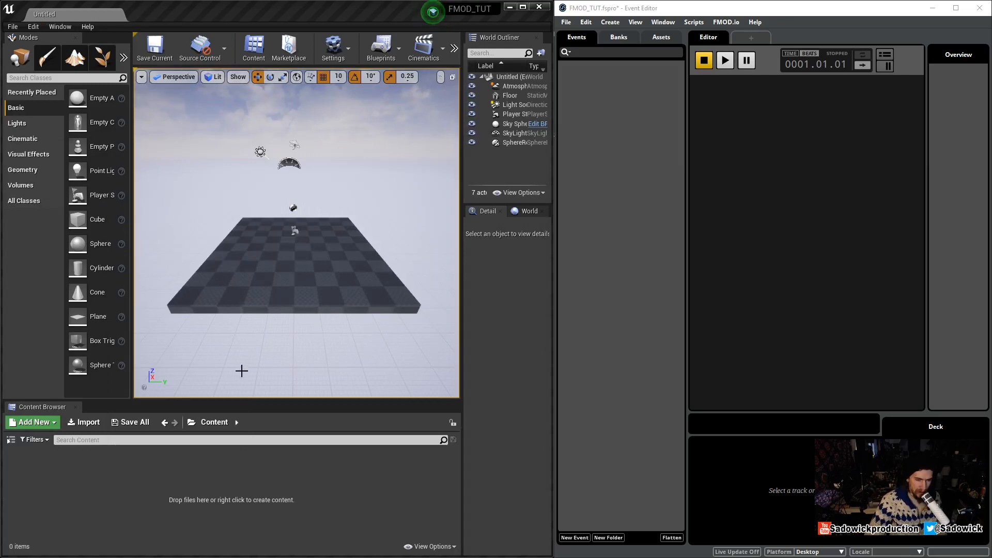
pyautogui.click(32, 27)
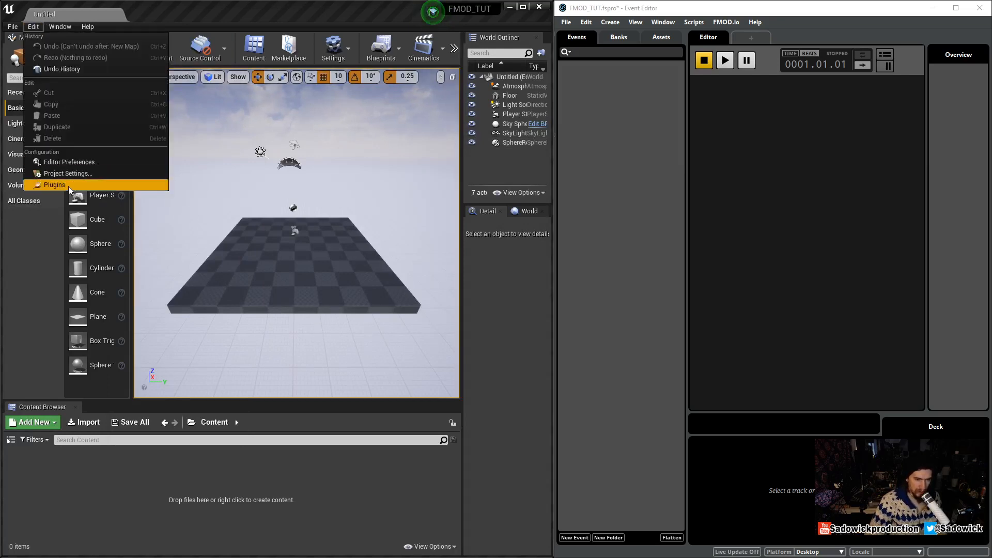
pyautogui.click(55, 184)
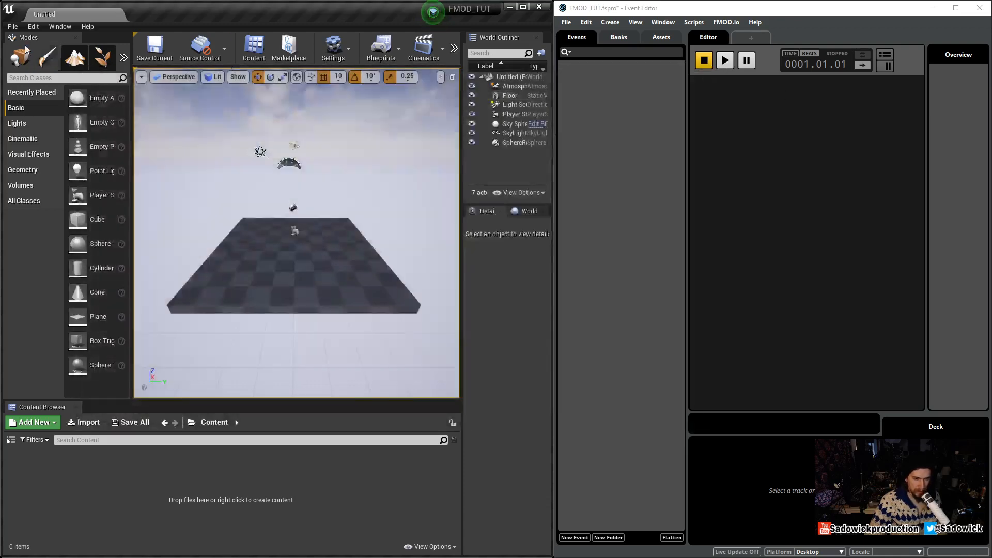
pyautogui.click(32, 27)
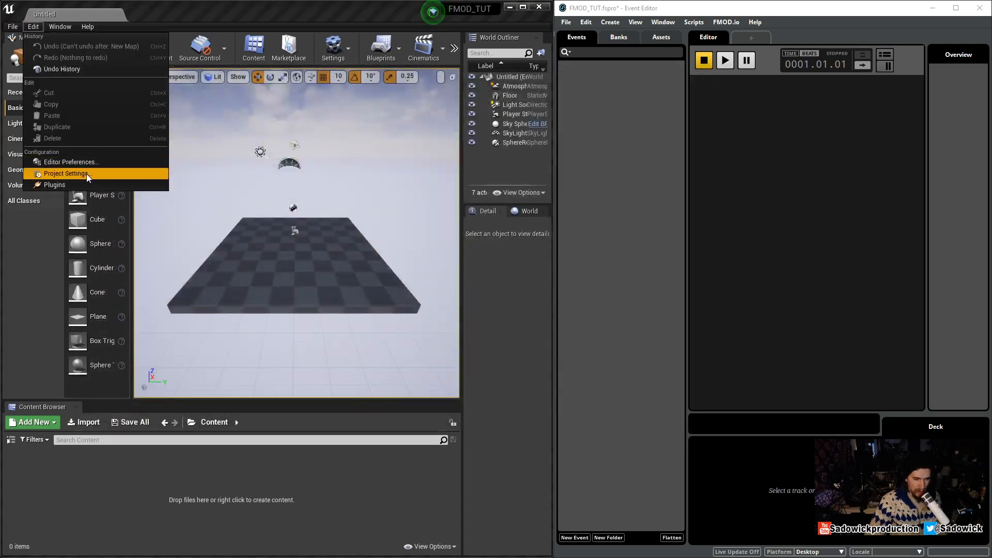
pyautogui.moveTo(89, 177)
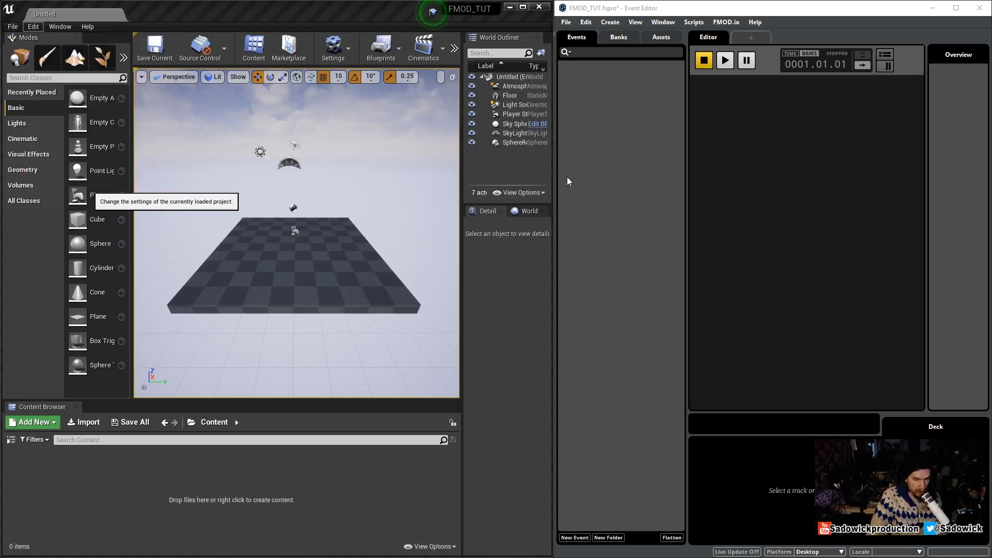
# Show the FMOD Studio plugin page in Project Settings with its 'FMOD Settings are valid' banner
pyautogui.click(333, 46)
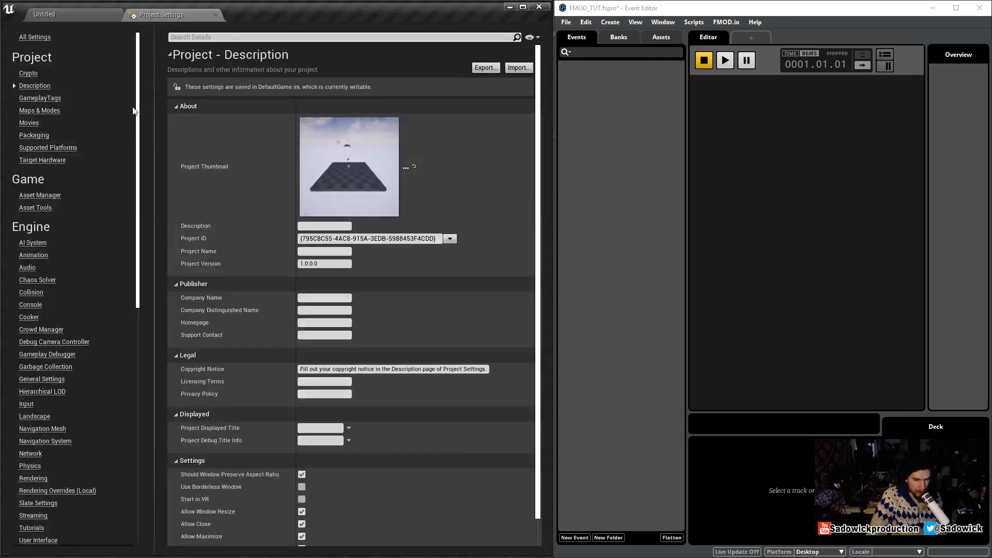
pyautogui.scroll(-3)
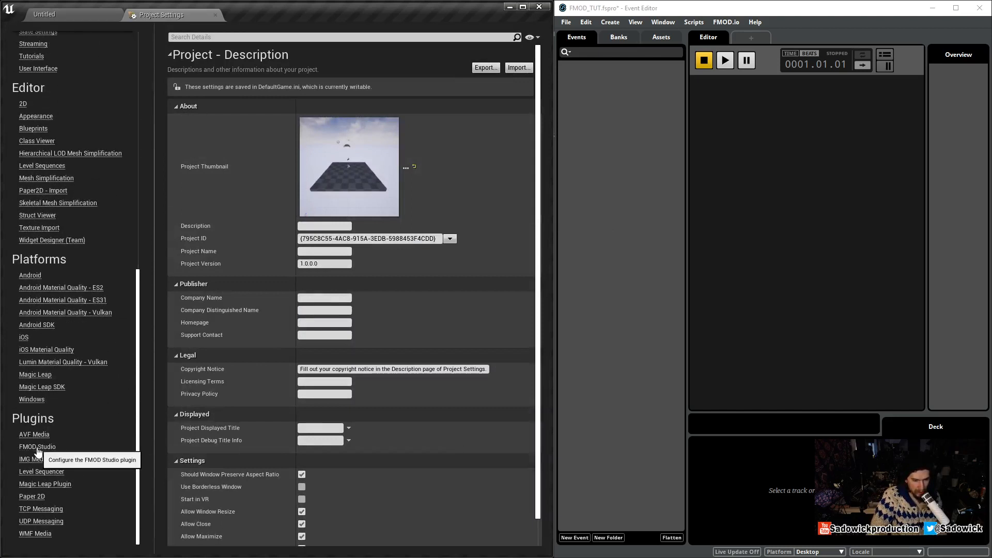
pyautogui.click(37, 446)
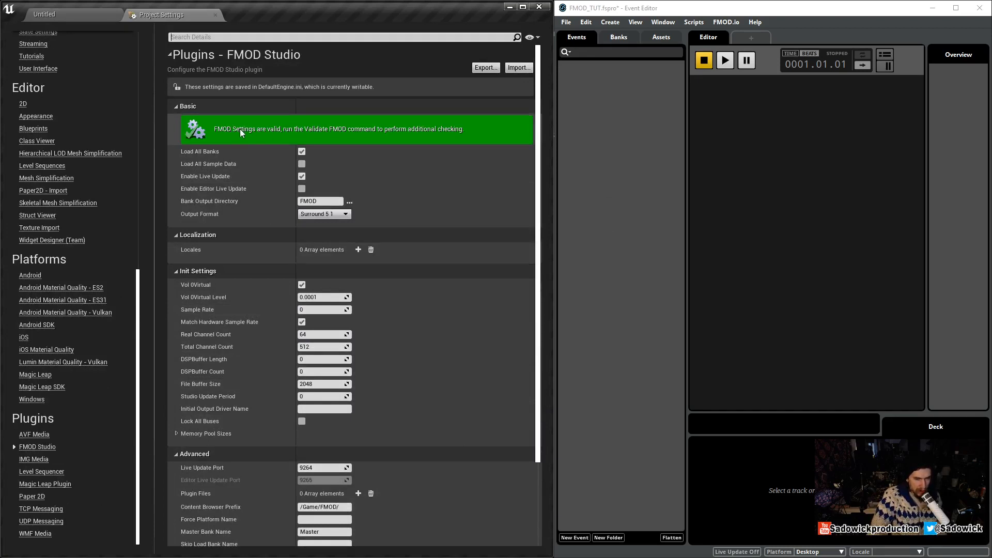
pyautogui.moveTo(277, 112)
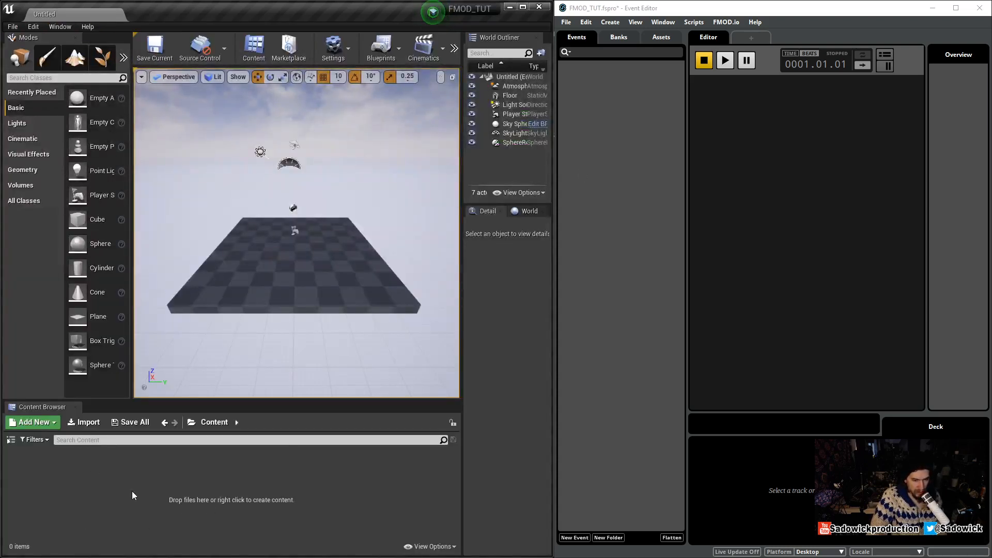
pyautogui.moveTo(110, 496)
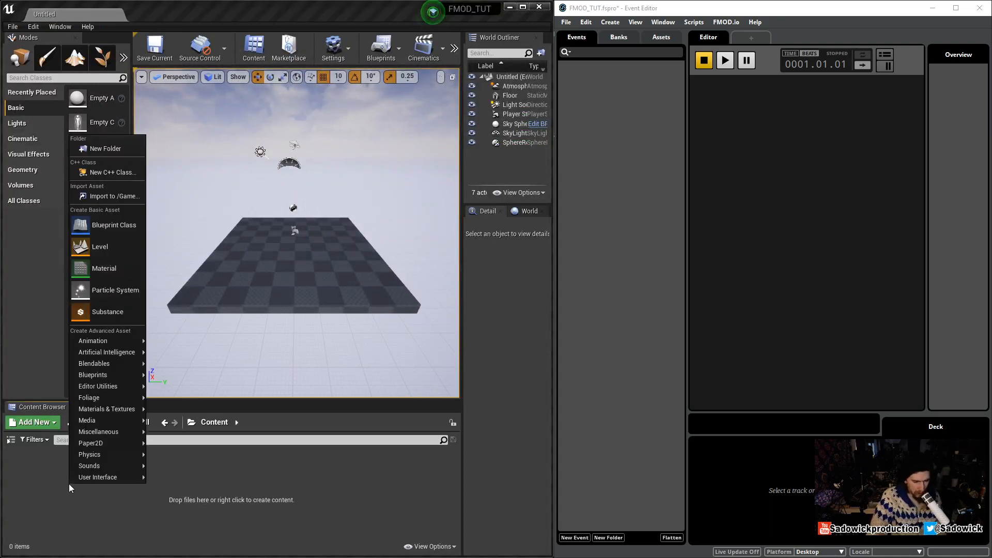
# Create a new folder named FMOD under Content via Add New and enter it
pyautogui.click(52, 500)
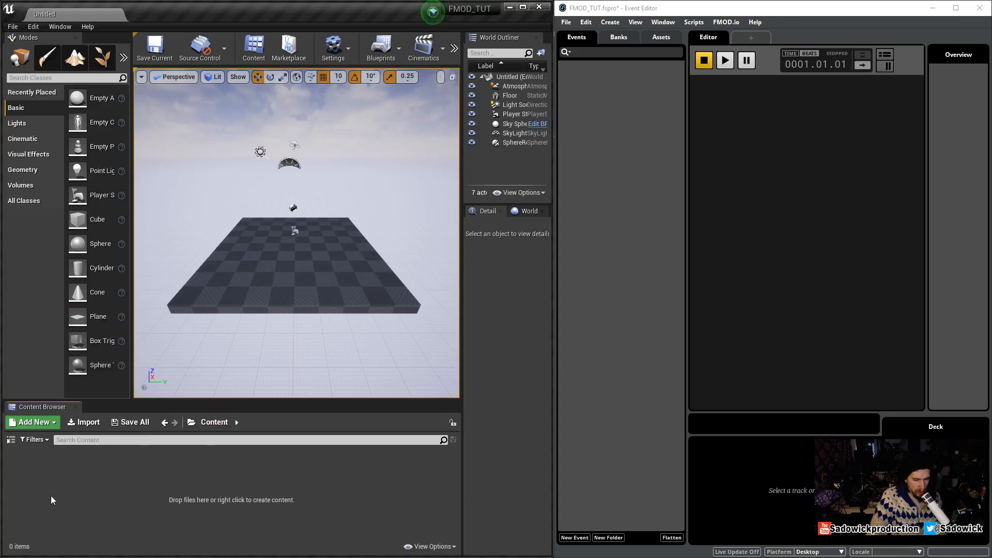
pyautogui.click(31, 421)
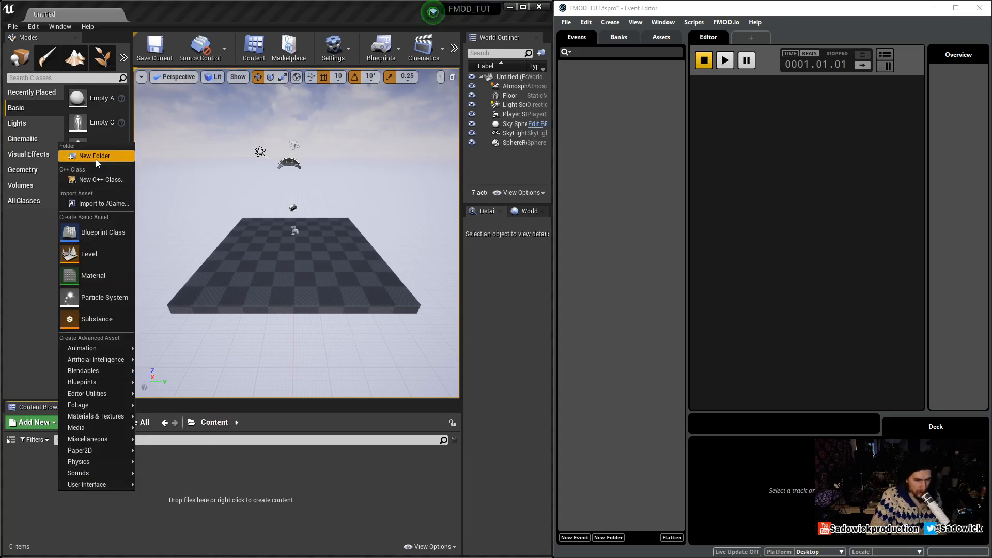
pyautogui.click(95, 155)
pyautogui.write('FMOD')
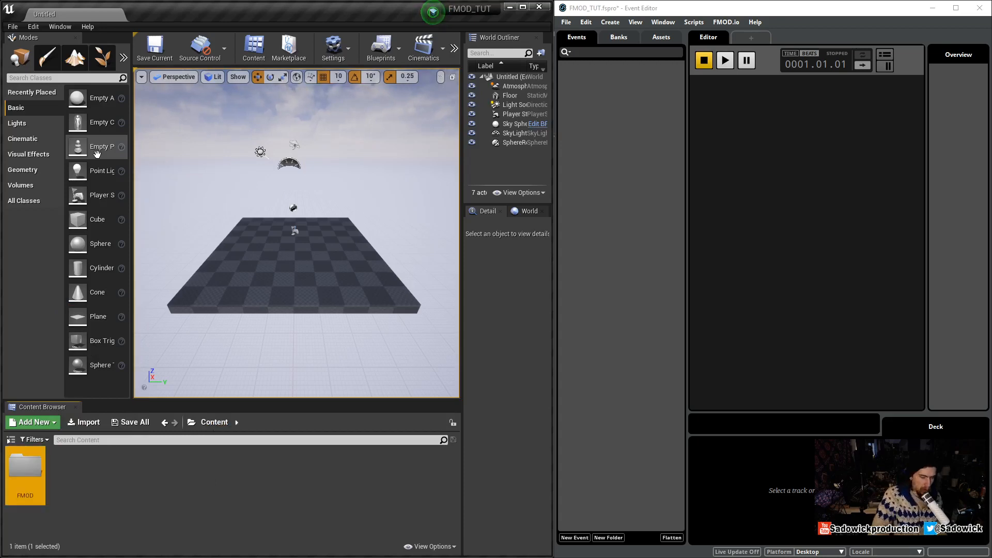
pyautogui.moveTo(210, 480)
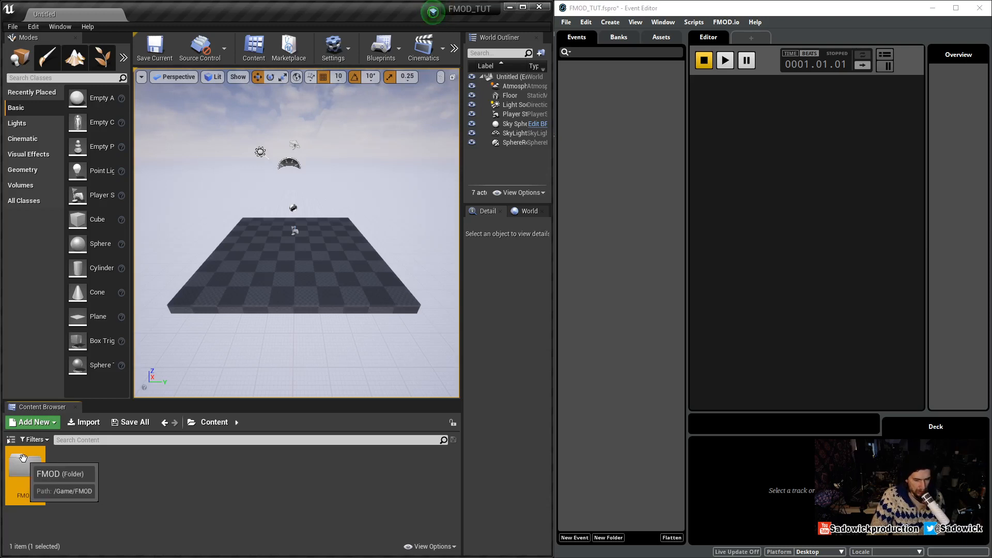
pyautogui.moveTo(762, 141)
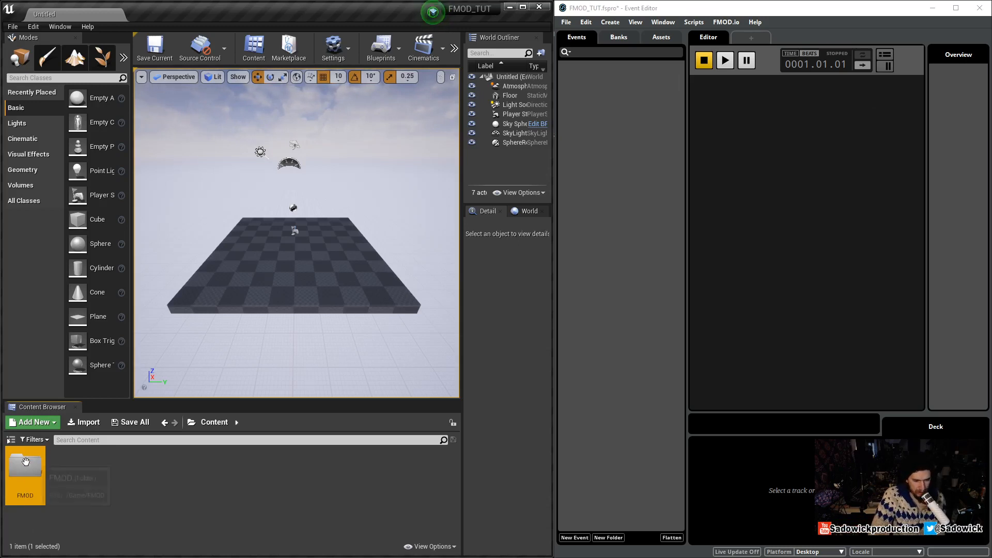
pyautogui.doubleClick(24, 465)
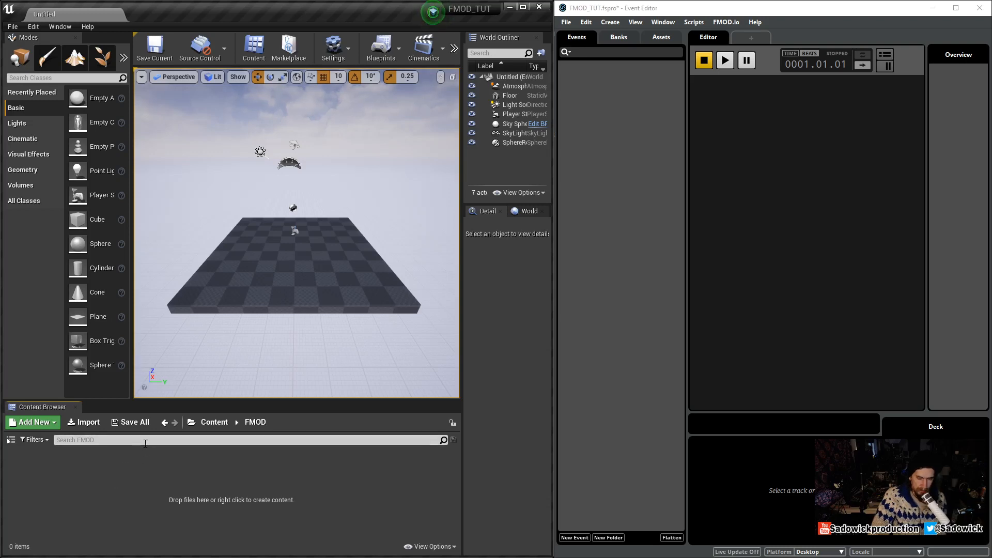
pyautogui.moveTo(724, 202)
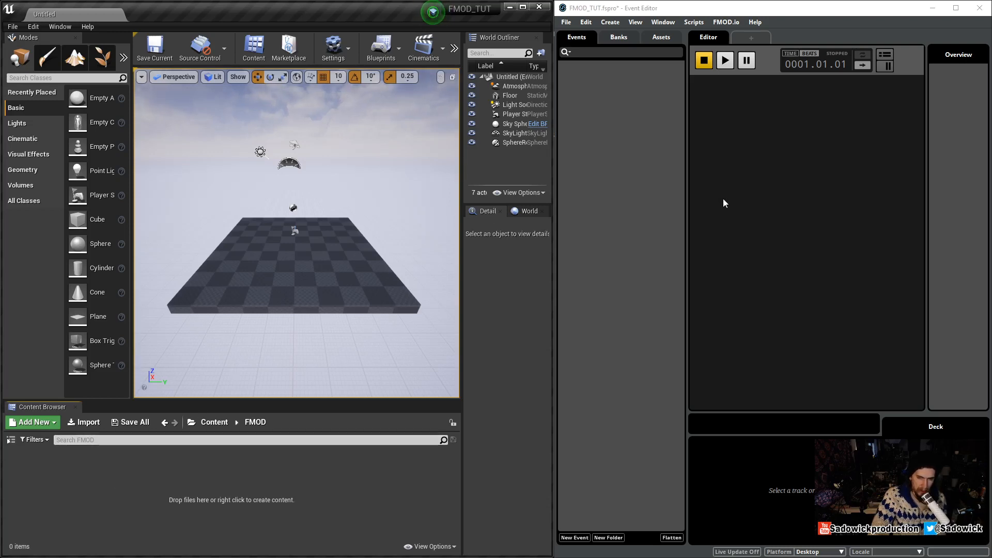
pyautogui.moveTo(803, 172)
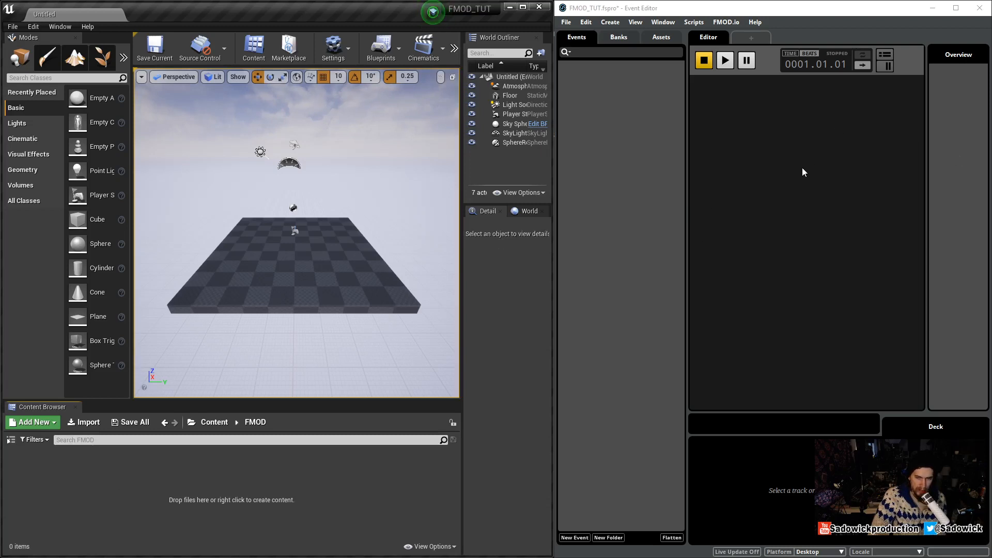
pyautogui.moveTo(785, 166)
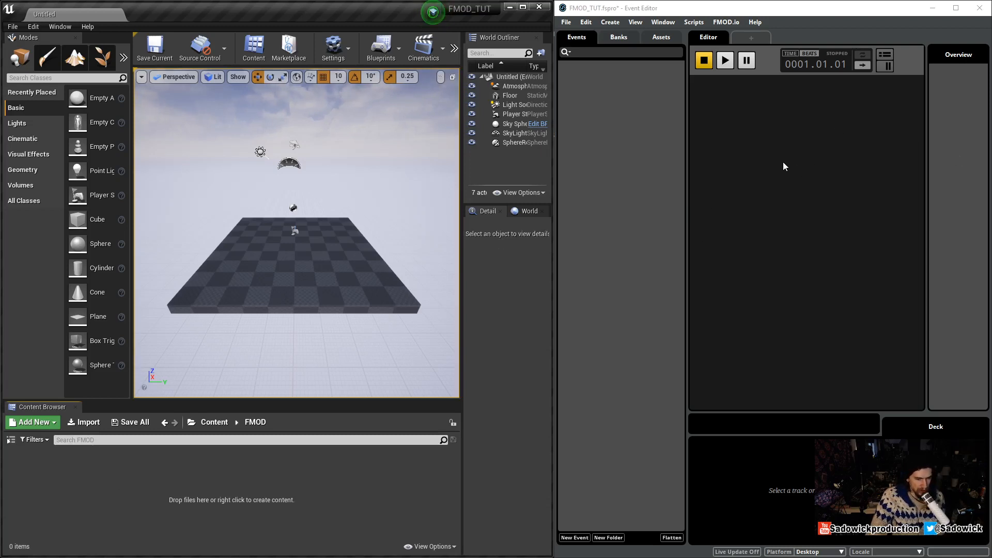
pyautogui.moveTo(753, 170)
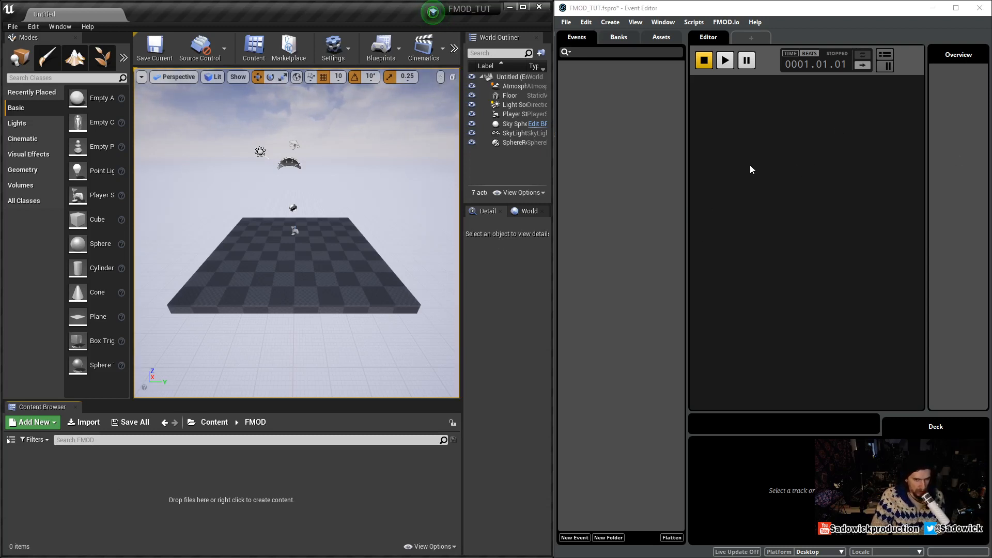
# Reach the Build page of FMOD Studio's Edit > Preferences dialog
pyautogui.click(566, 22)
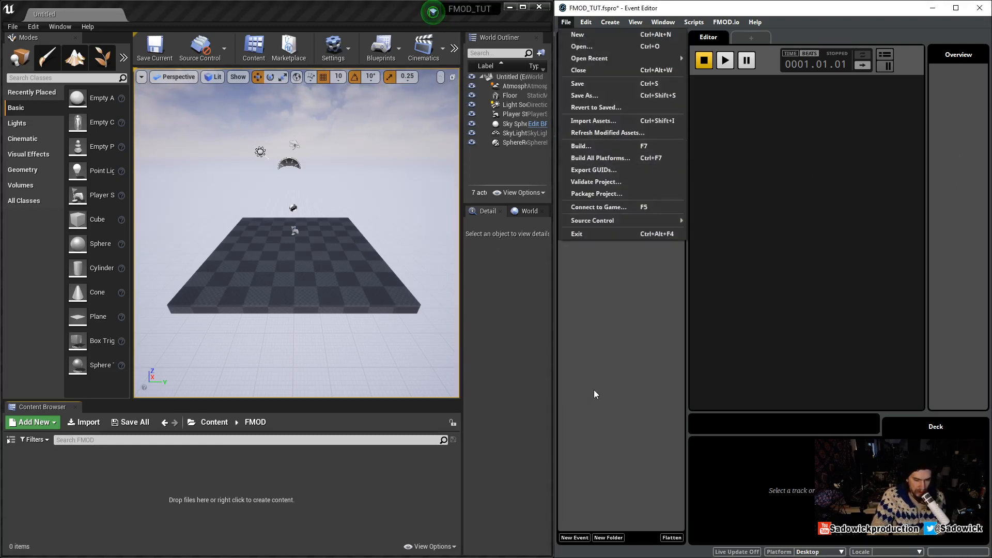
pyautogui.click(595, 395)
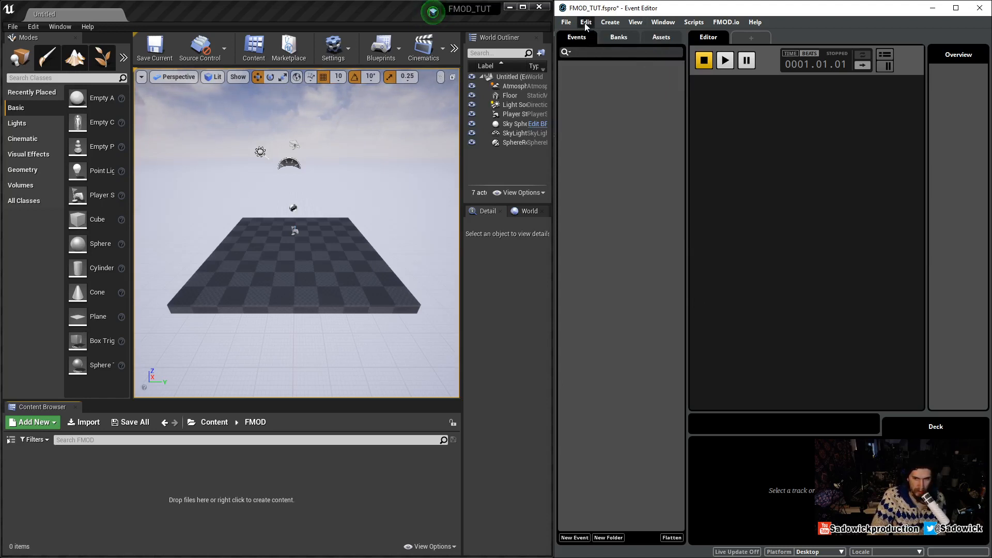
pyautogui.click(585, 22)
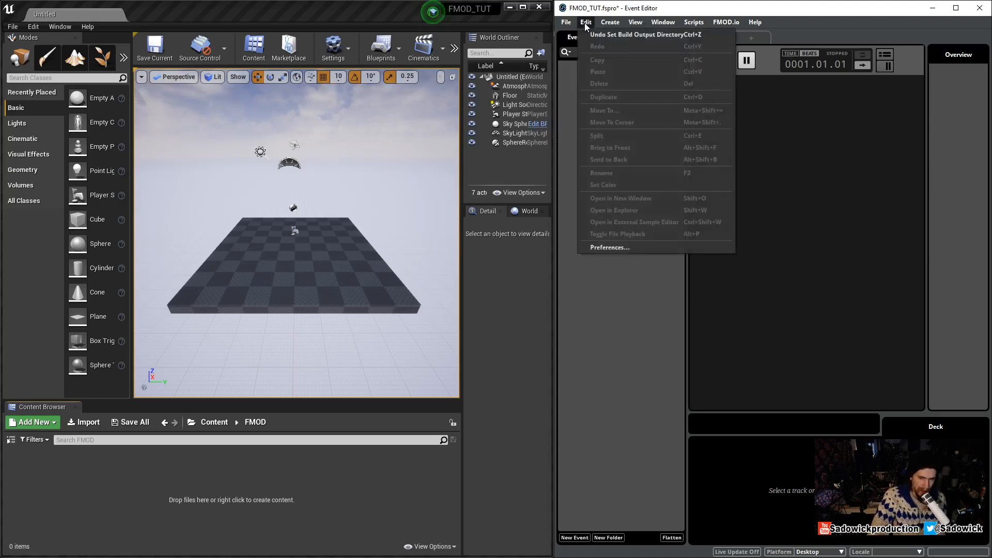
pyautogui.moveTo(616, 248)
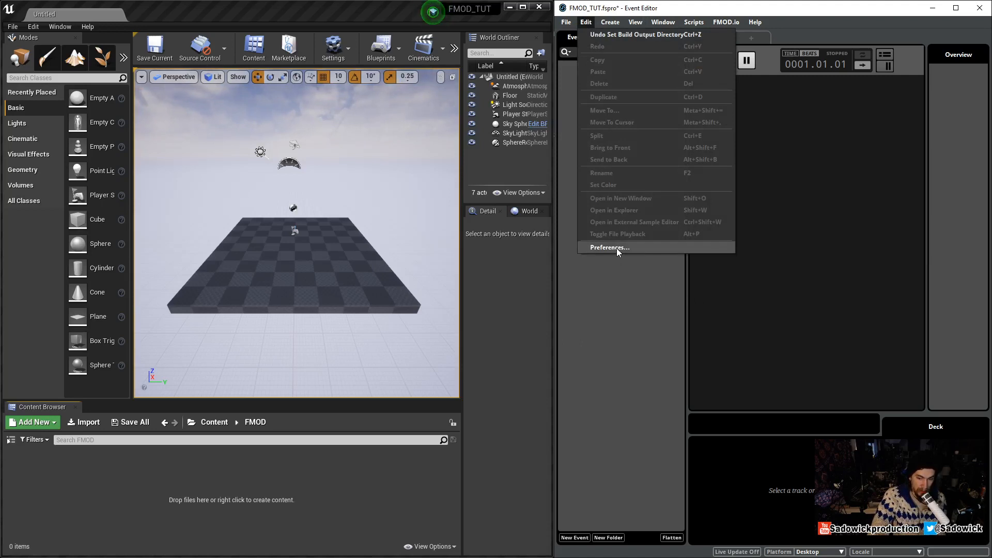
pyautogui.click(609, 248)
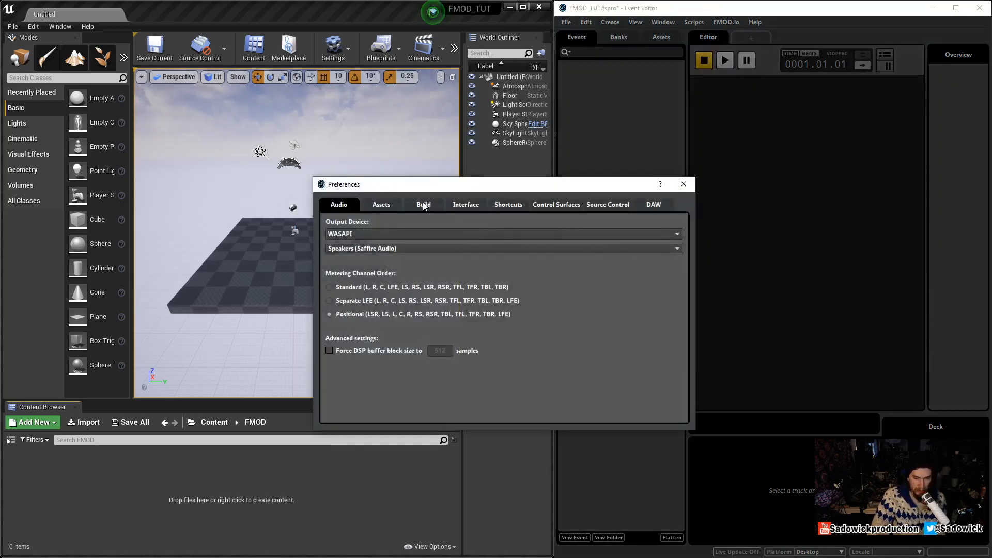
pyautogui.click(423, 203)
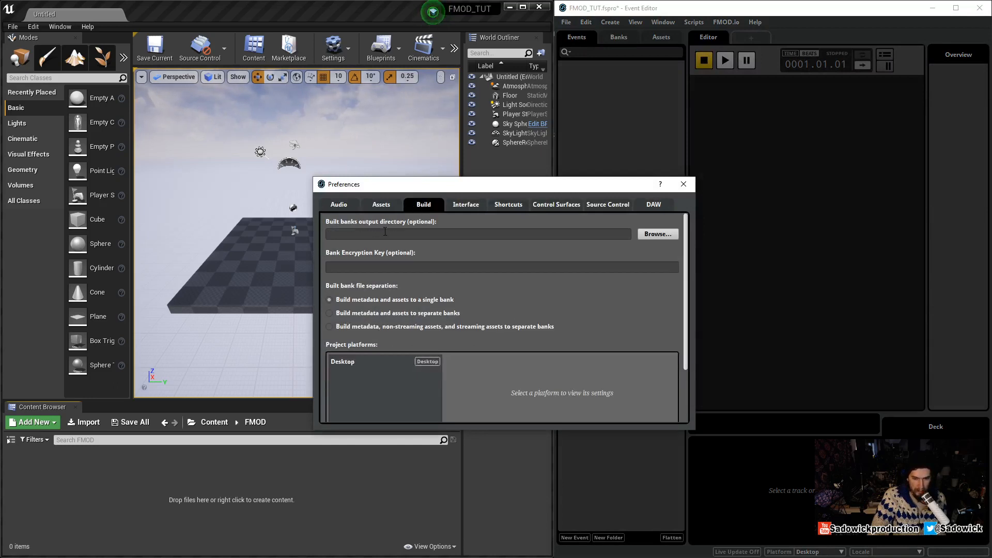
pyautogui.moveTo(418, 227)
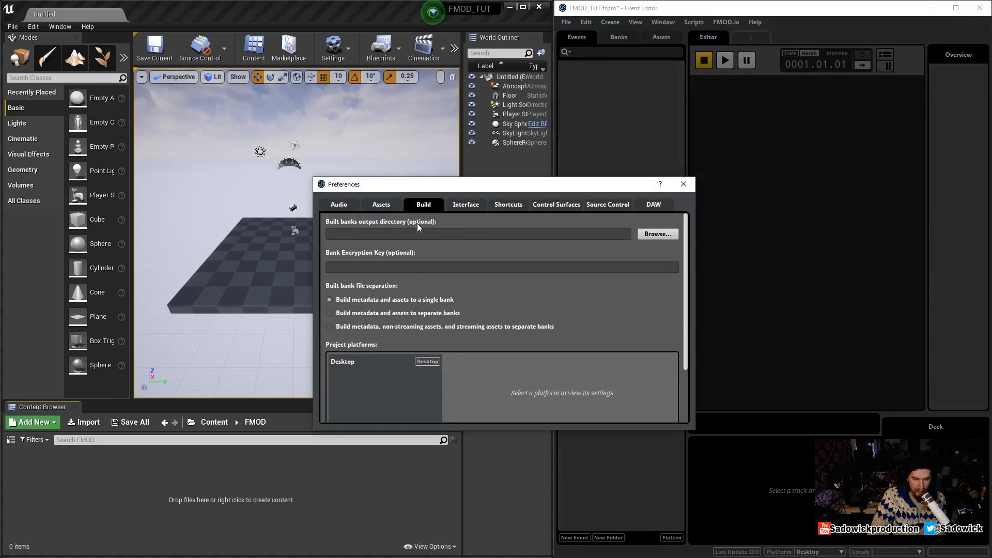
# Move the dialog aside, focus the empty built banks output directory field and go back up to Content in UE4
pyautogui.moveTo(342, 184); pyautogui.dragTo(557, 131)
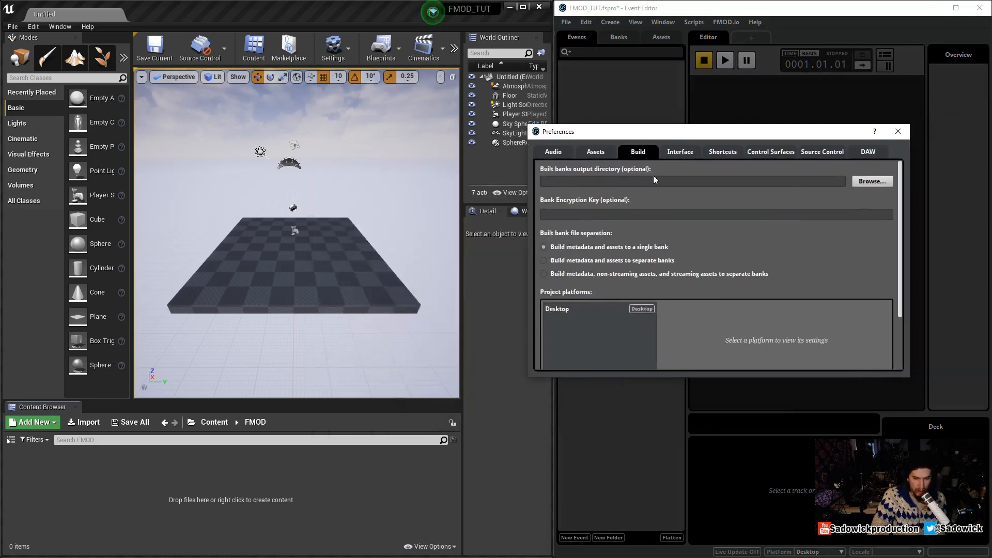
pyautogui.click(570, 180)
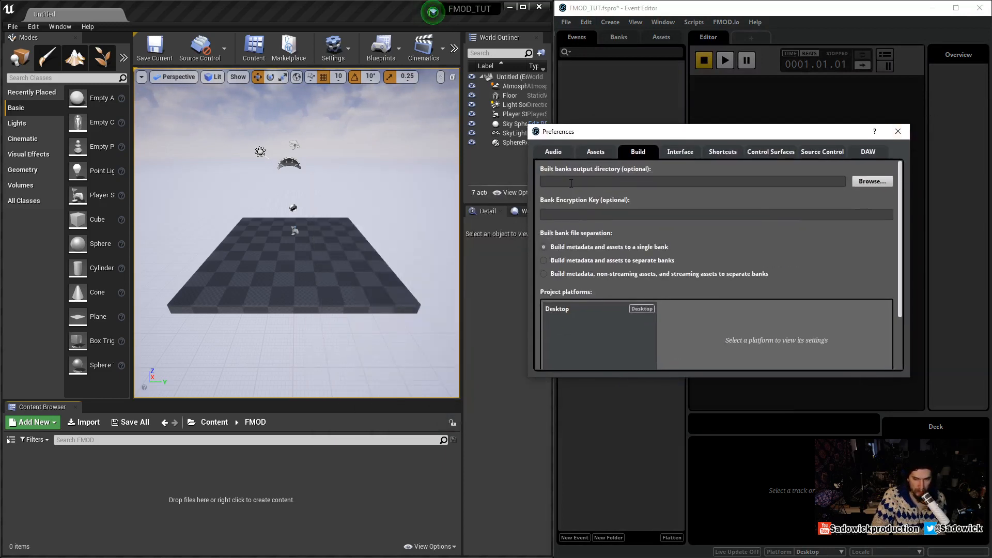
pyautogui.click(215, 422)
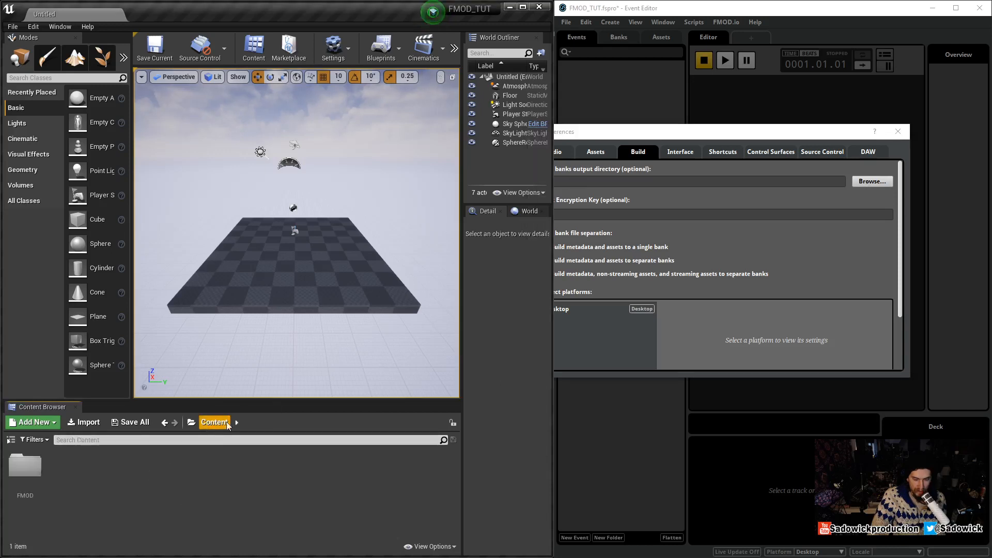
pyautogui.moveTo(29, 465)
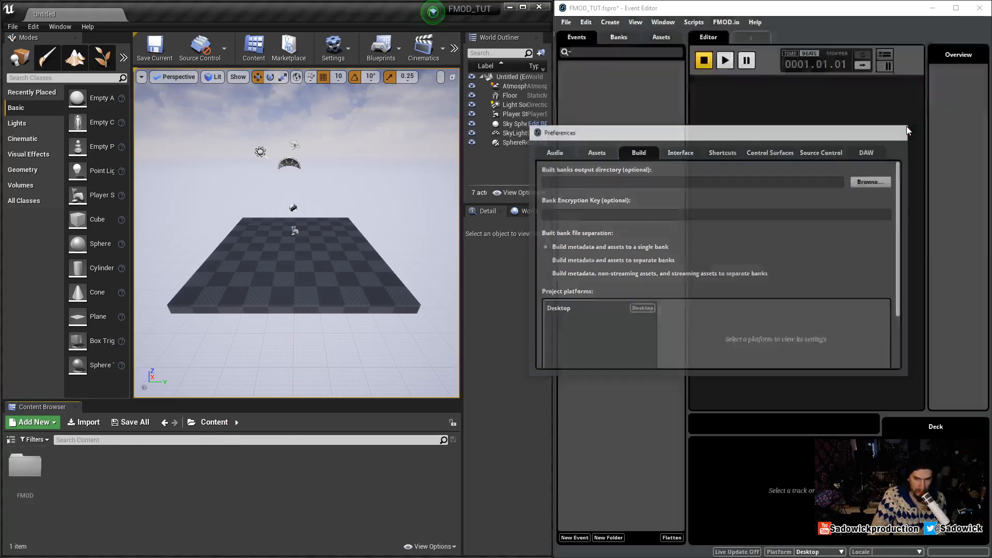
# Run Help > Validate FMOD and continue past the version mismatch warning
pyautogui.click(88, 27)
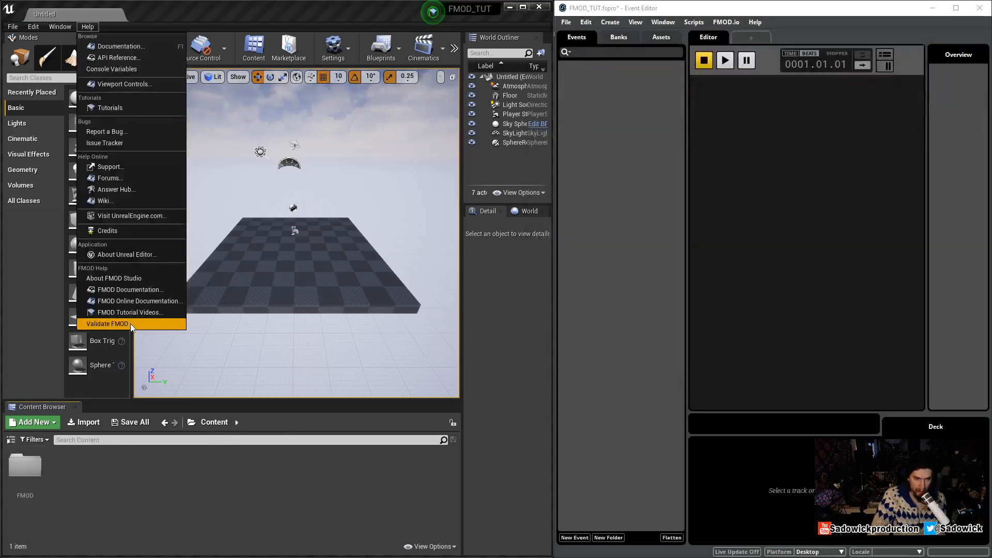
pyautogui.moveTo(112, 333)
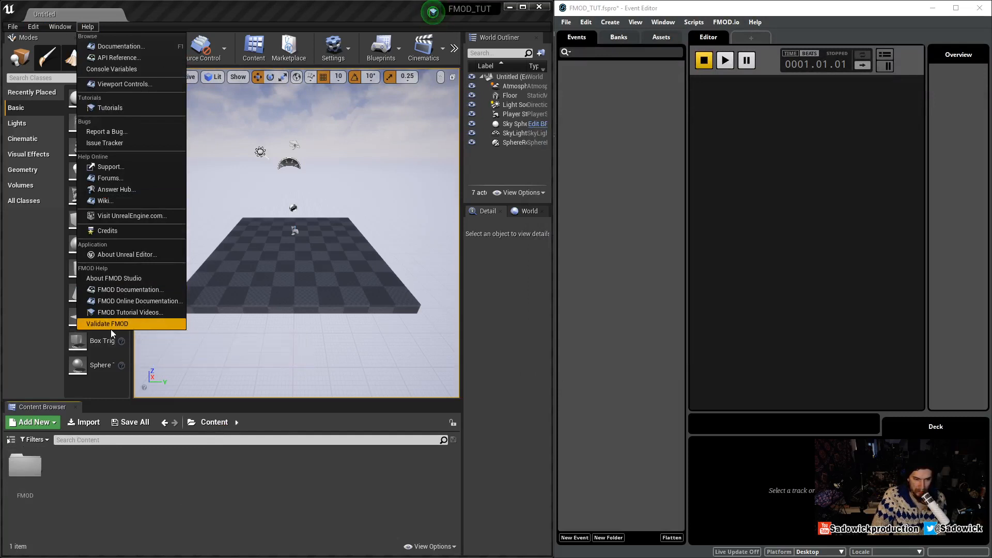
pyautogui.click(107, 324)
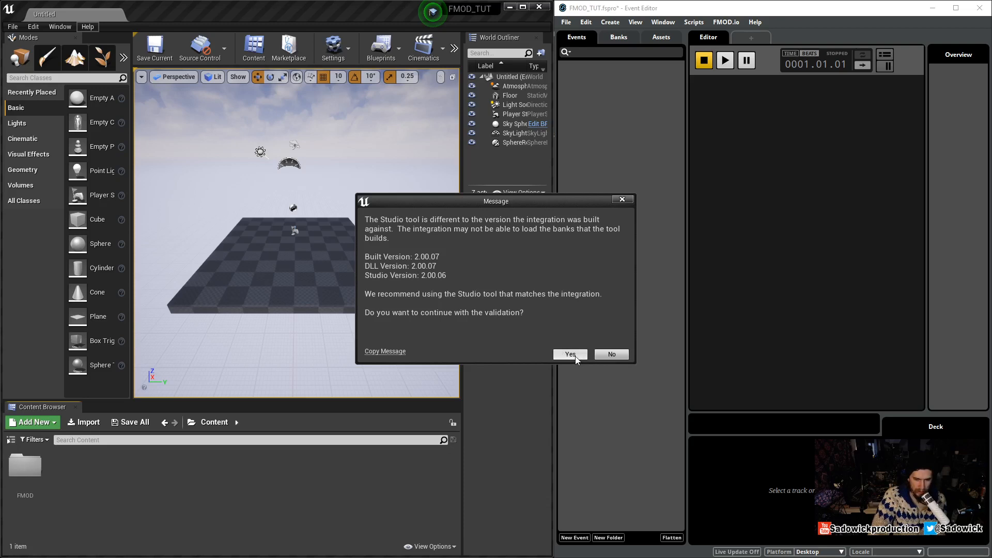
pyautogui.click(569, 353)
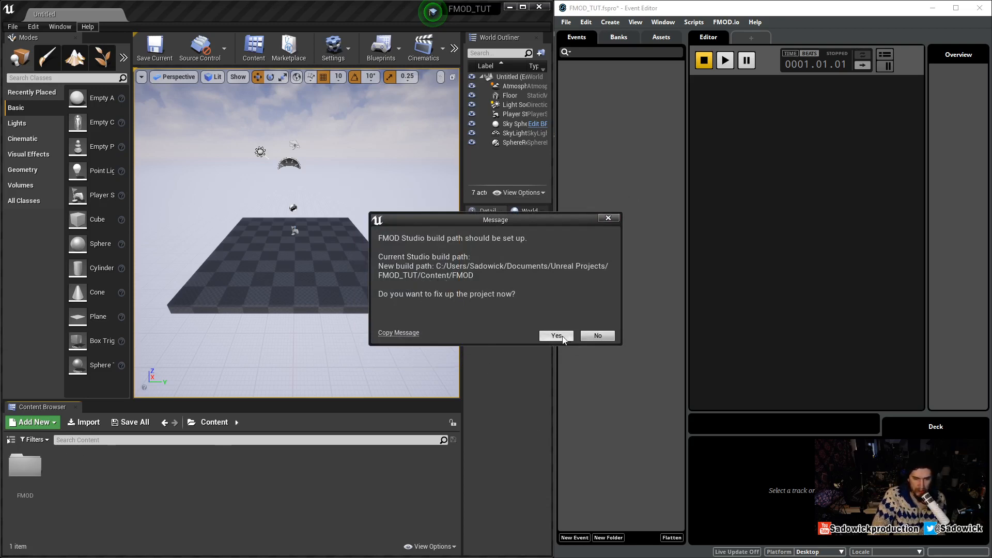
# Let validation fix the Studio build path to Content/FMOD and acknowledge the save/build and failed-banks messages
pyautogui.click(555, 334)
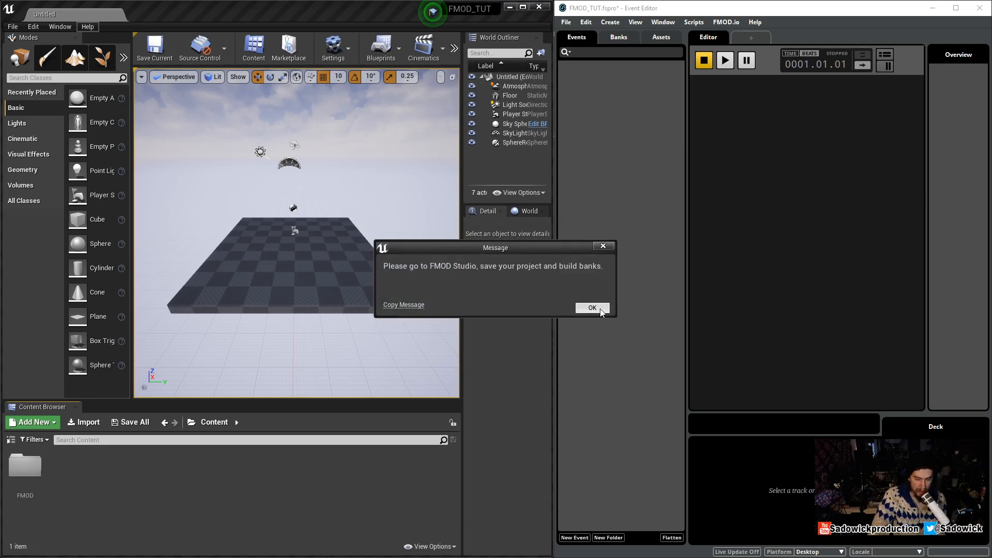
pyautogui.click(592, 308)
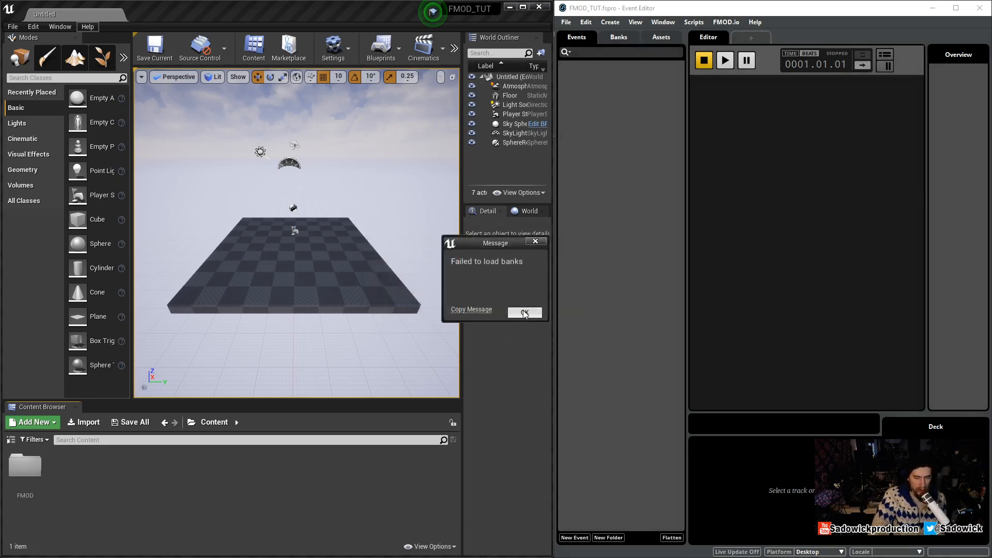
pyautogui.click(524, 312)
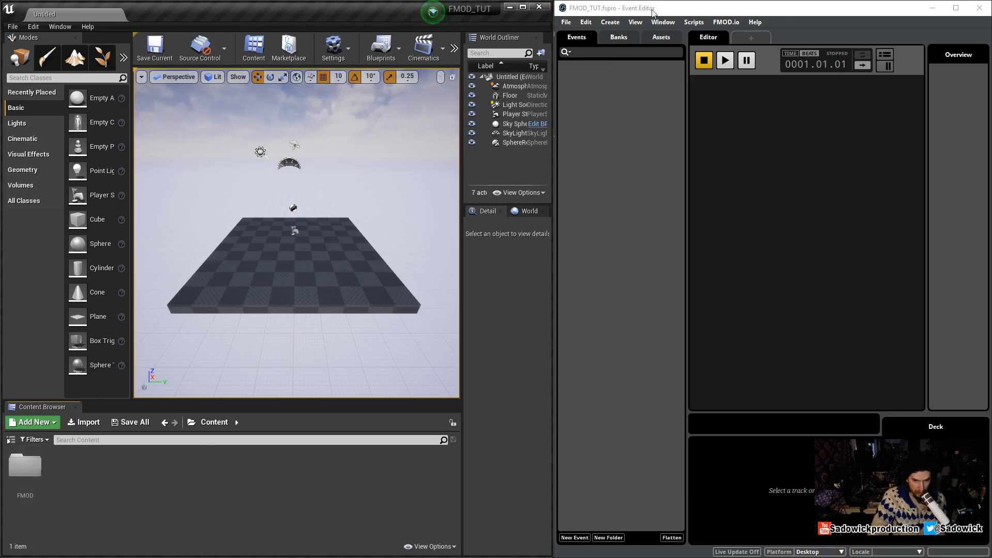
# Confirm in Preferences > Build that banks output to FMOD_TUT's Content/FMOD folder, then close the dialog
pyautogui.click(585, 22)
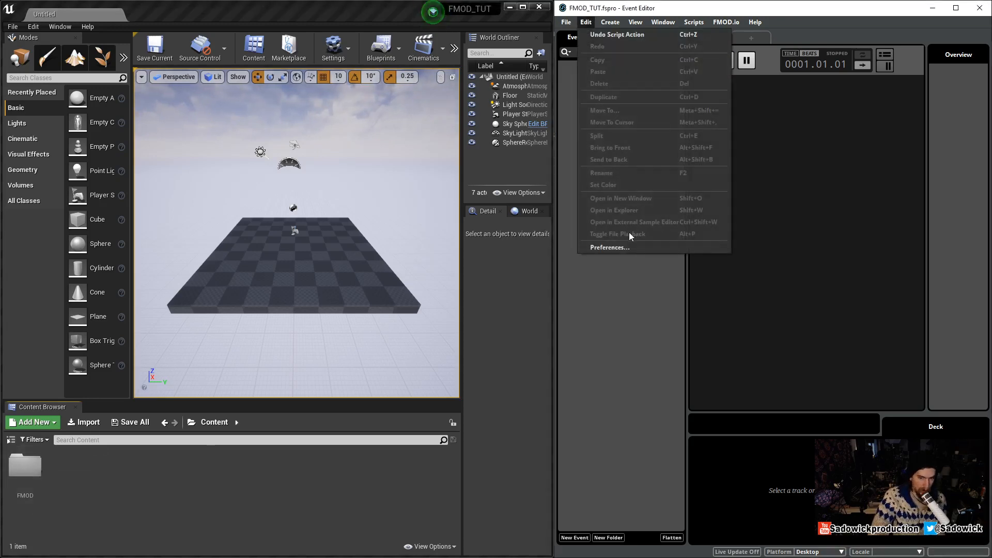
pyautogui.click(610, 247)
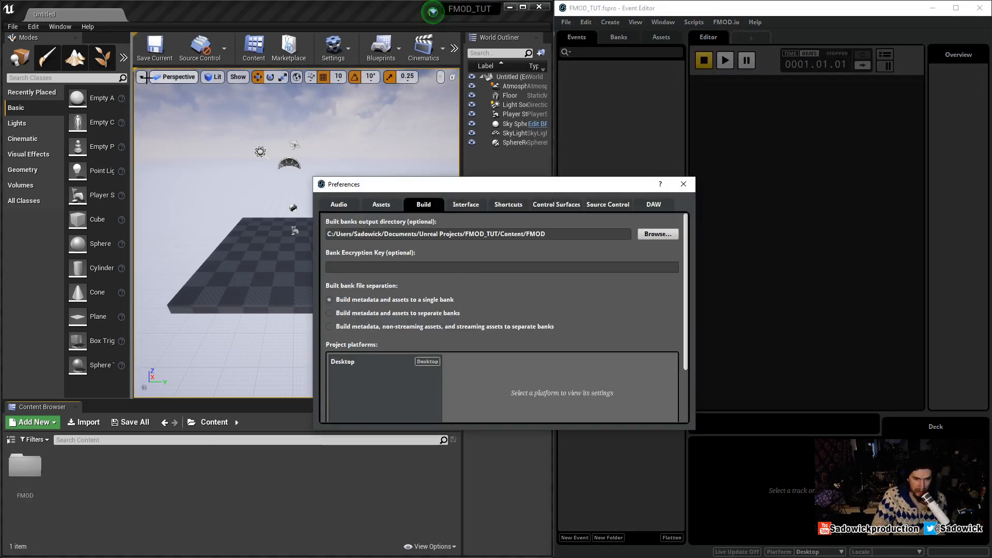
pyautogui.moveTo(459, 252)
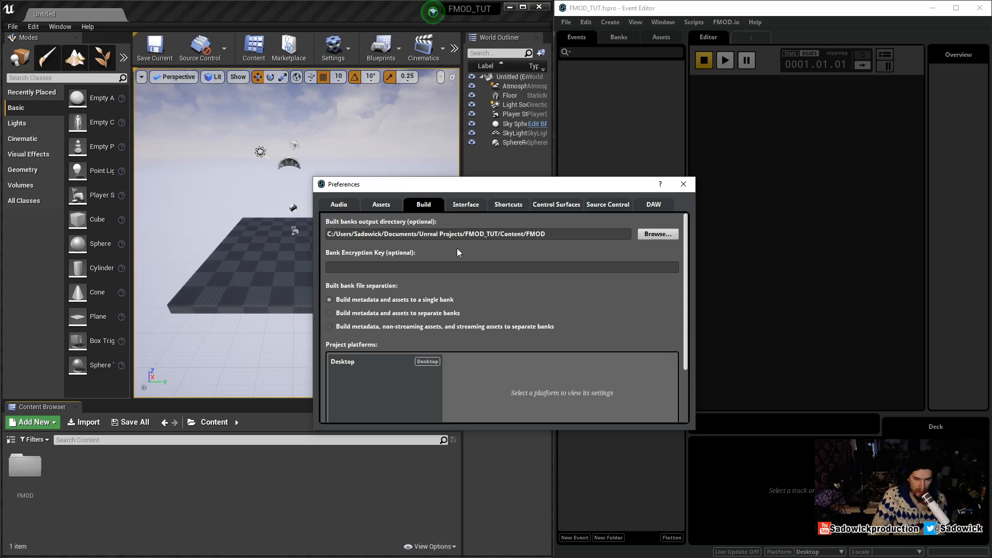
pyautogui.moveTo(683, 184)
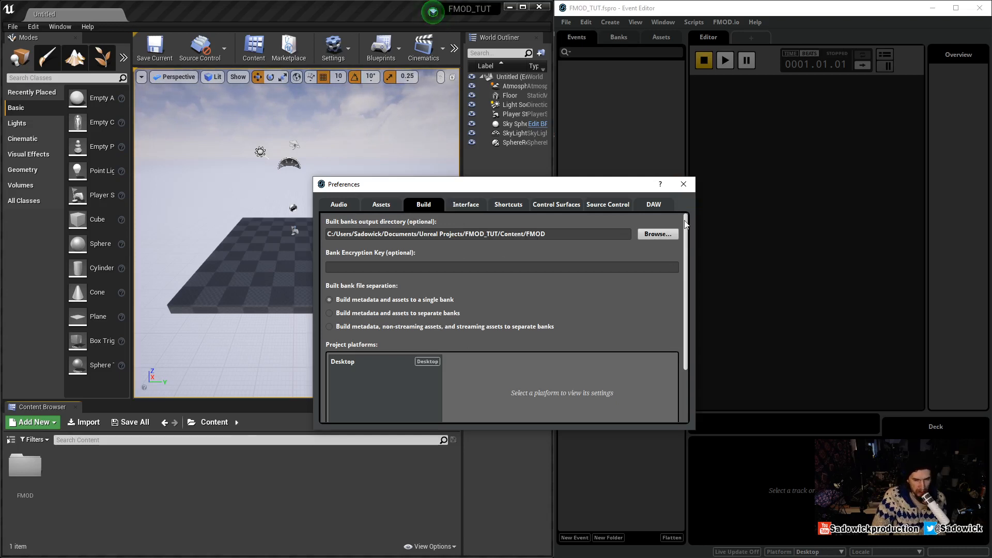
pyautogui.click(684, 184)
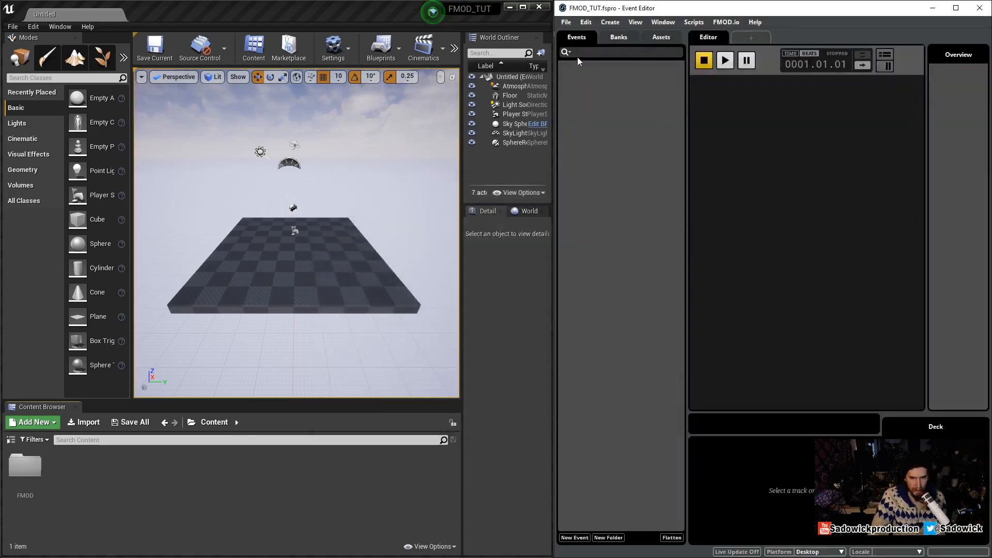
# Build the banks via File > Build and browse the resulting Banks folder inside Content/FMOD
pyautogui.click(566, 22)
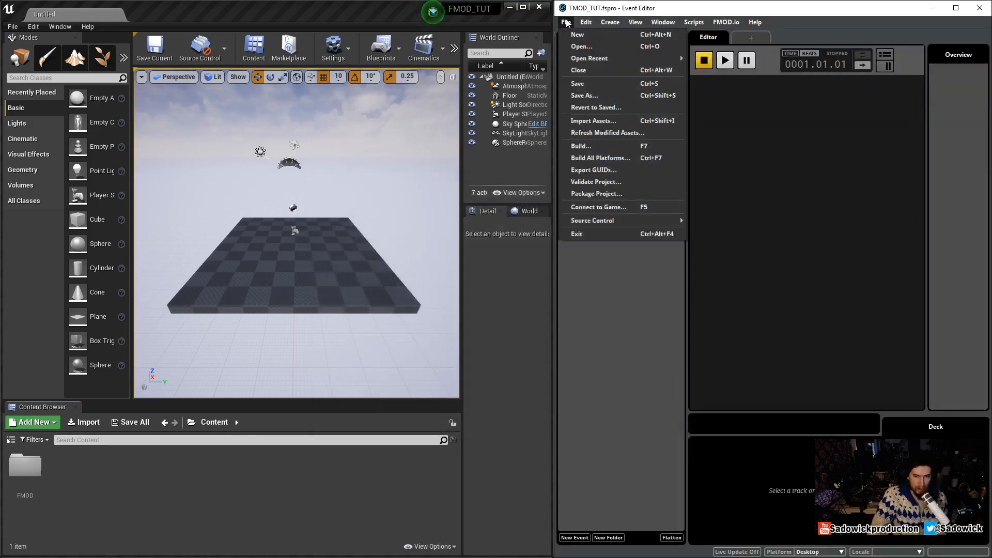
pyautogui.click(576, 83)
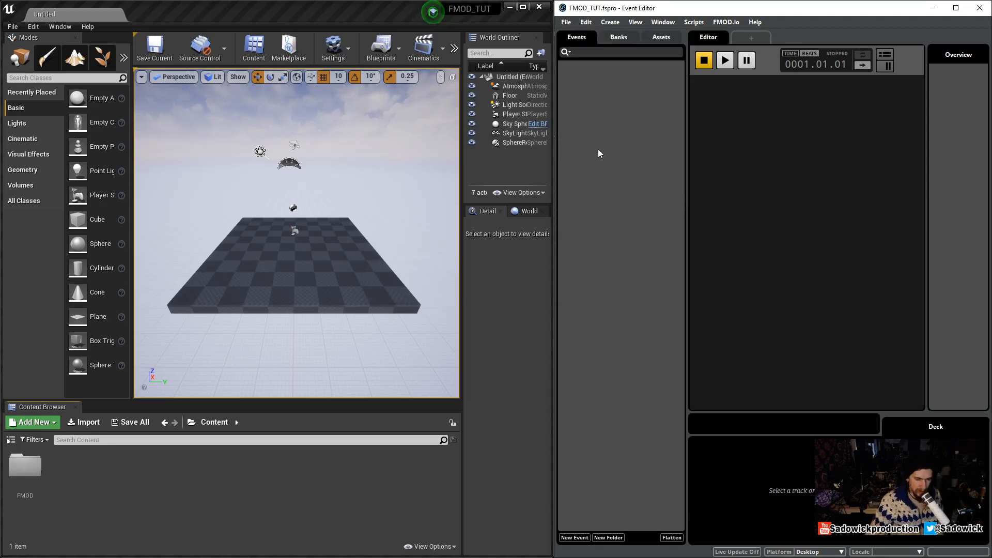
pyautogui.doubleClick(24, 466)
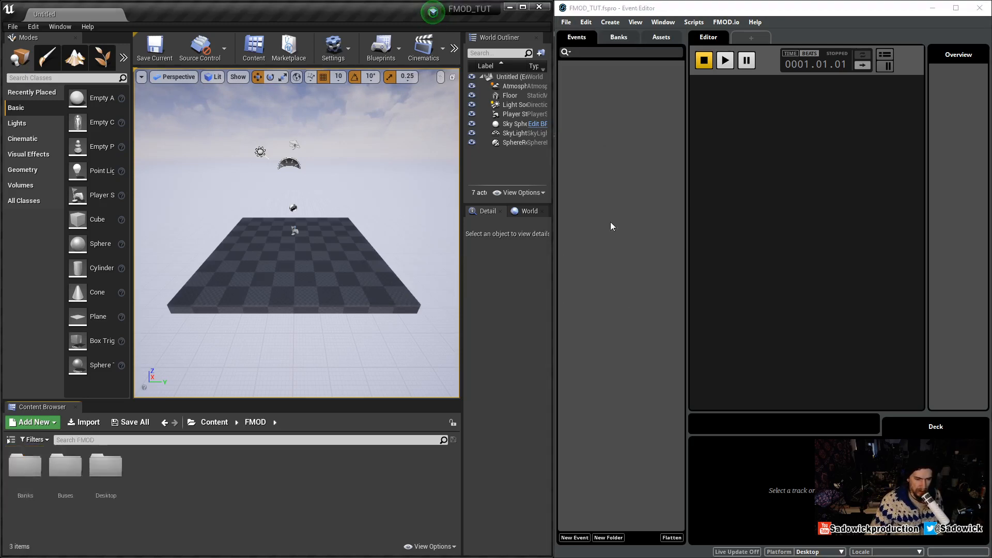
pyautogui.moveTo(25, 466)
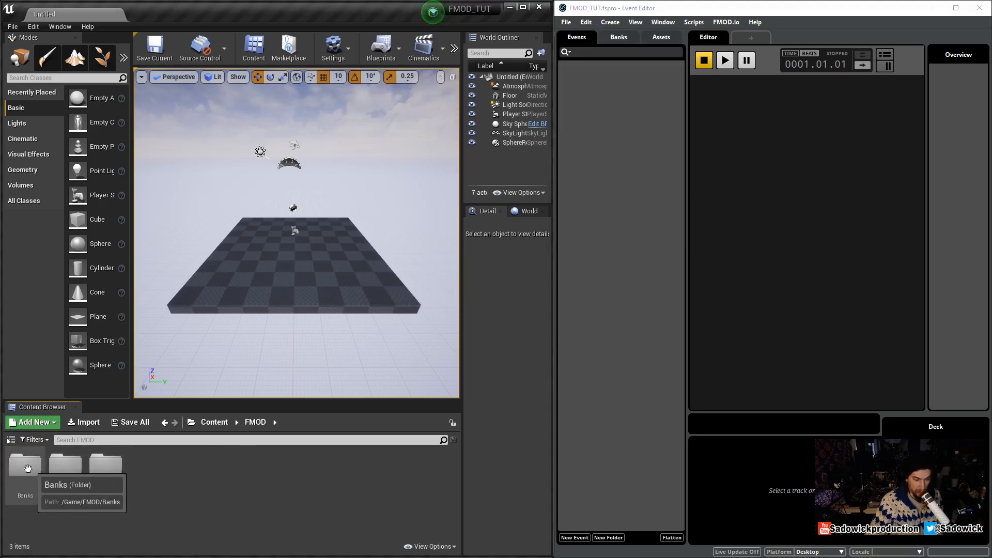
pyautogui.moveTo(273, 495)
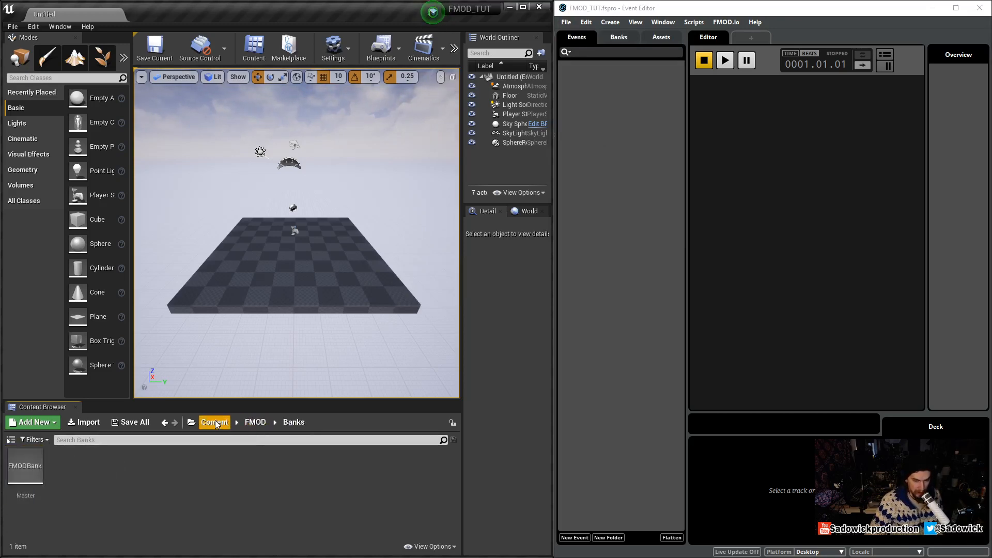
pyautogui.click(255, 421)
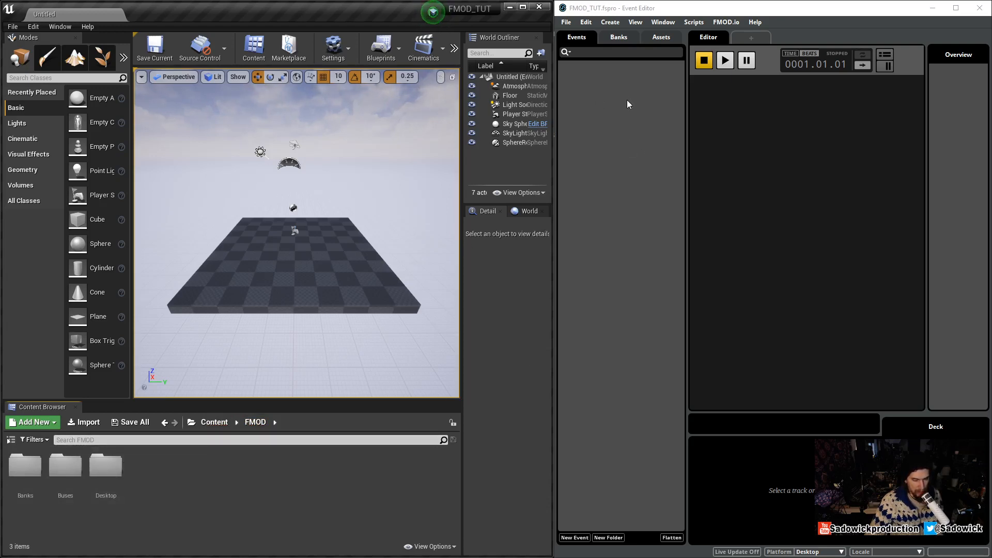
pyautogui.moveTo(625, 217)
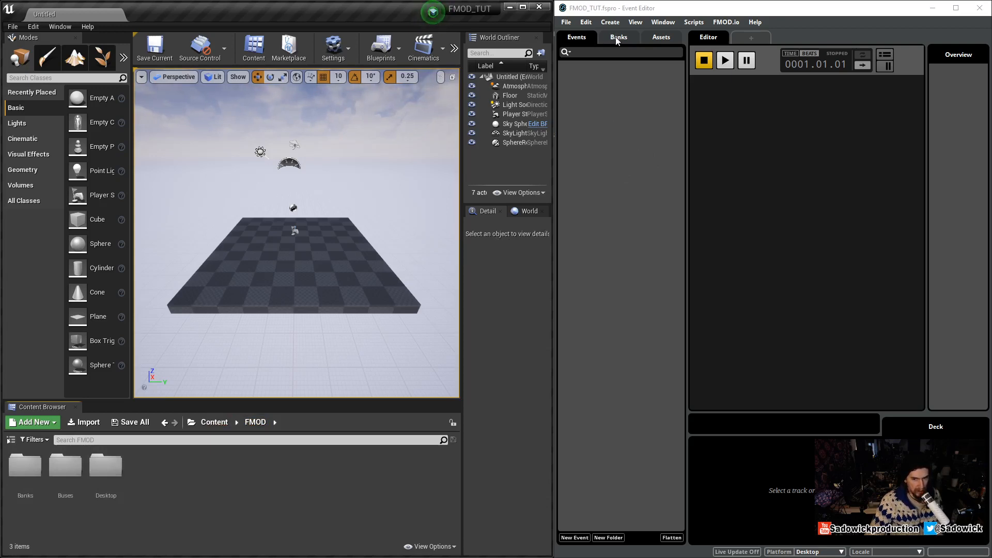
pyautogui.moveTo(655, 38)
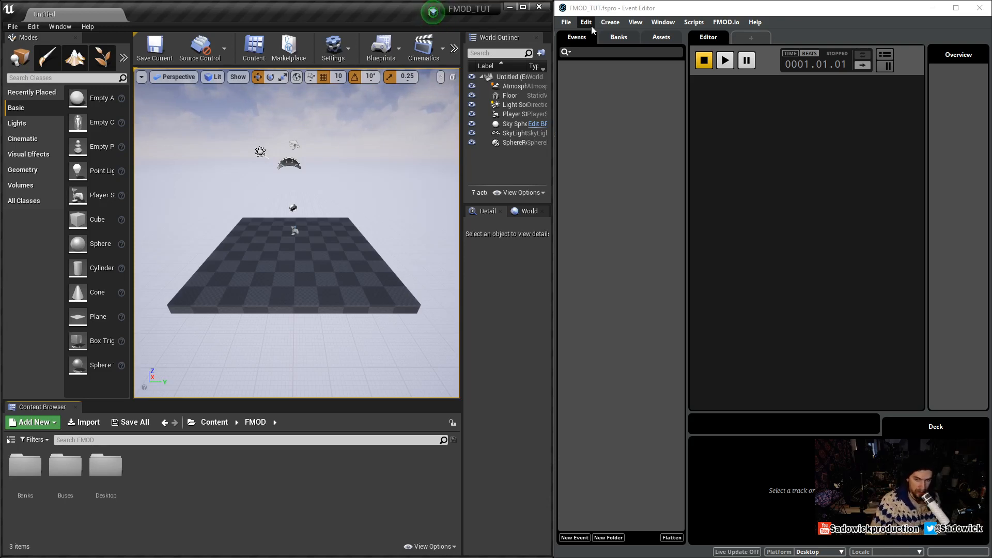
pyautogui.moveTo(440, 140)
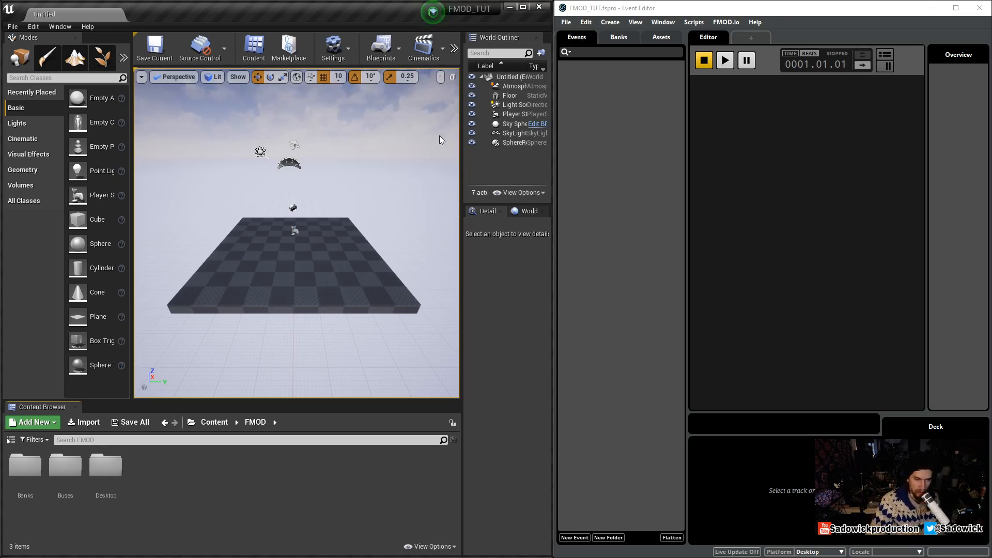
# Select FX_(2).wav in the Assets tab to show its waveform preview and properties
pyautogui.click(661, 38)
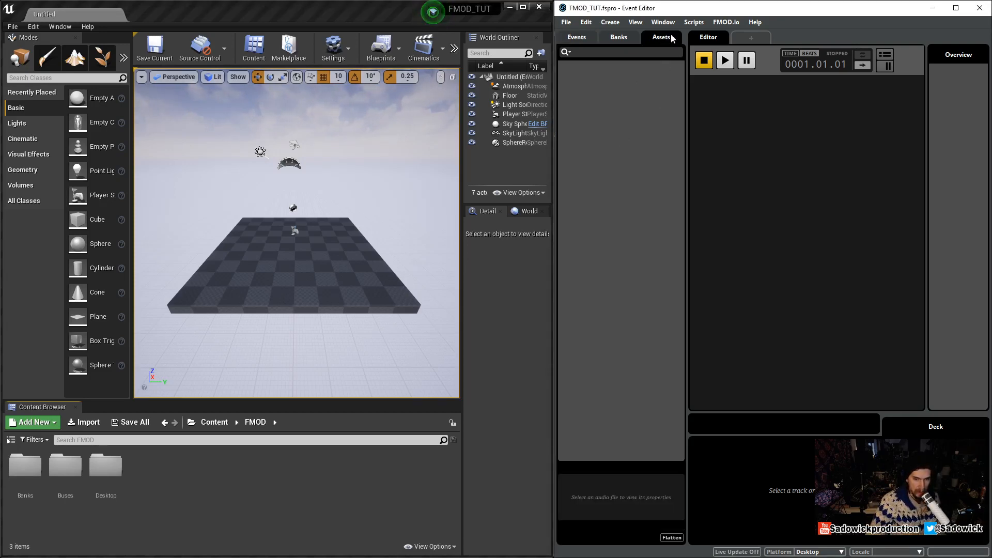
pyautogui.click(617, 37)
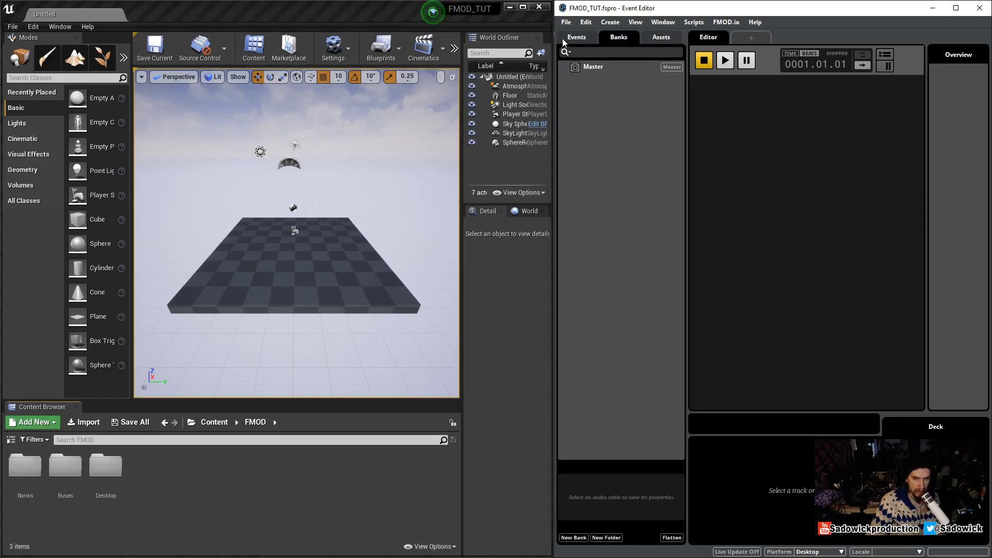
pyautogui.click(661, 37)
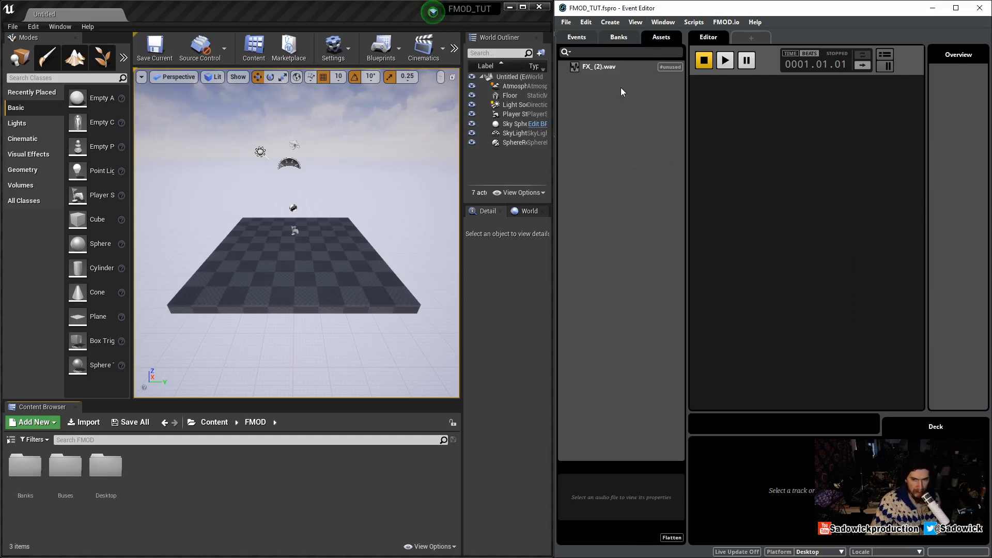
pyautogui.moveTo(615, 70)
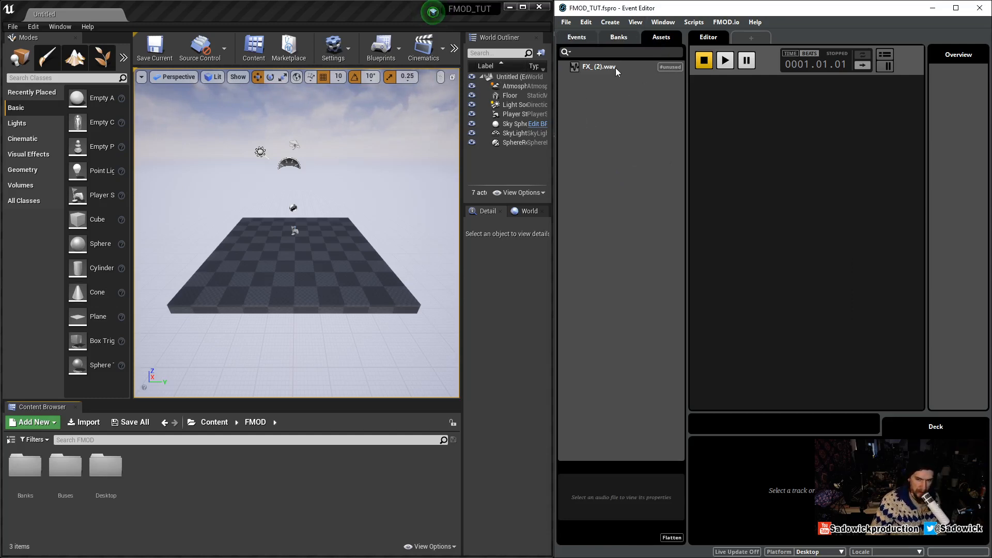
pyautogui.click(597, 67)
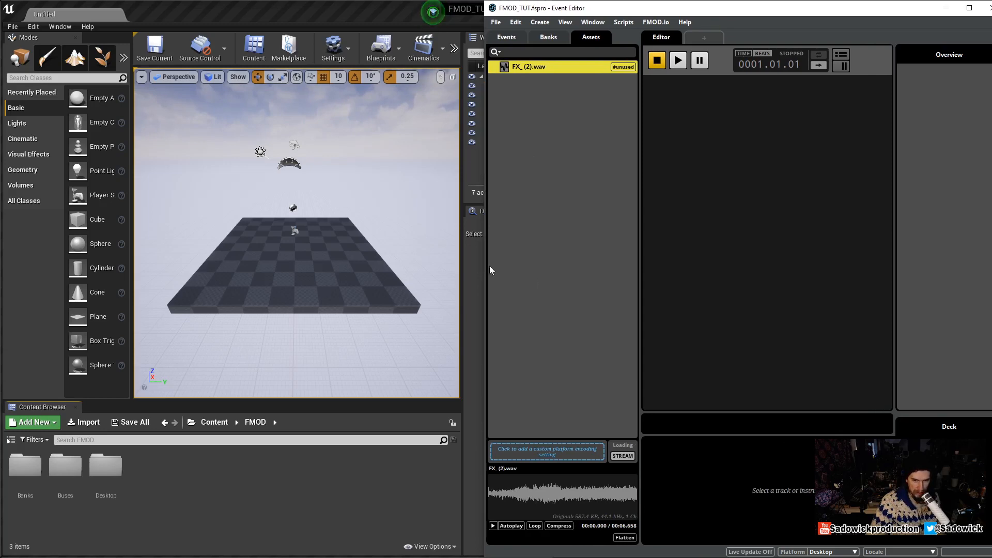
pyautogui.click(492, 525)
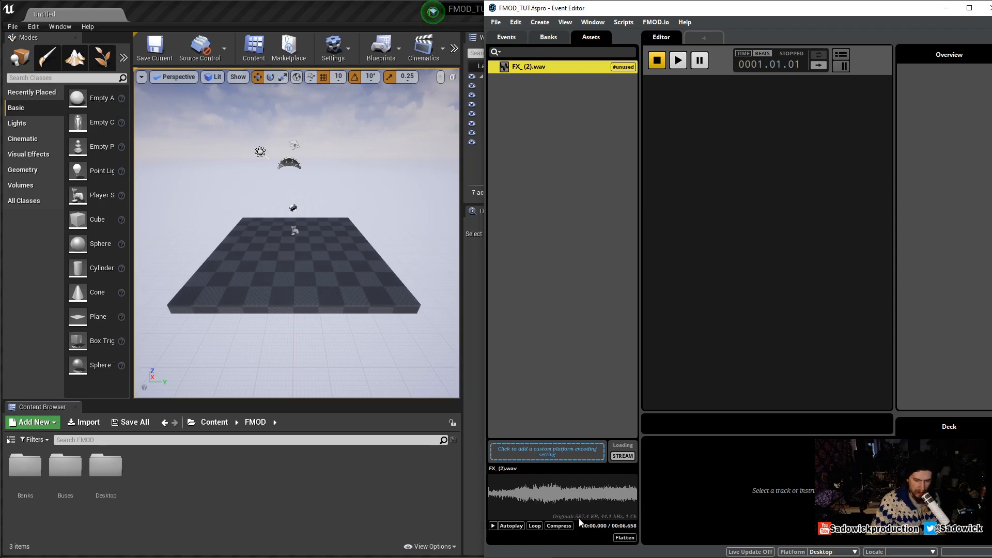
pyautogui.moveTo(554, 494)
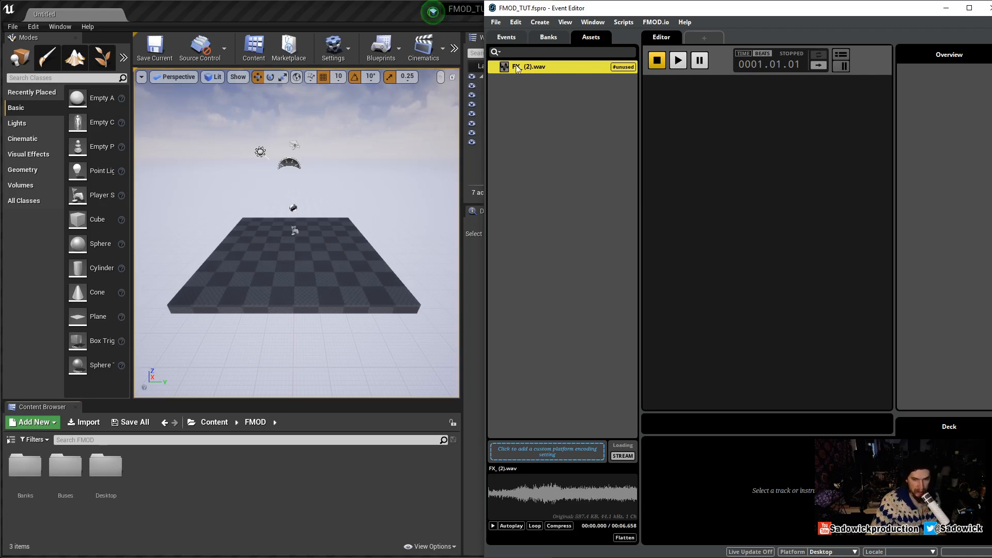
pyautogui.moveTo(528, 69)
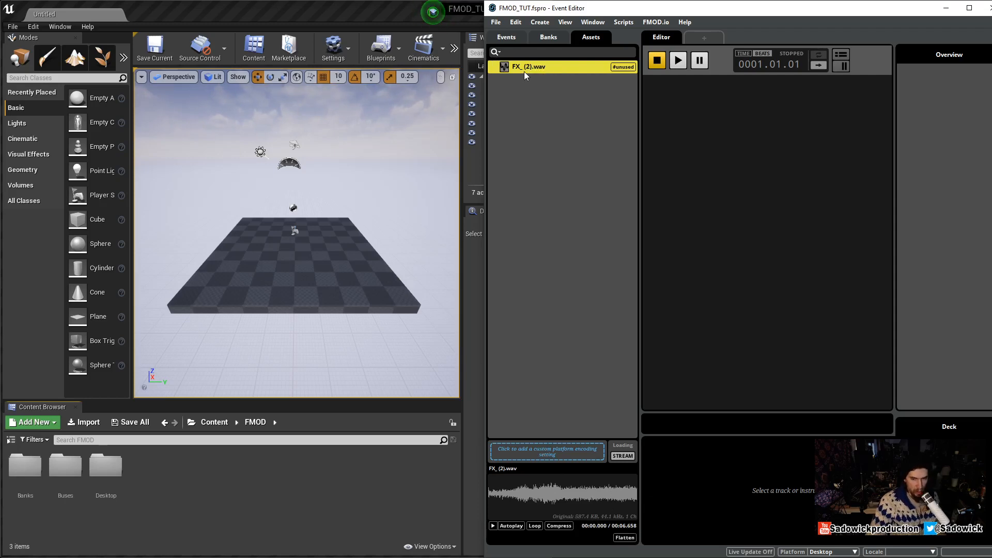
# Move FX_(2).wav into a new assets folder named FX
pyautogui.rightClick(525, 68)
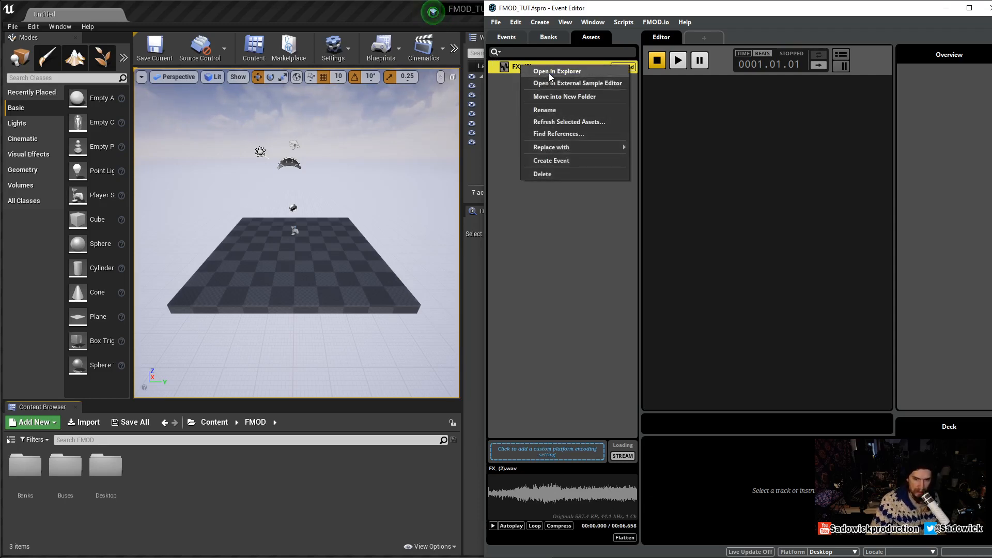
pyautogui.moveTo(560, 96)
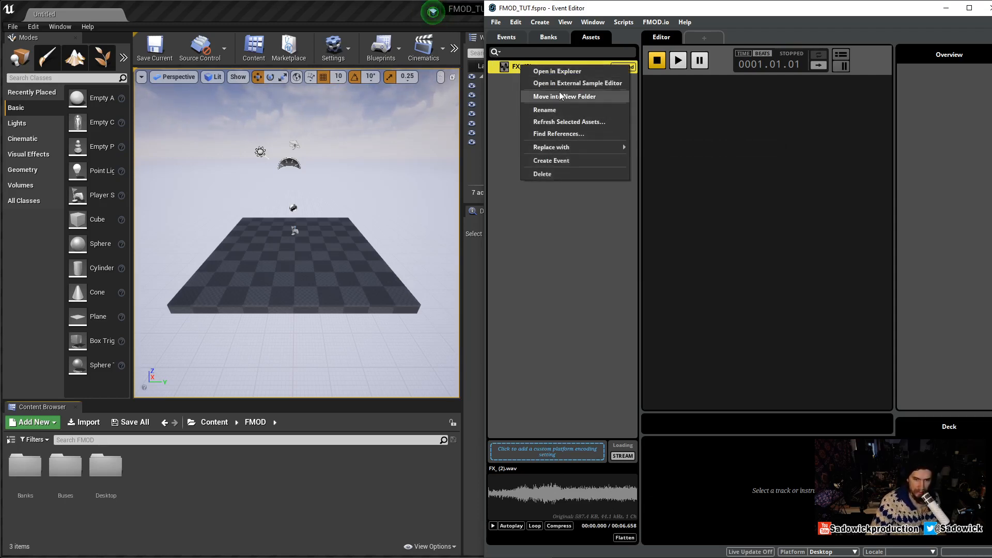
pyautogui.click(564, 96)
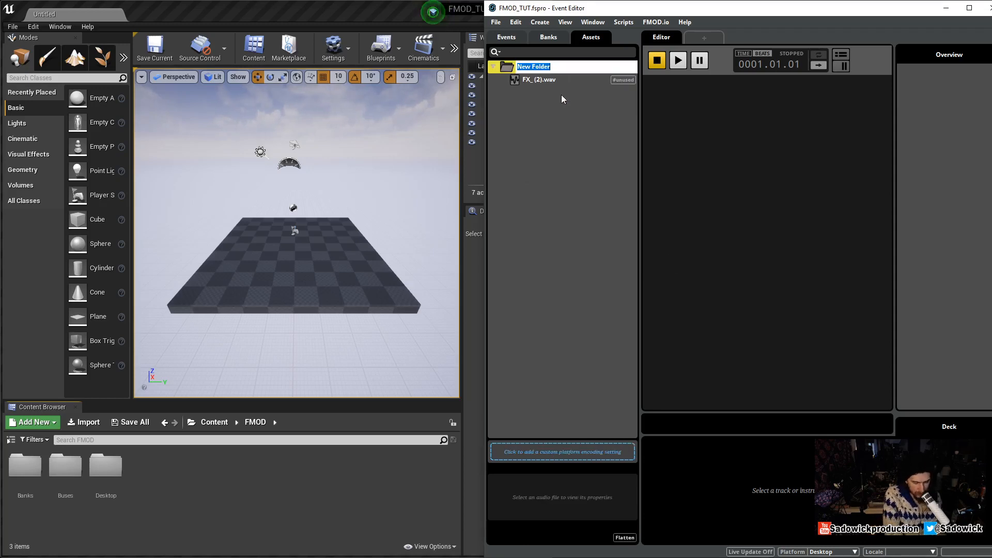
pyautogui.write('FX')
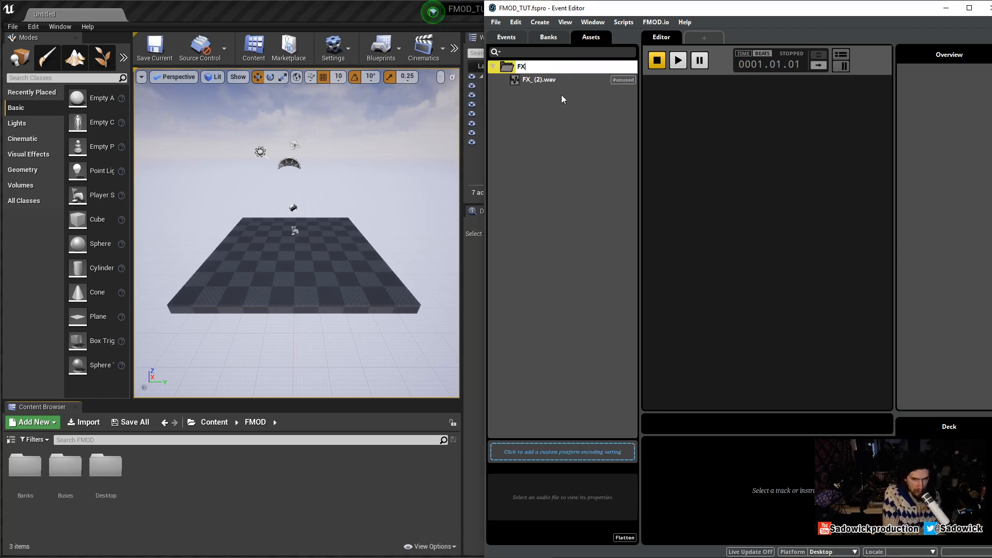
pyautogui.click(519, 66)
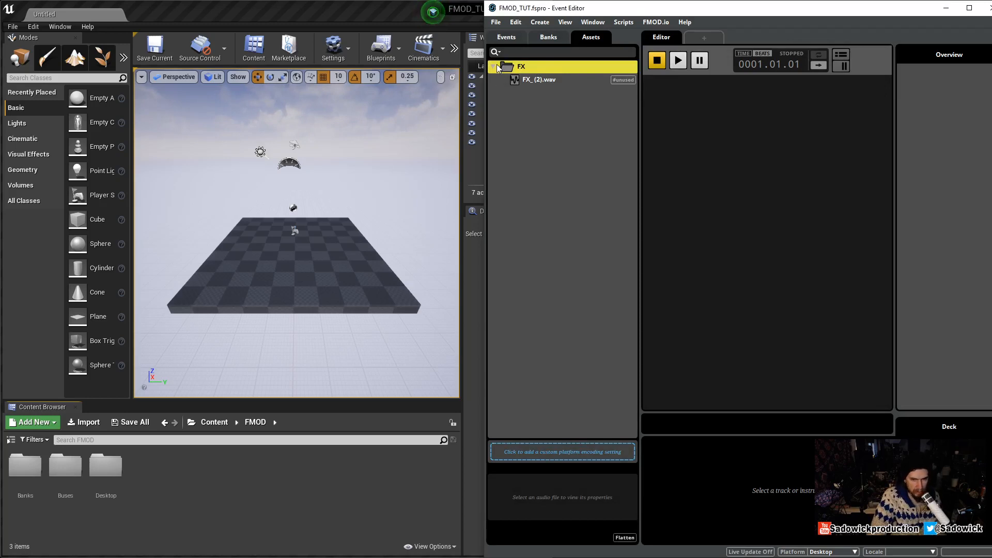
pyautogui.click(493, 66)
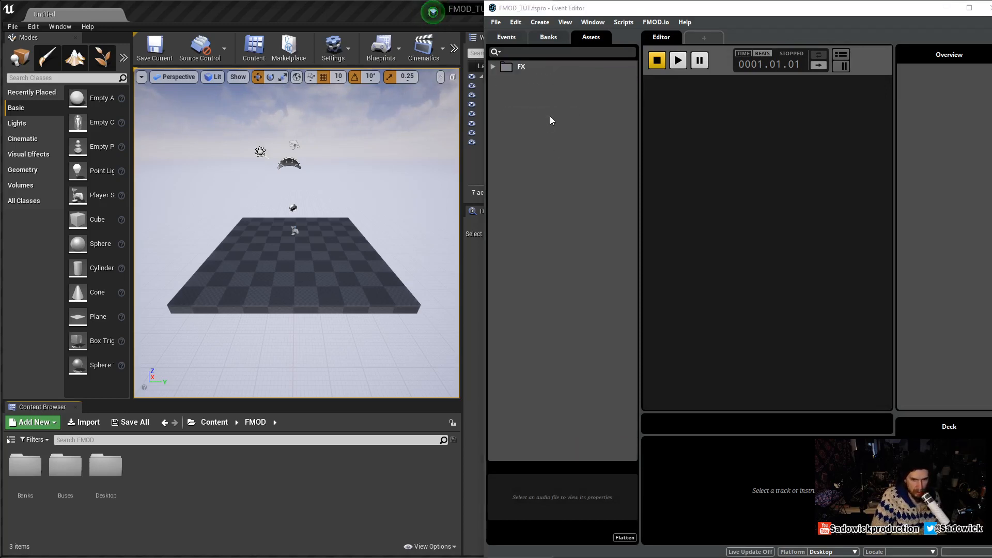
# Create a top-level INVENTORY SOUNDS assets folder with a SWORDS subfolder inside it
pyautogui.rightClick(552, 120)
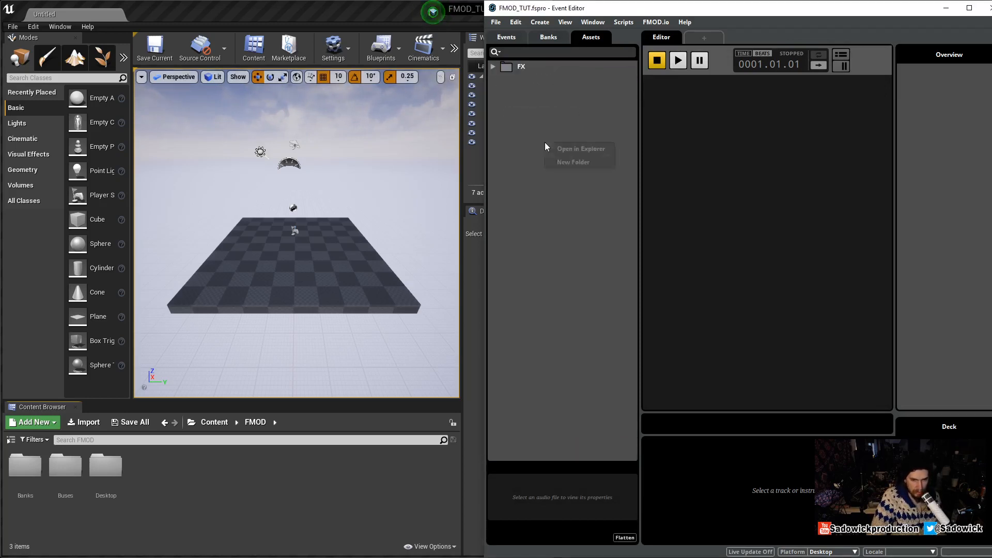
pyautogui.click(572, 161)
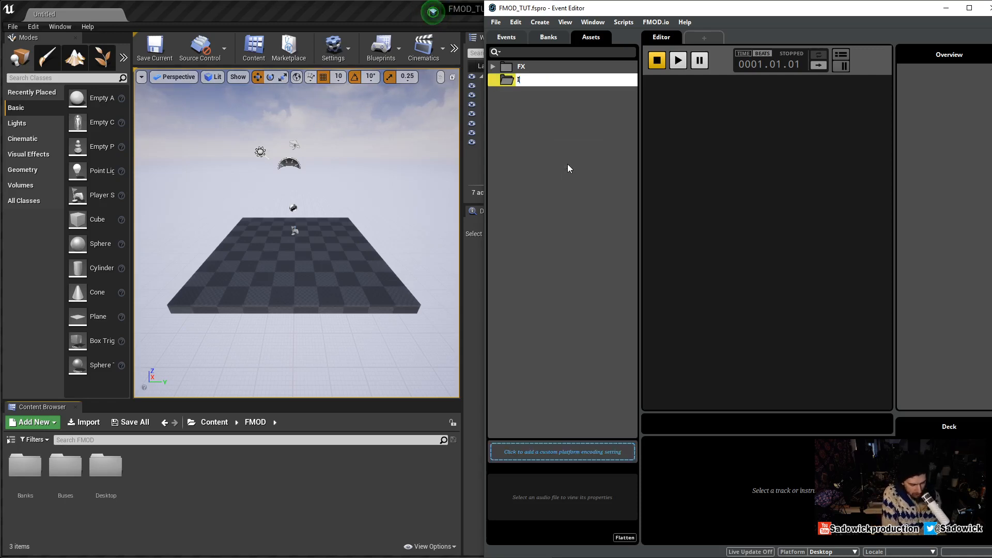
pyautogui.write('INVENTORY SOUNDS')
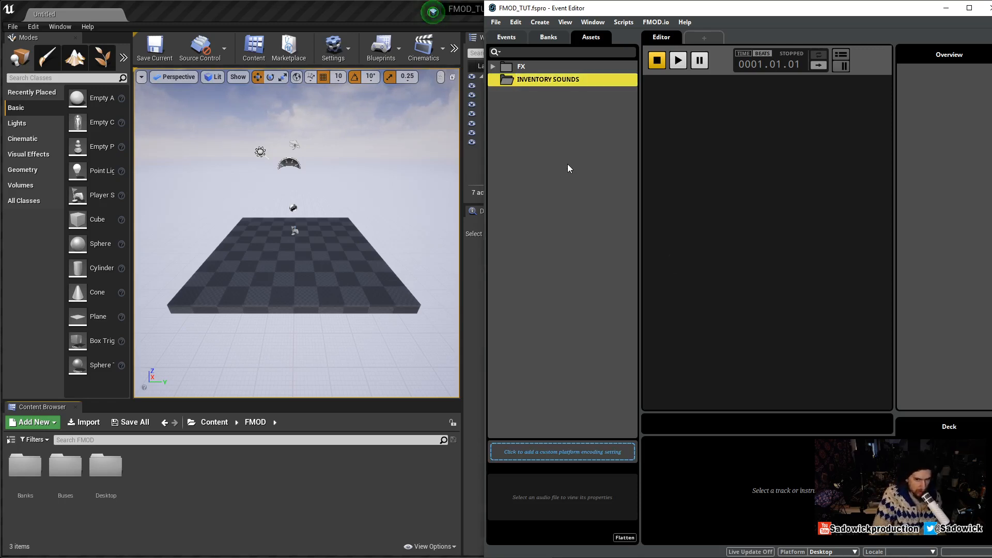
pyautogui.rightClick(547, 79)
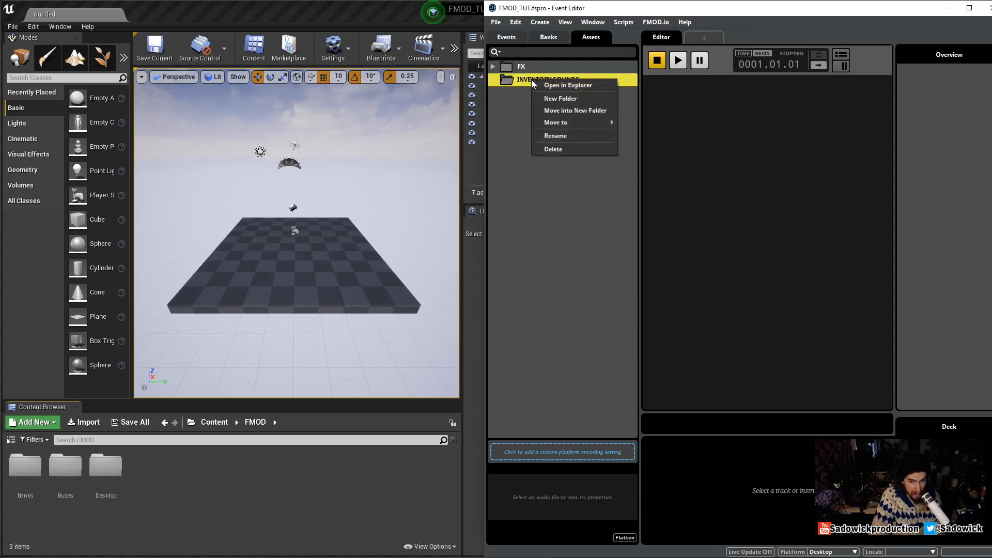
pyautogui.click(560, 98)
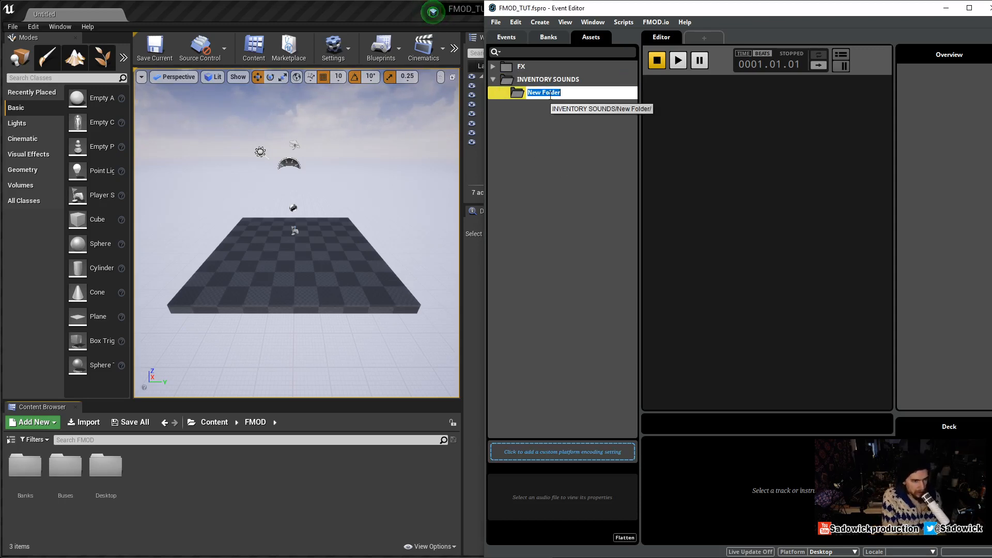
pyautogui.write('SWORDS')
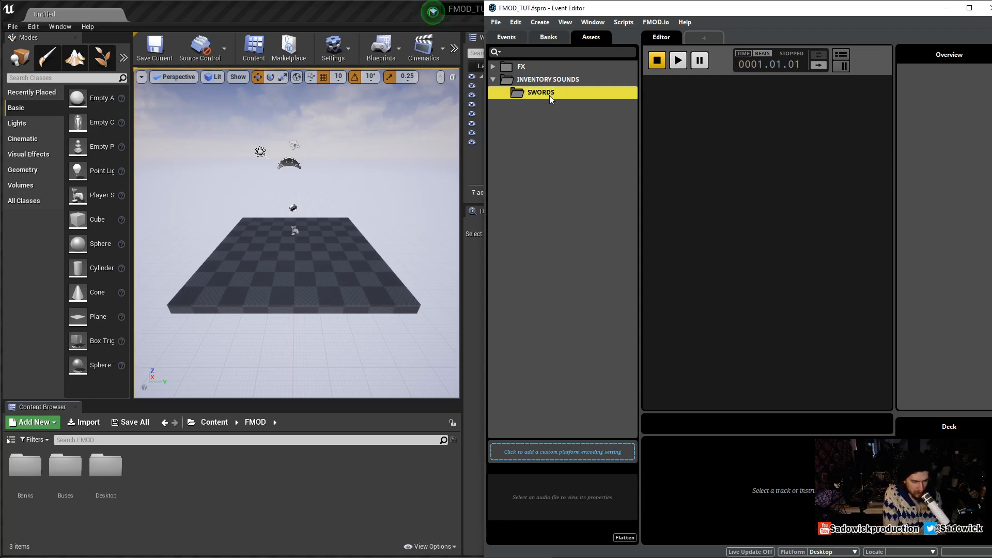
pyautogui.moveTo(539, 104)
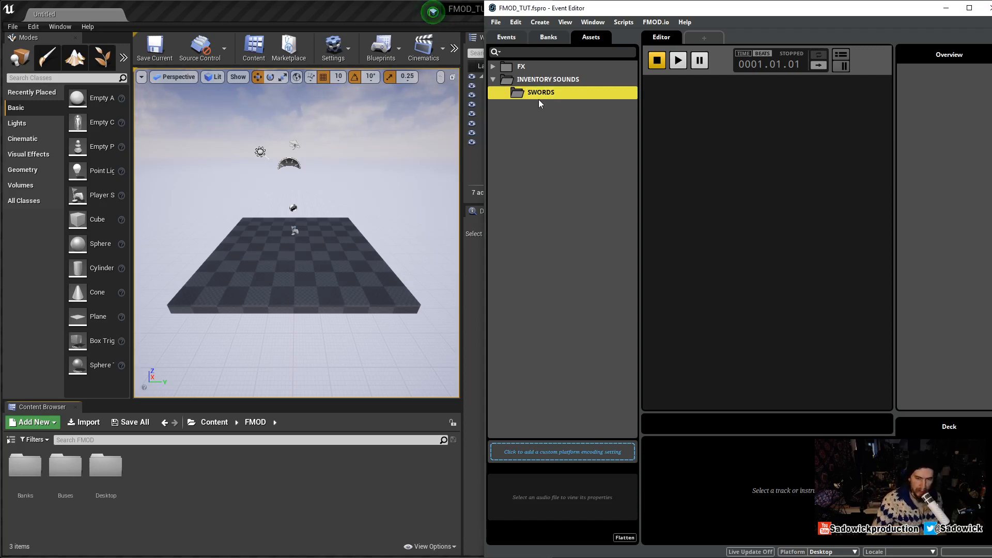
# Collapse INVENTORY SOUNDS and expand FX to reveal FX_(2).wav
pyautogui.click(492, 78)
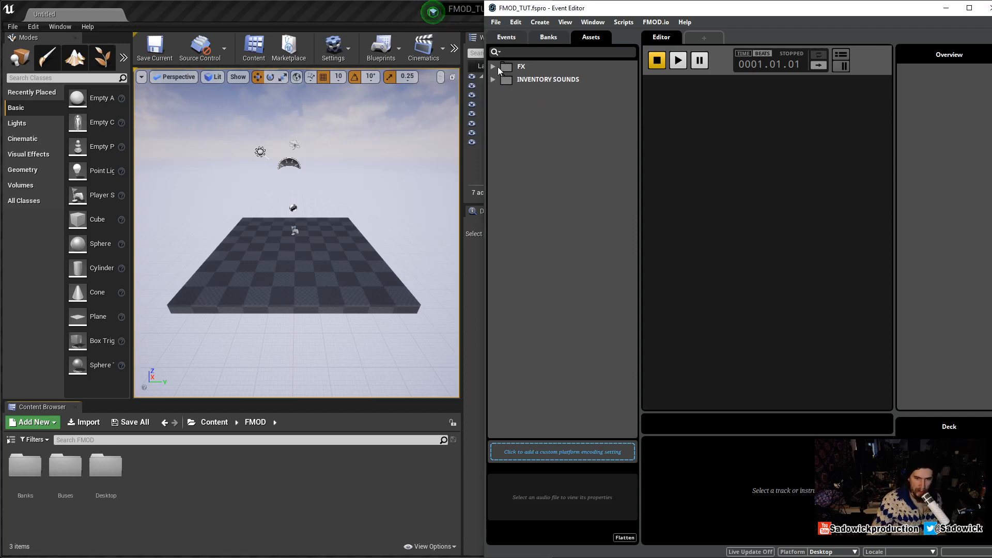
pyautogui.click(493, 67)
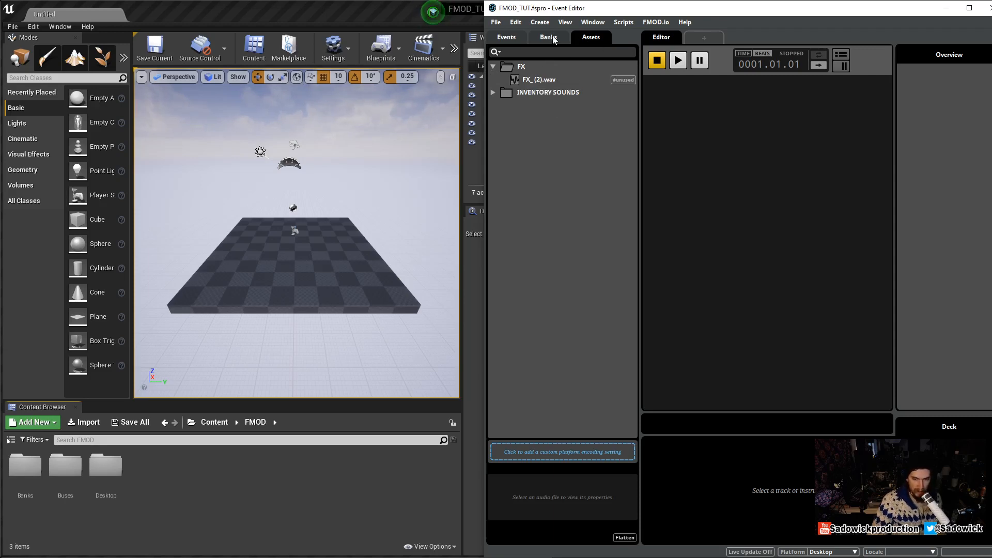
pyautogui.moveTo(555, 65)
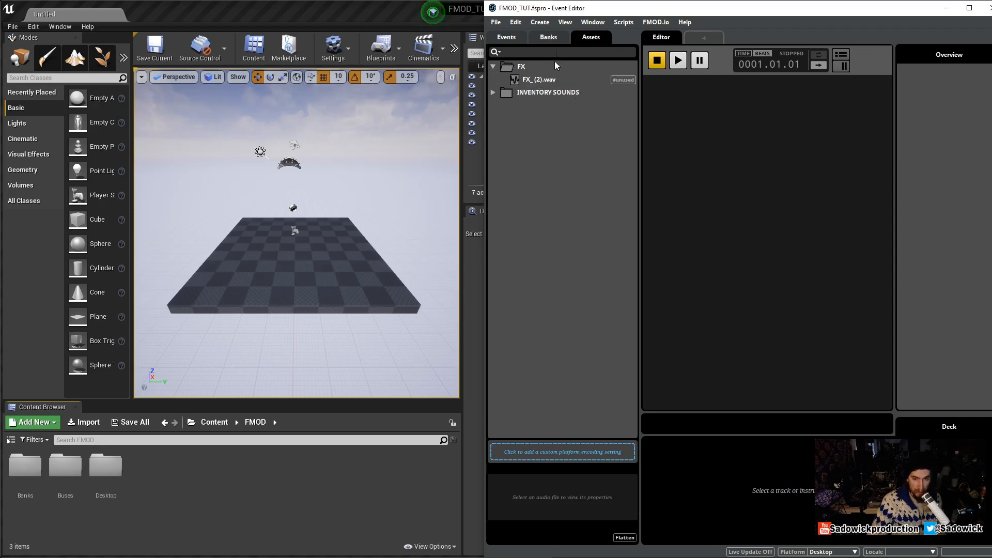
# Create a new bank in the Banks tab and name it FX alongside Master
pyautogui.click(547, 37)
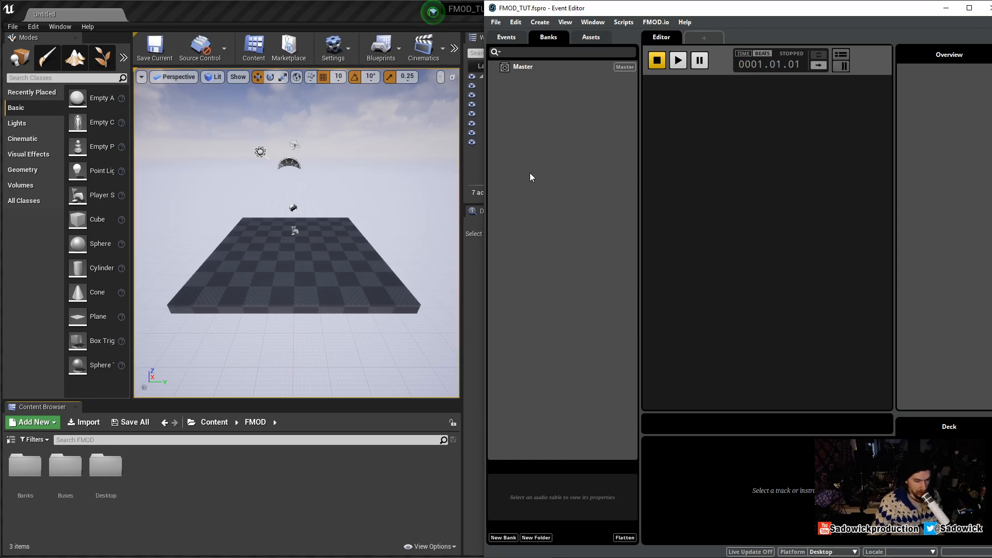
pyautogui.moveTo(523, 153)
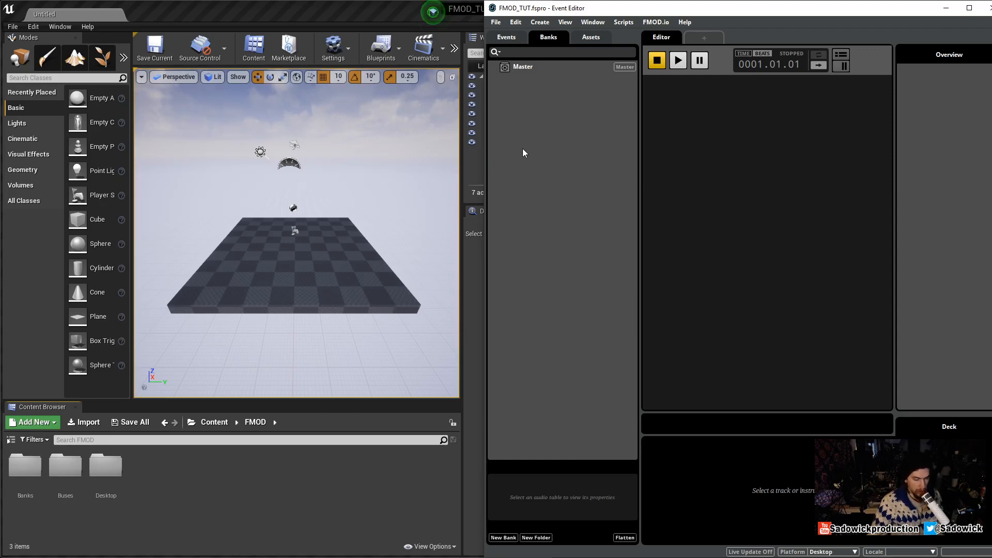
pyautogui.moveTo(497, 150)
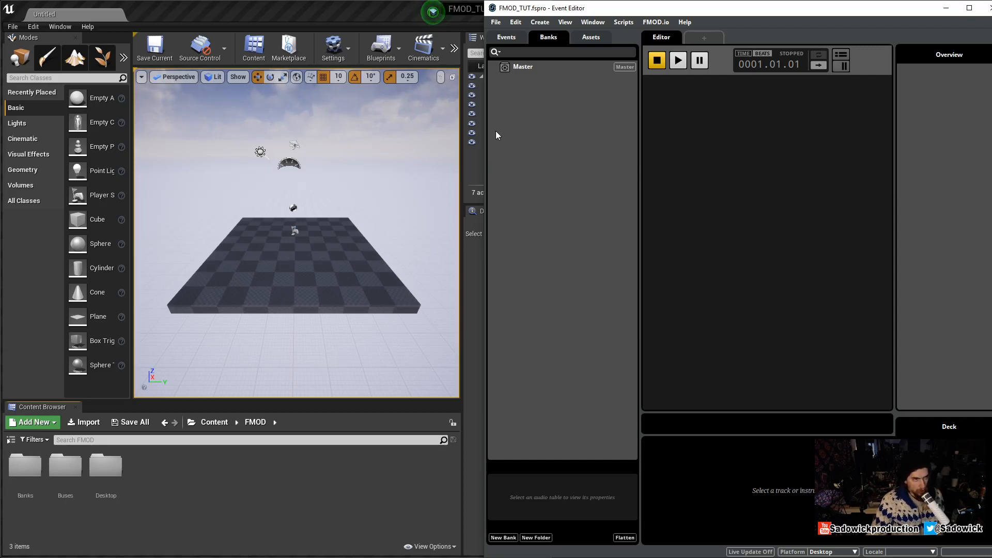
pyautogui.moveTo(515, 116)
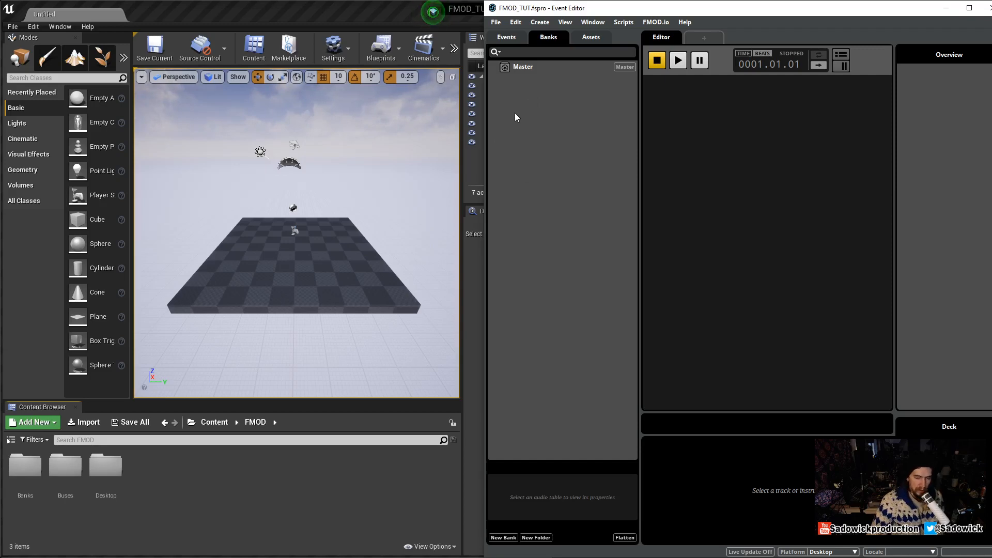
pyautogui.rightClick(516, 116)
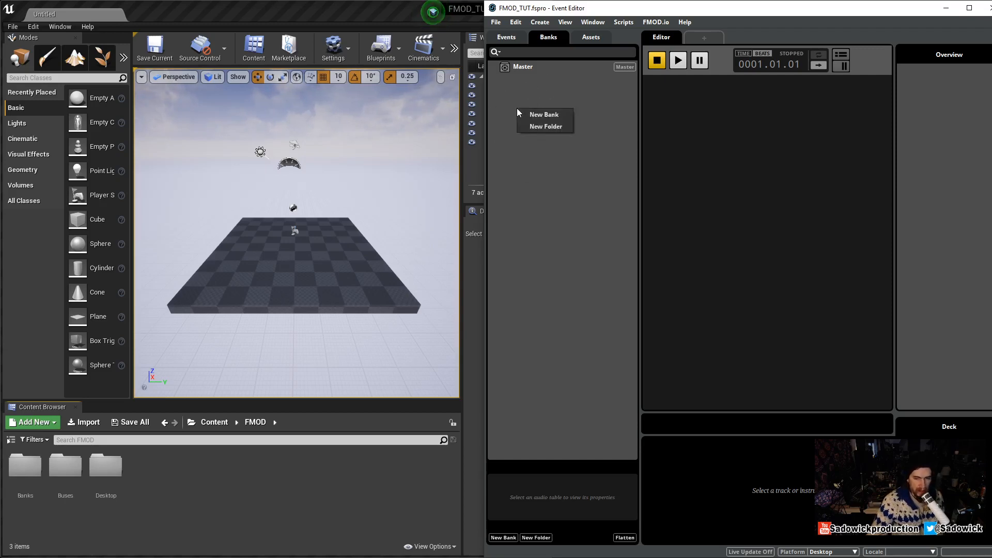
pyautogui.click(523, 66)
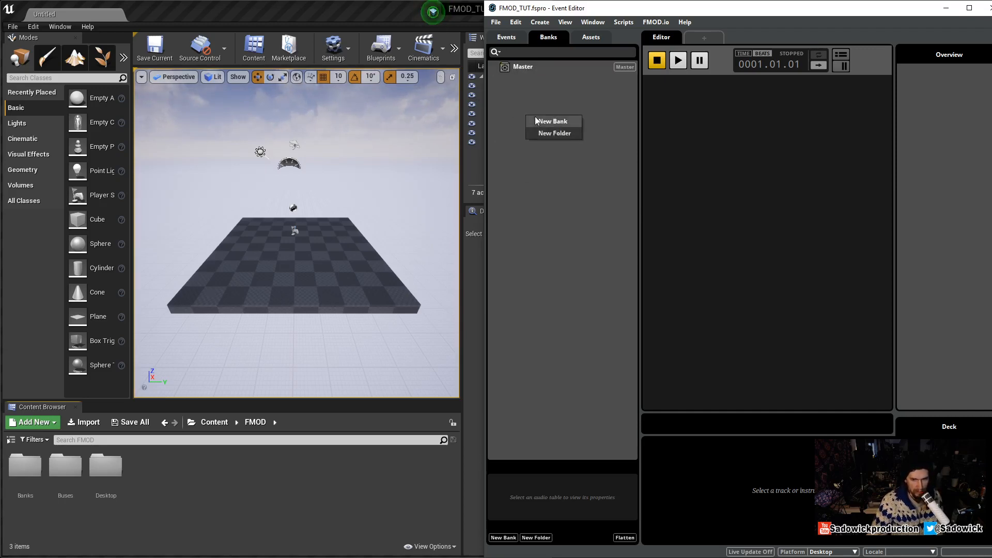
pyautogui.click(552, 121)
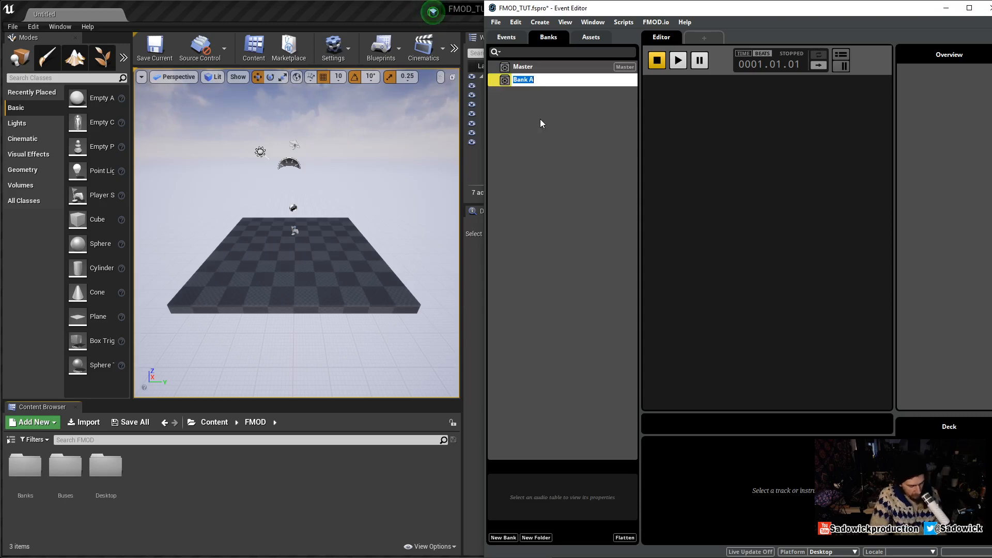
pyautogui.write('FX')
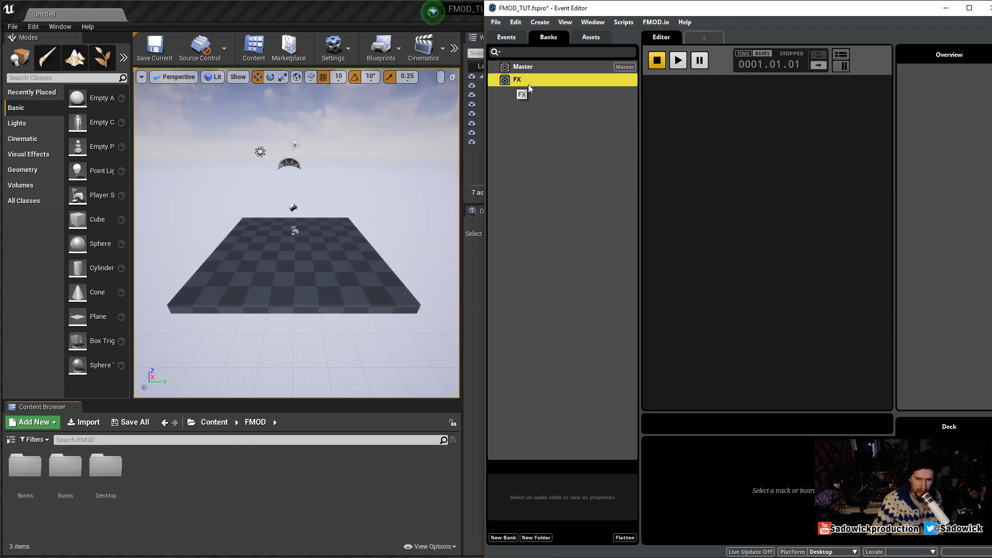
pyautogui.rightClick(516, 80)
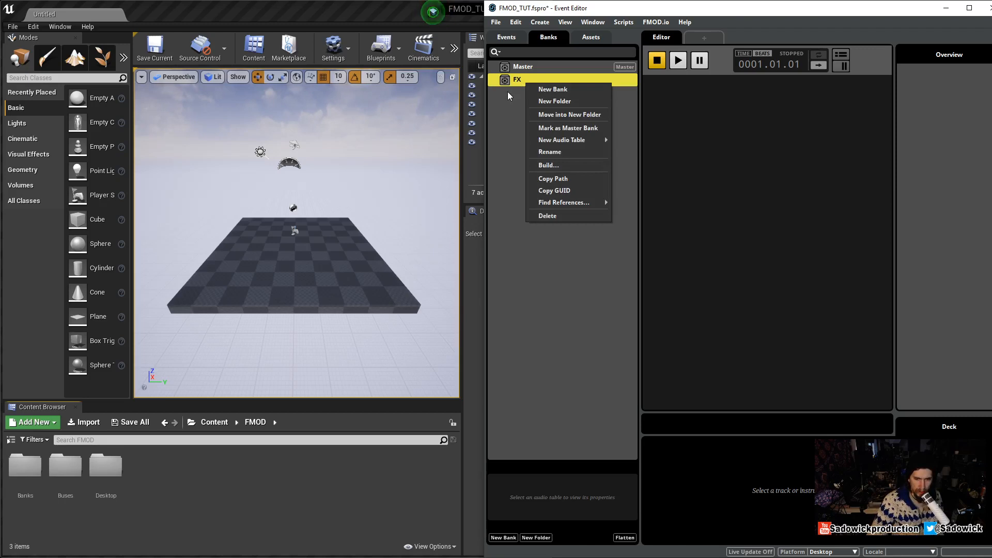
pyautogui.click(511, 95)
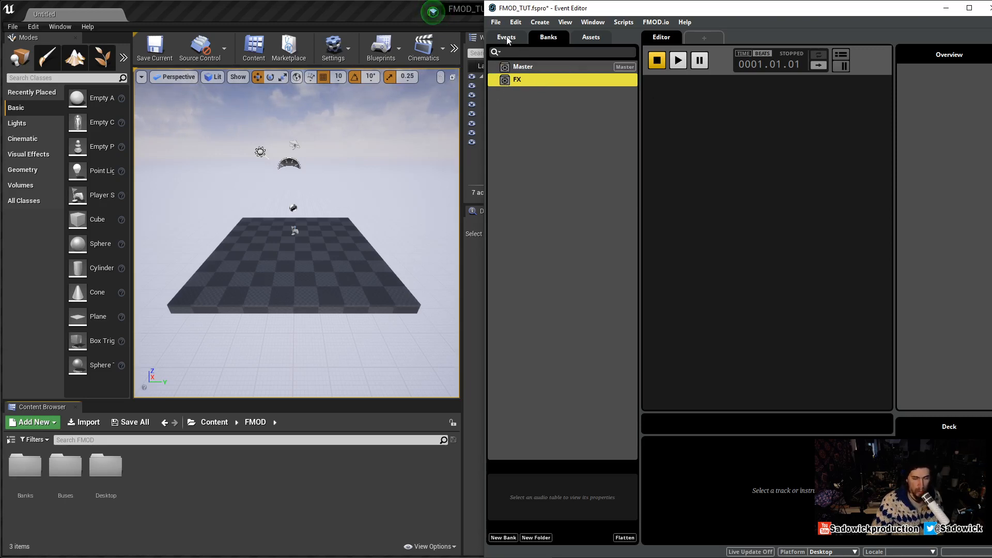
# Add a new 2D event from the Events browser context menu and open it in the event editor
pyautogui.click(507, 37)
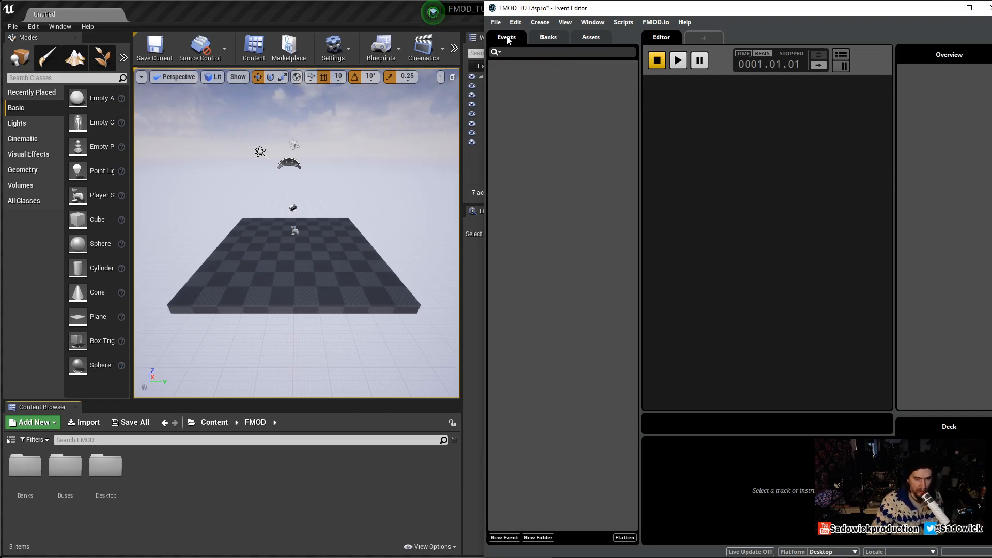
pyautogui.moveTo(488, 116)
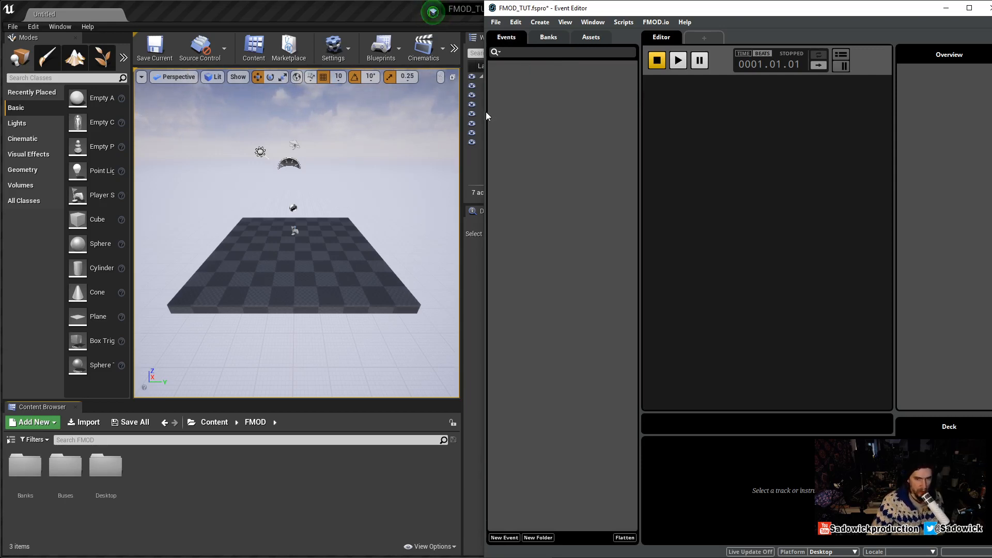
pyautogui.moveTo(542, 116)
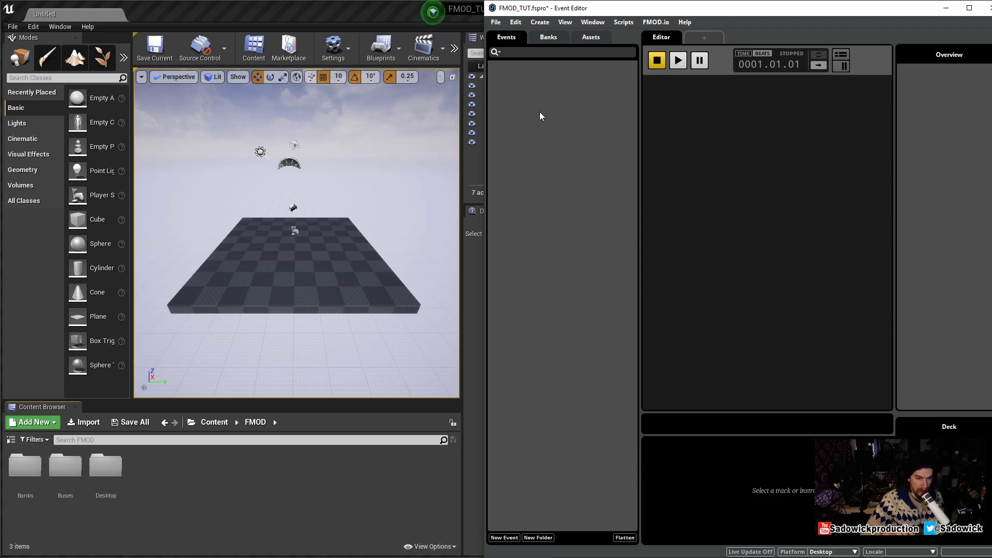
pyautogui.moveTo(562, 120)
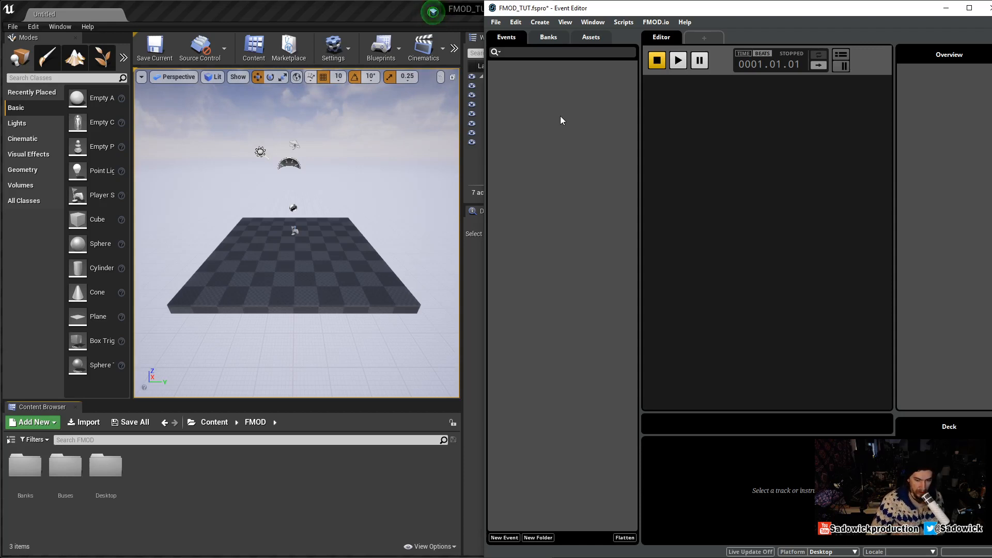
pyautogui.rightClick(562, 120)
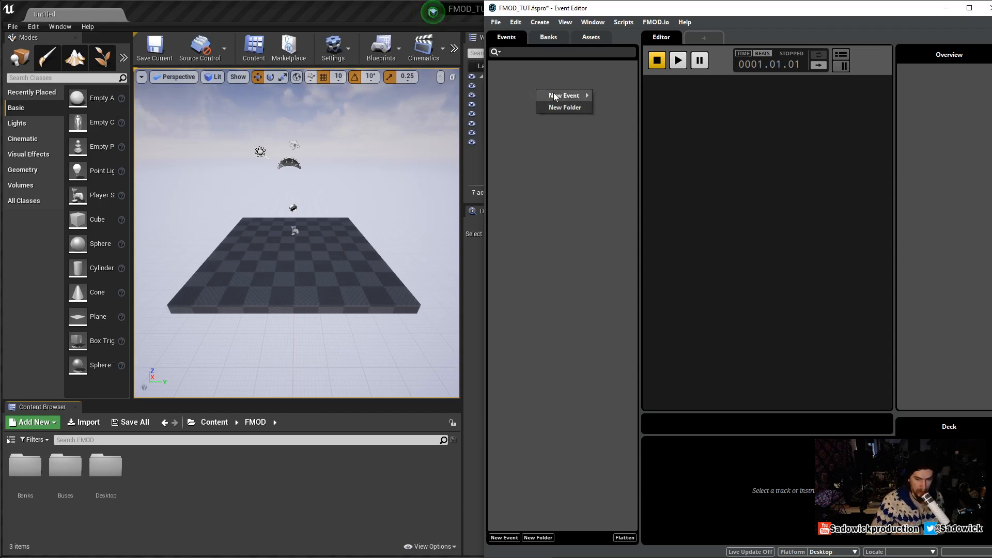
pyautogui.moveTo(563, 95)
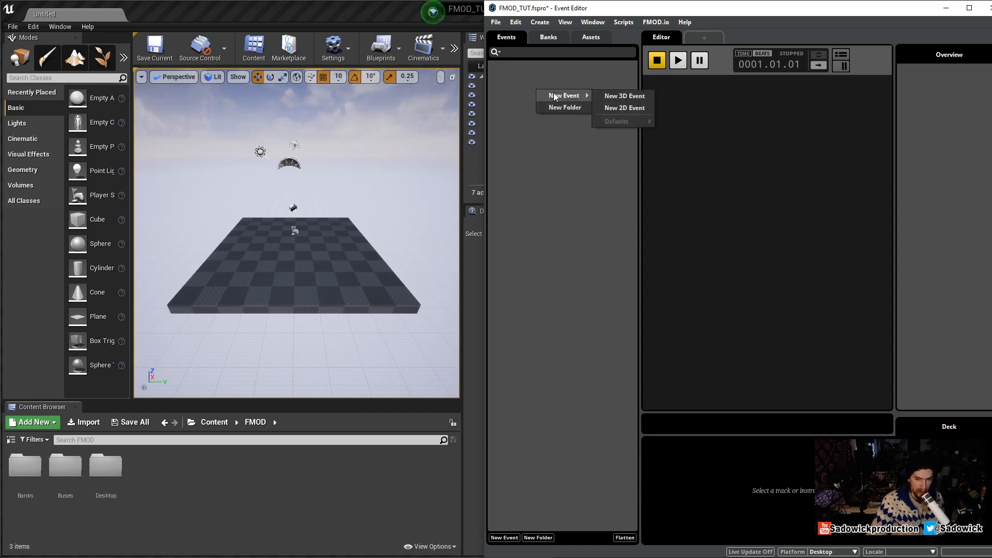
pyautogui.moveTo(635, 110)
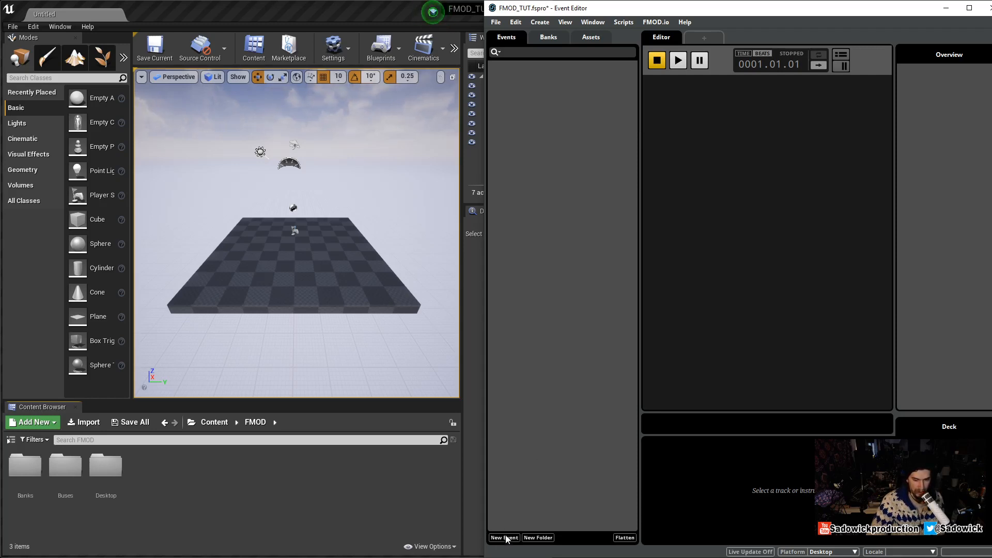
pyautogui.rightClick(564, 149)
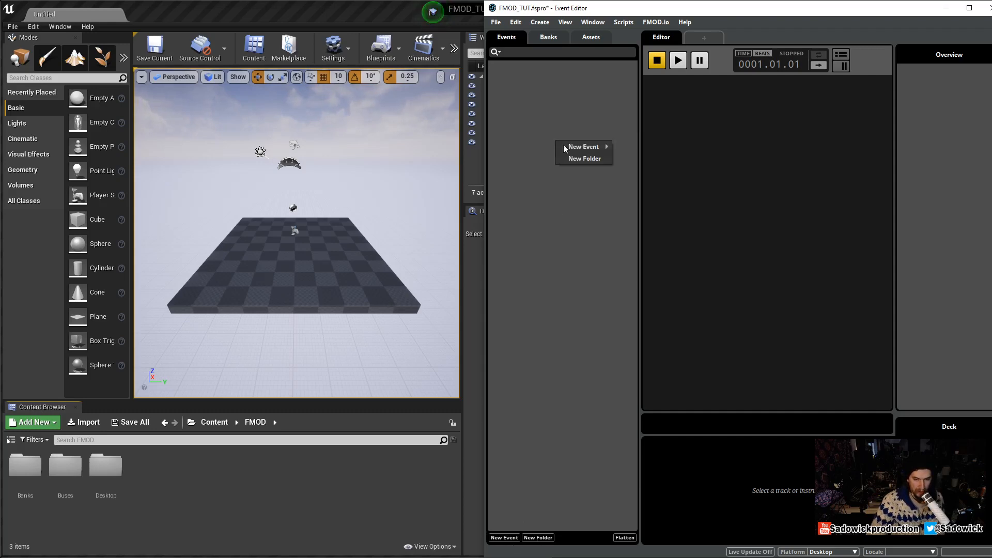
pyautogui.moveTo(582, 147)
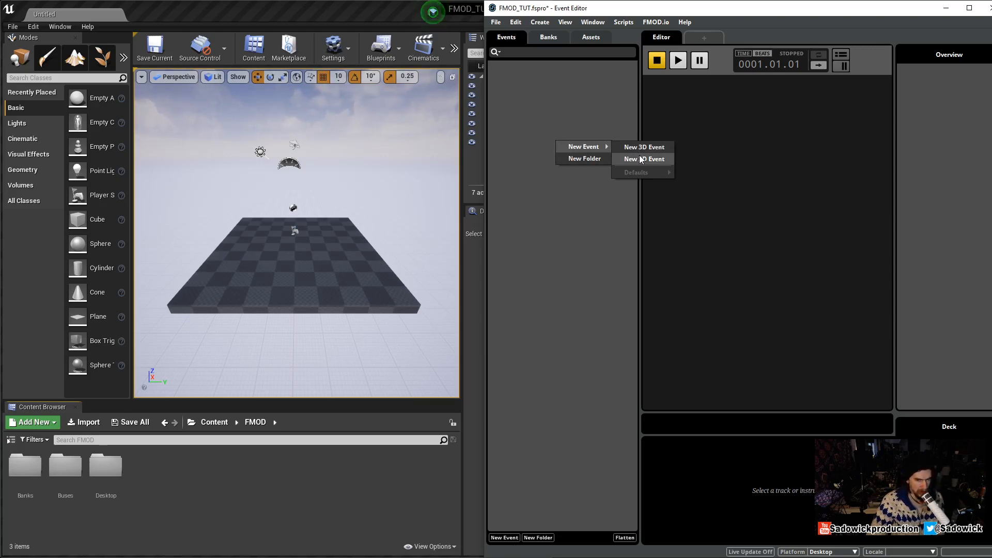
pyautogui.moveTo(645, 151)
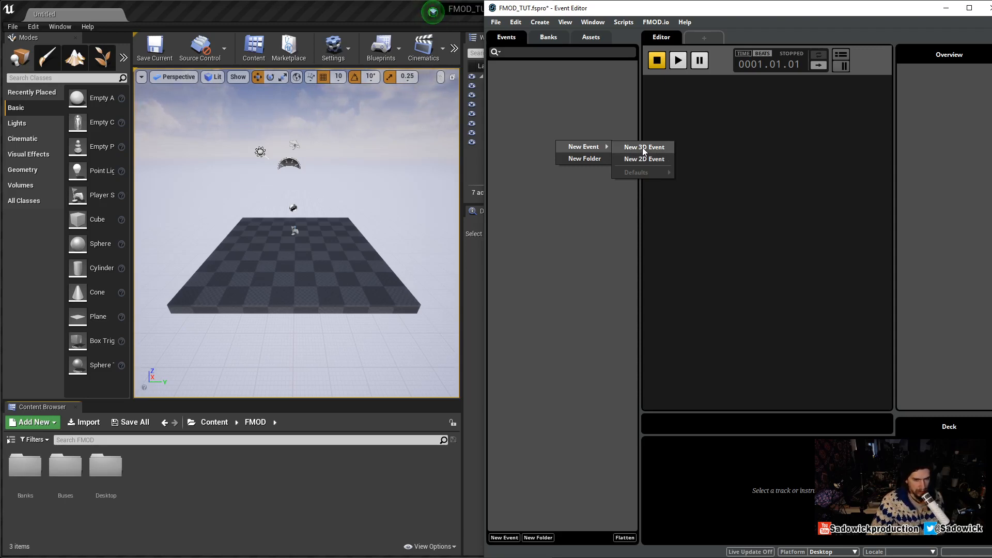
pyautogui.moveTo(642, 159)
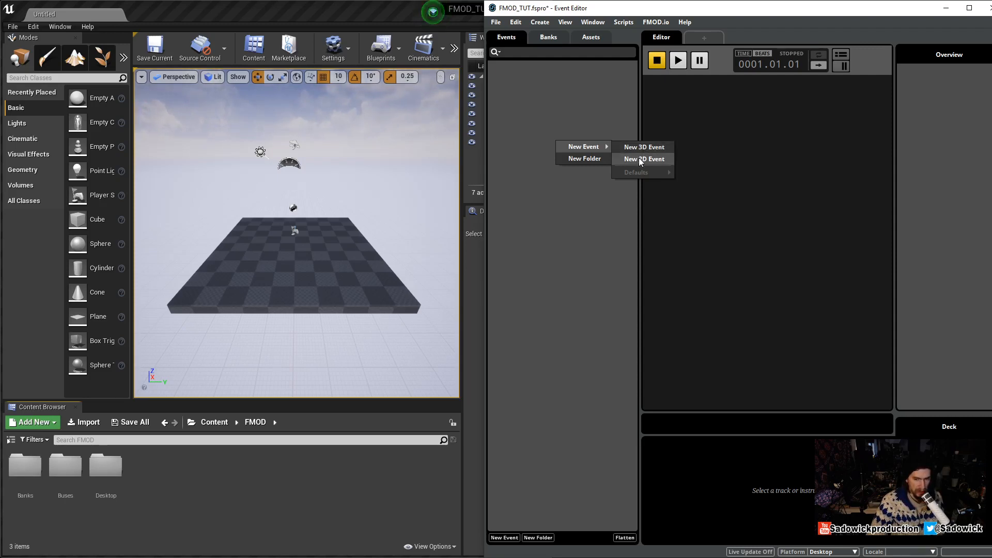
pyautogui.click(642, 159)
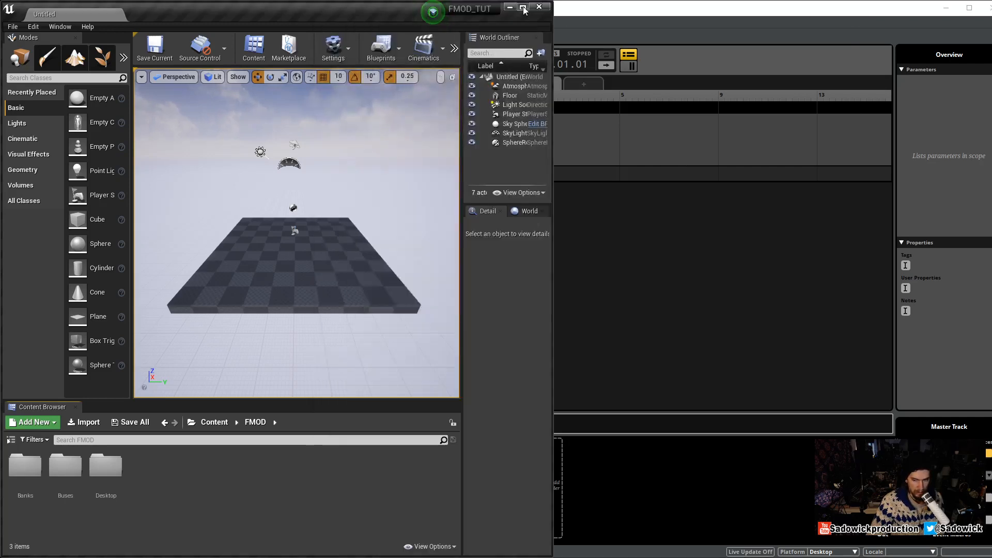
# Maximize the Unreal Editor window behind the FMOD event editor
pyautogui.click(522, 6)
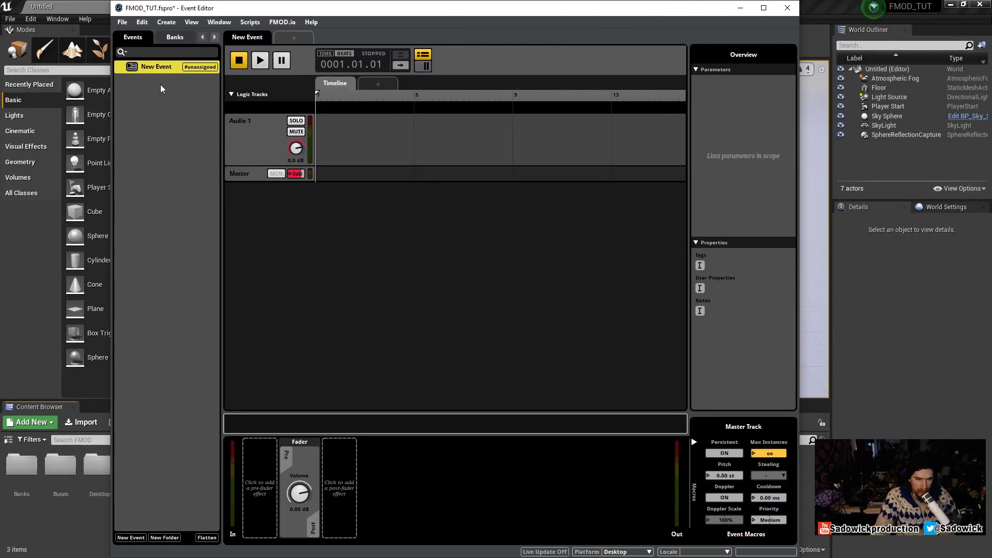
pyautogui.moveTo(221, 96)
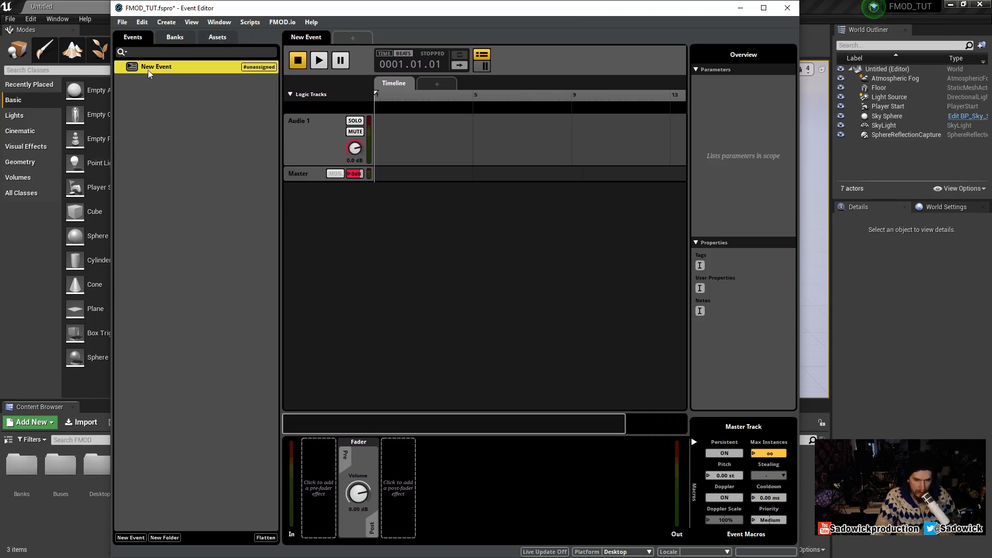
pyautogui.moveTo(372, 102)
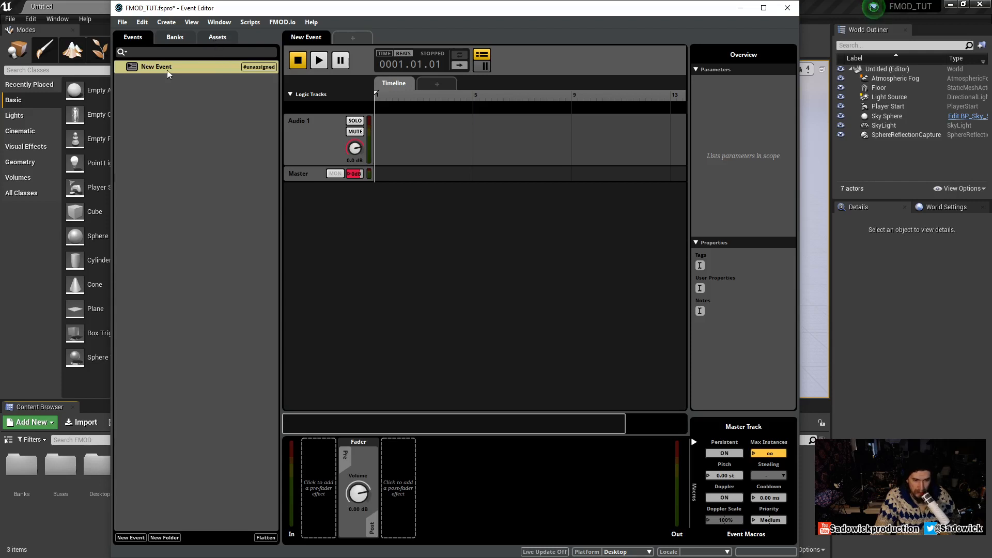
# Create a 2D event FX_(2) from the FX_(2).wav asset
pyautogui.rightClick(156, 66)
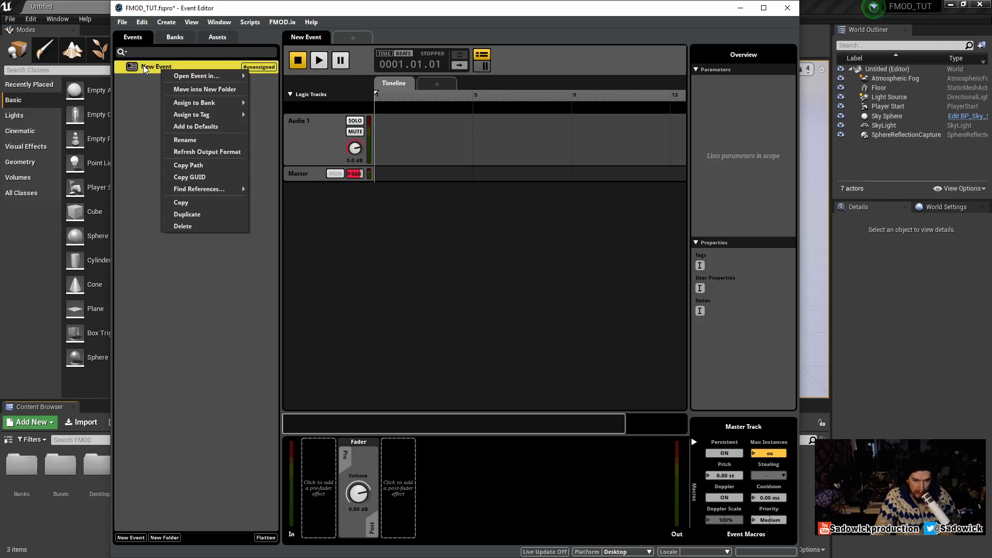
pyautogui.click(217, 37)
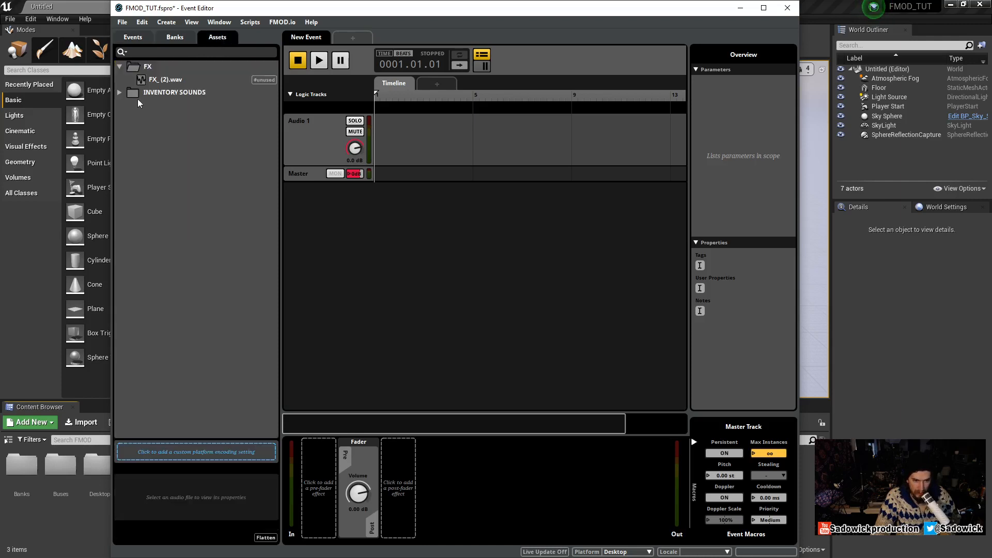
pyautogui.click(132, 37)
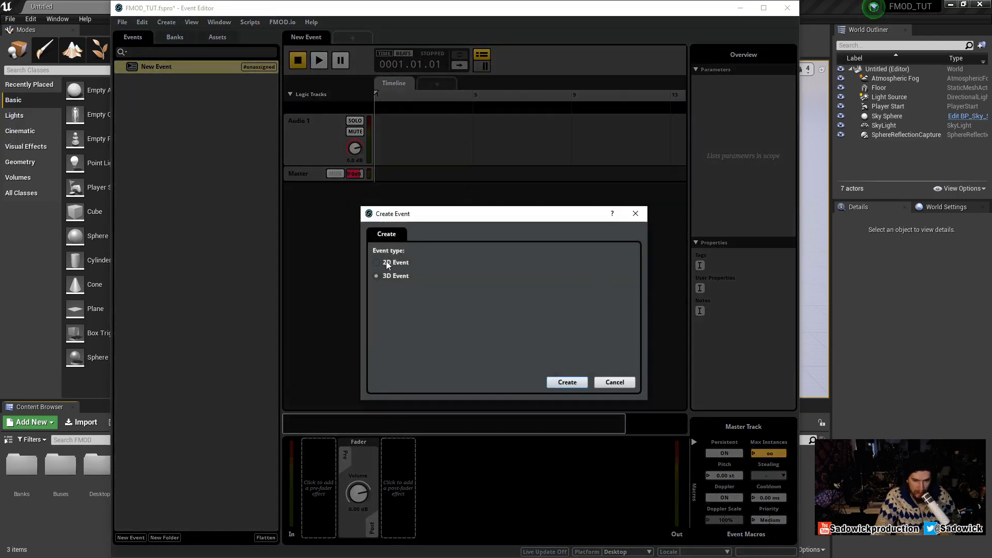
pyautogui.click(376, 262)
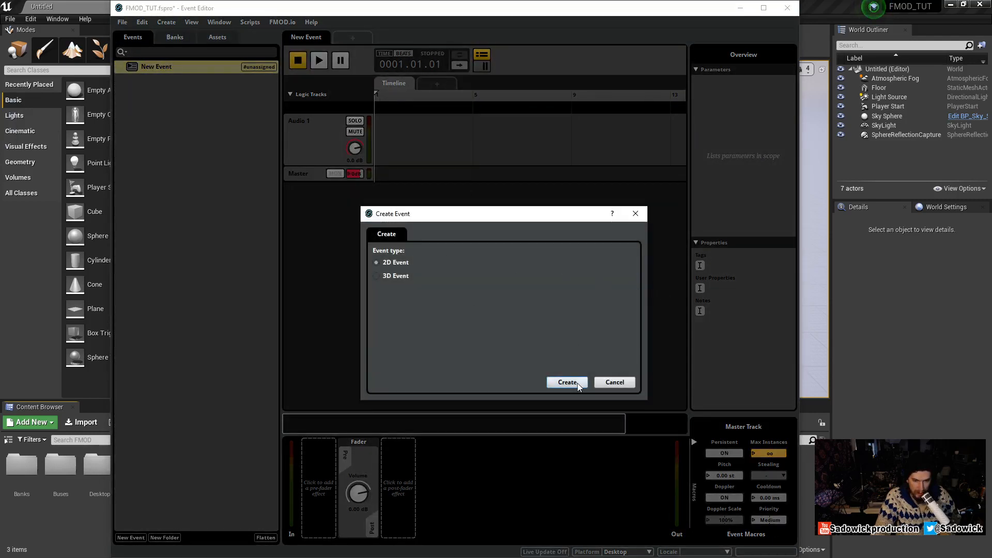
pyautogui.click(566, 382)
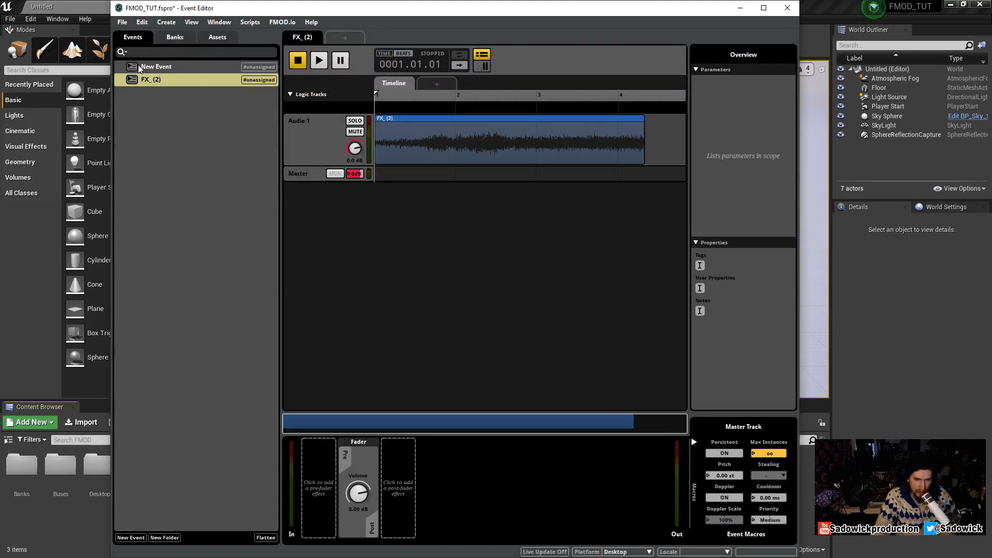
# Delete the empty New Event and the unused duplicate FX_(2).wav, keeping only the FX_(2) event
pyautogui.rightClick(155, 66)
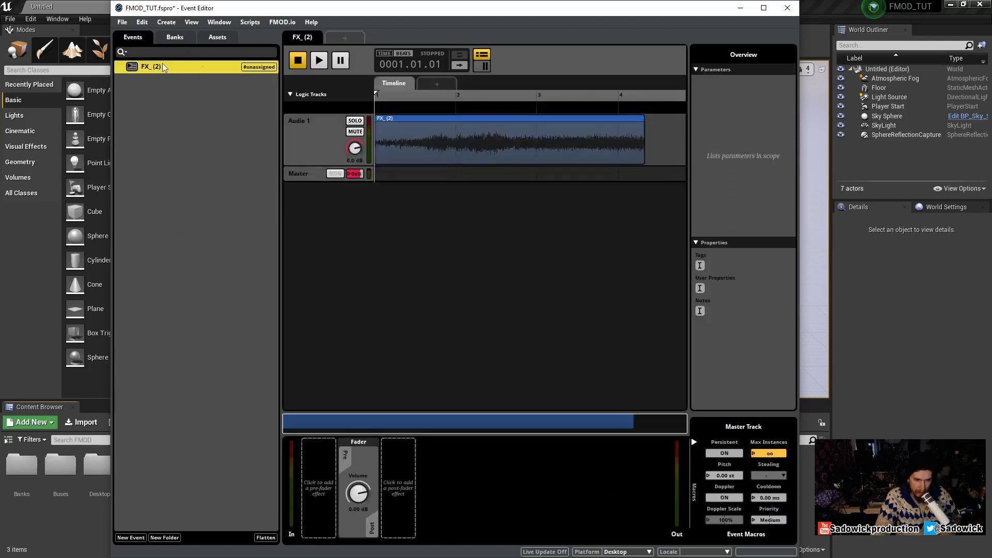
pyautogui.click(217, 37)
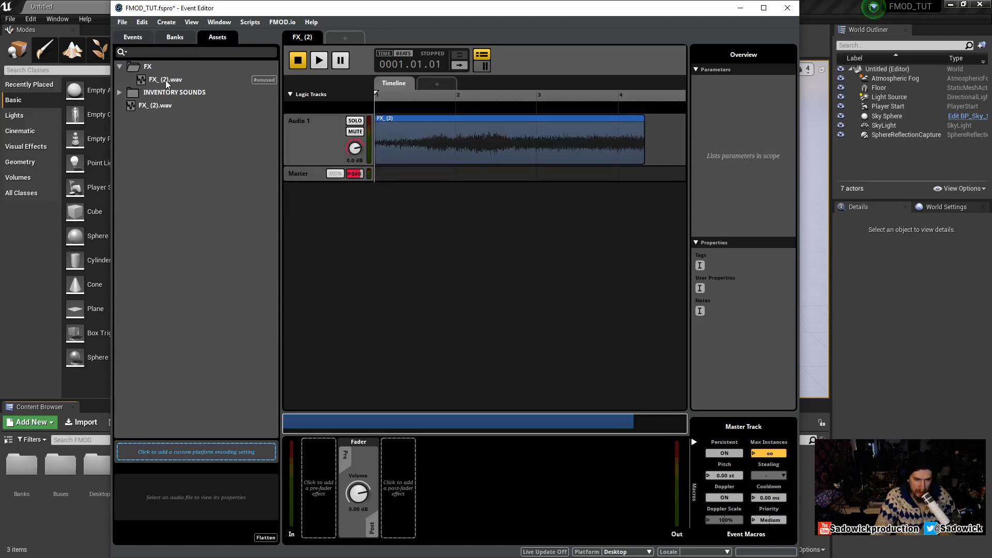
pyautogui.rightClick(165, 79)
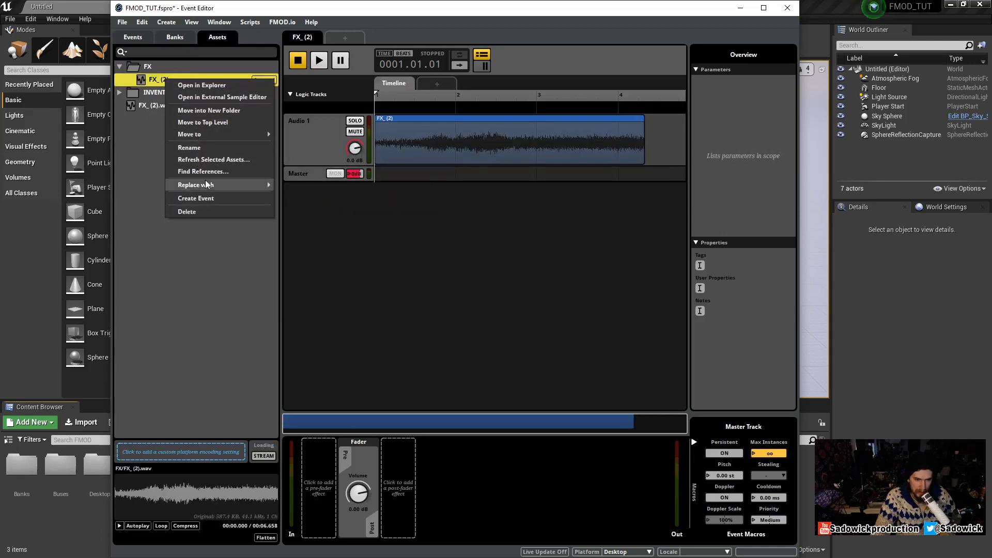
pyautogui.click(185, 210)
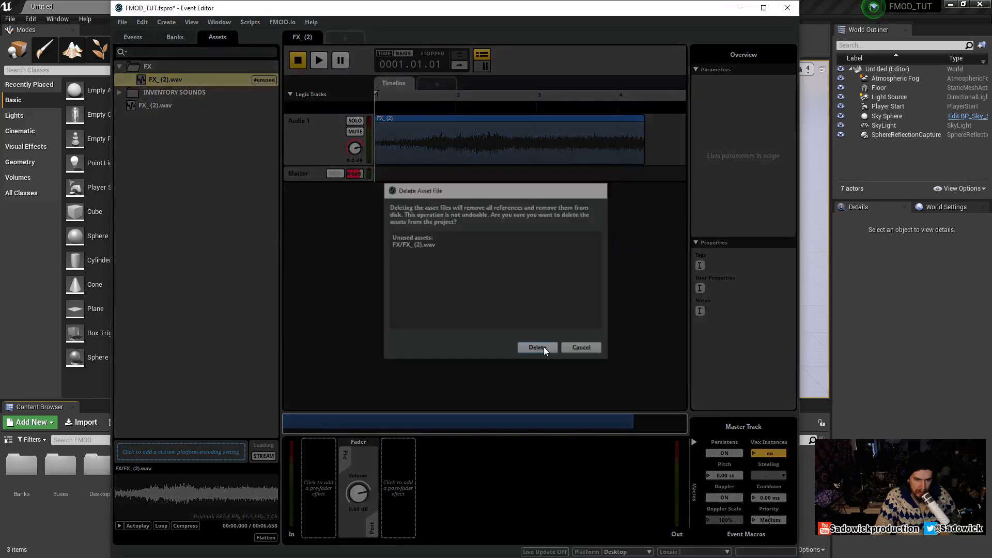
pyautogui.click(538, 347)
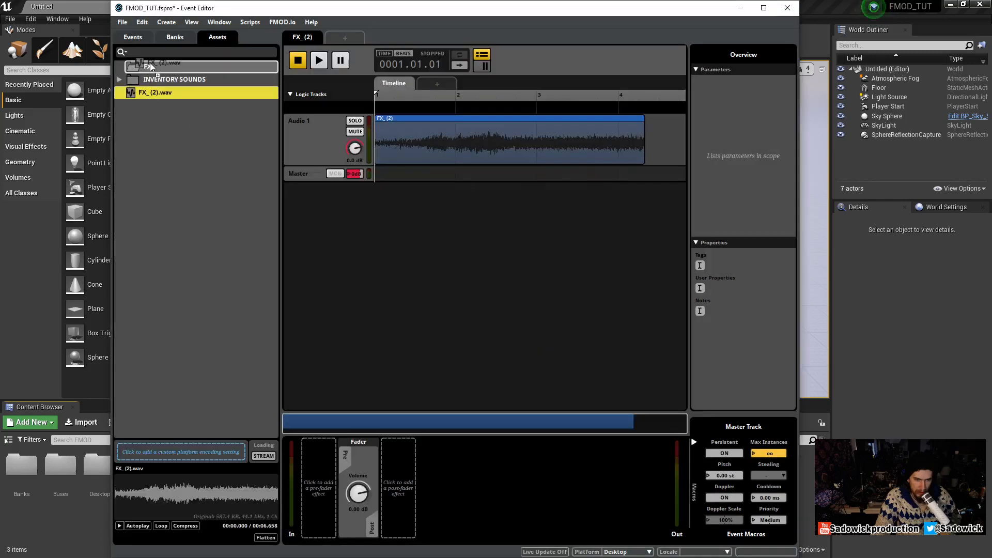
pyautogui.click(132, 37)
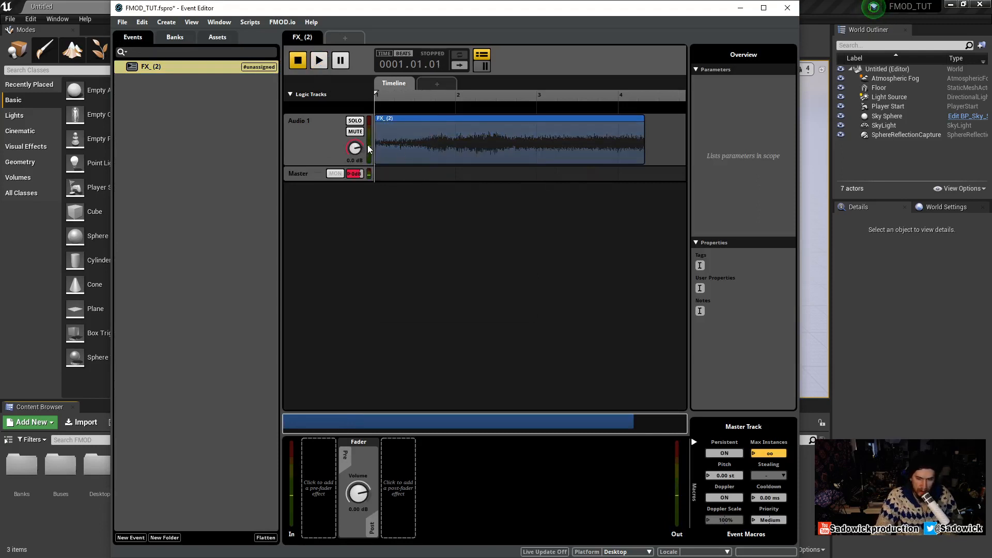
pyautogui.moveTo(512, 274)
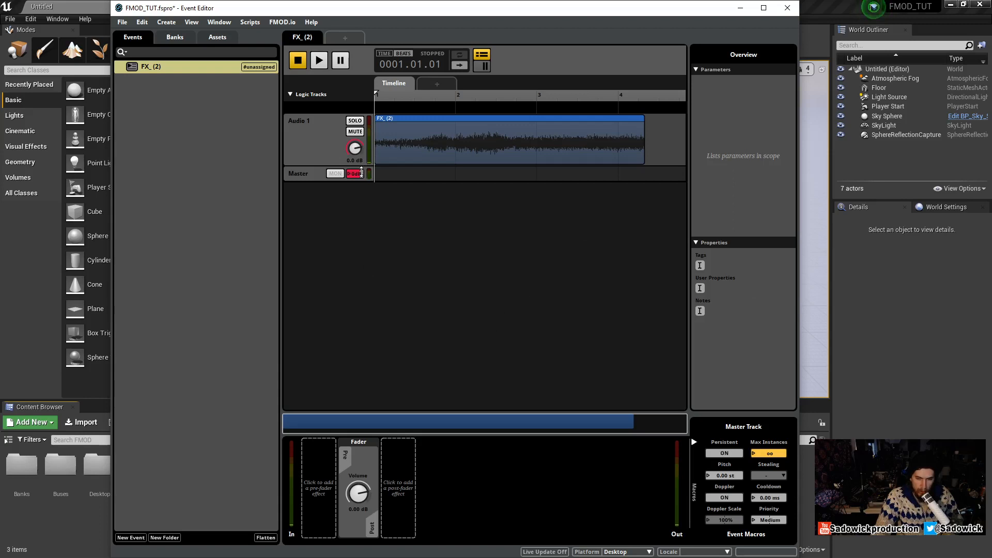
pyautogui.moveTo(78, 114)
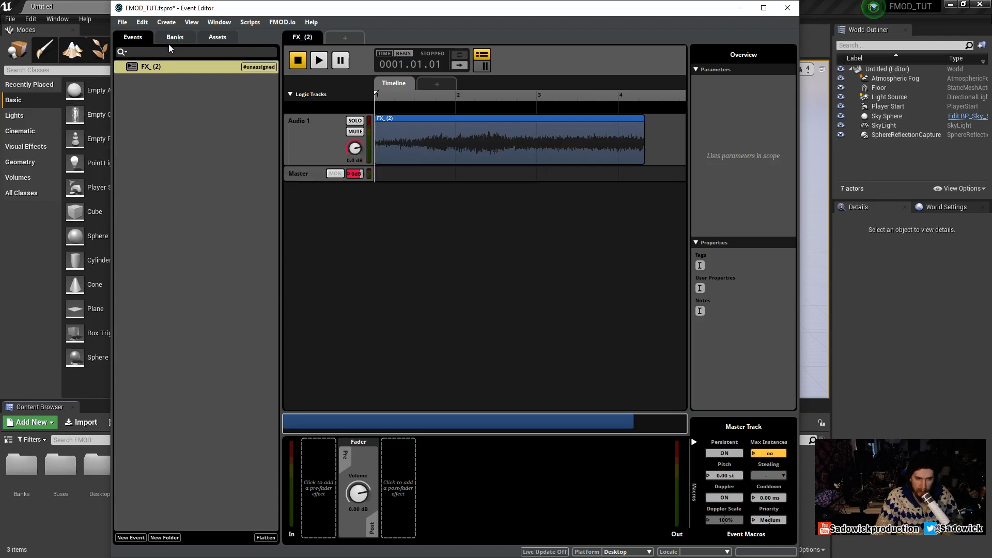
pyautogui.moveTo(172, 43)
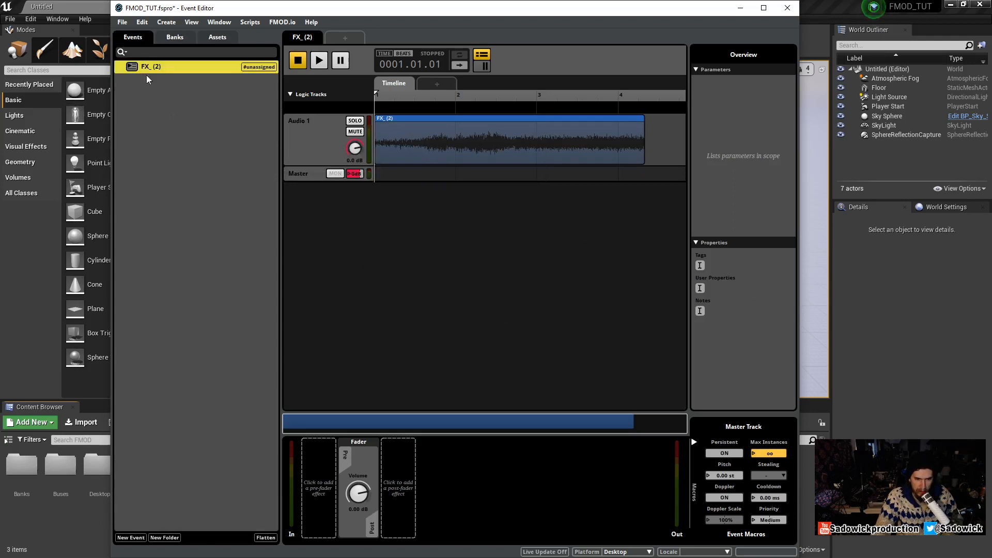
# Assign the FX_(2) event to a new bank named FX
pyautogui.rightClick(147, 66)
pyautogui.write('FX')
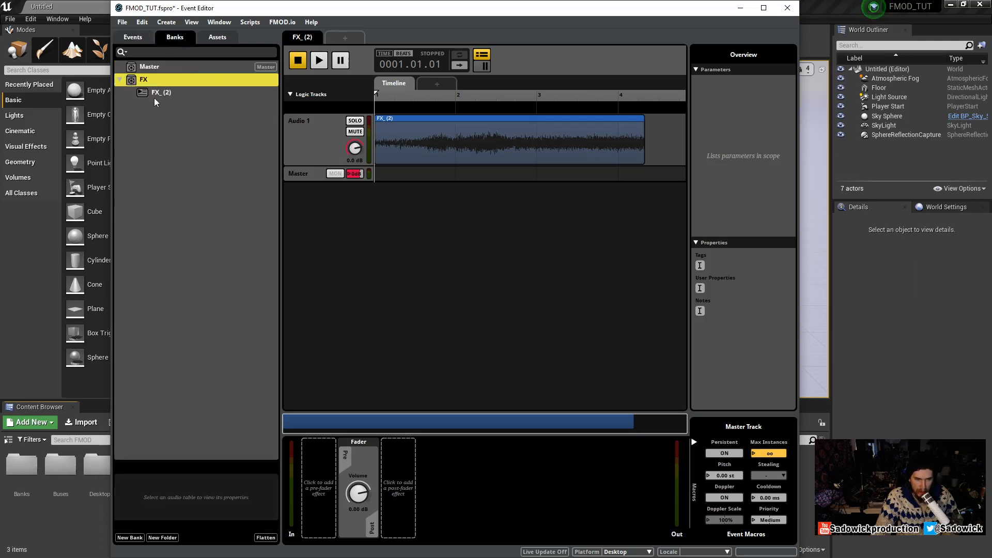
pyautogui.click(161, 93)
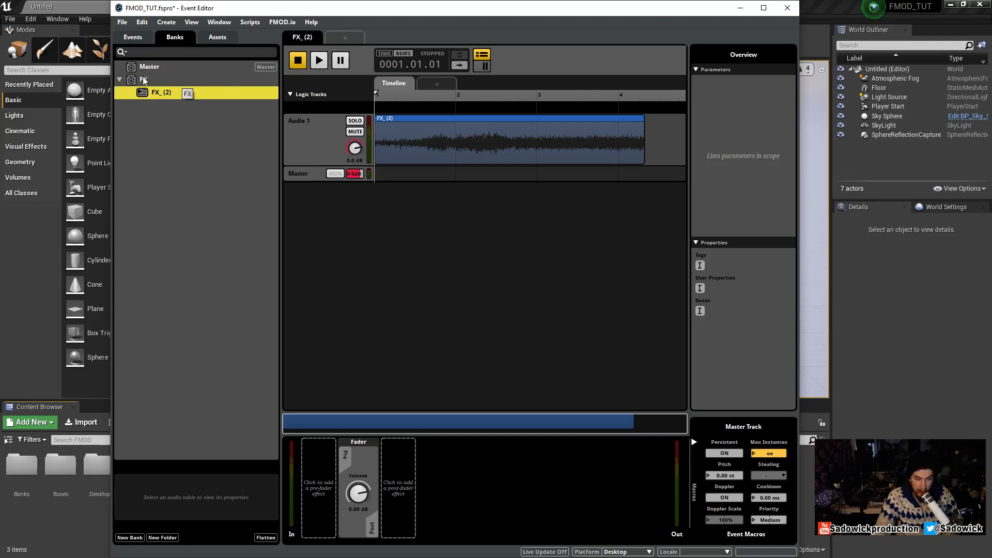
pyautogui.click(132, 37)
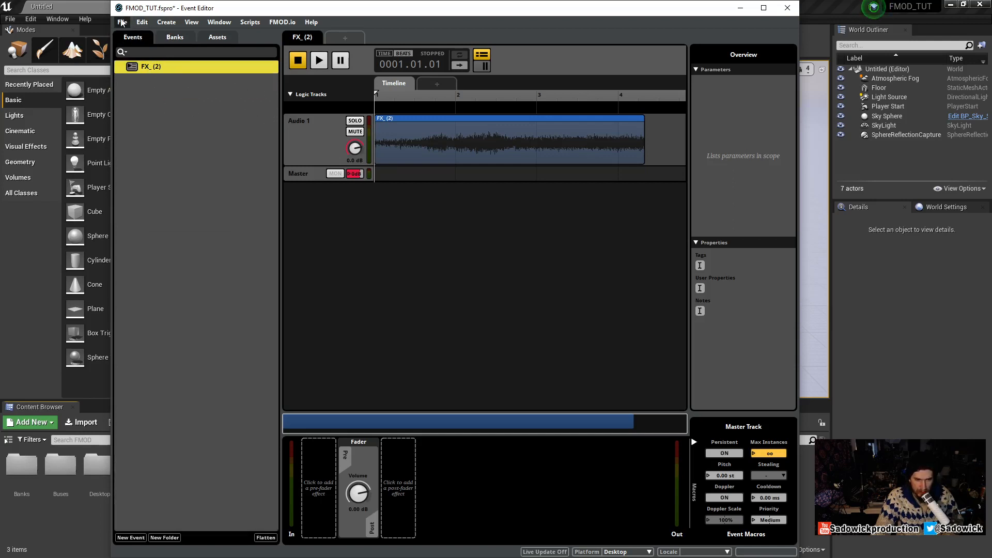
# Build the FMOD banks and try dragging the imported FX bank asset into the UE4 level
pyautogui.click(122, 21)
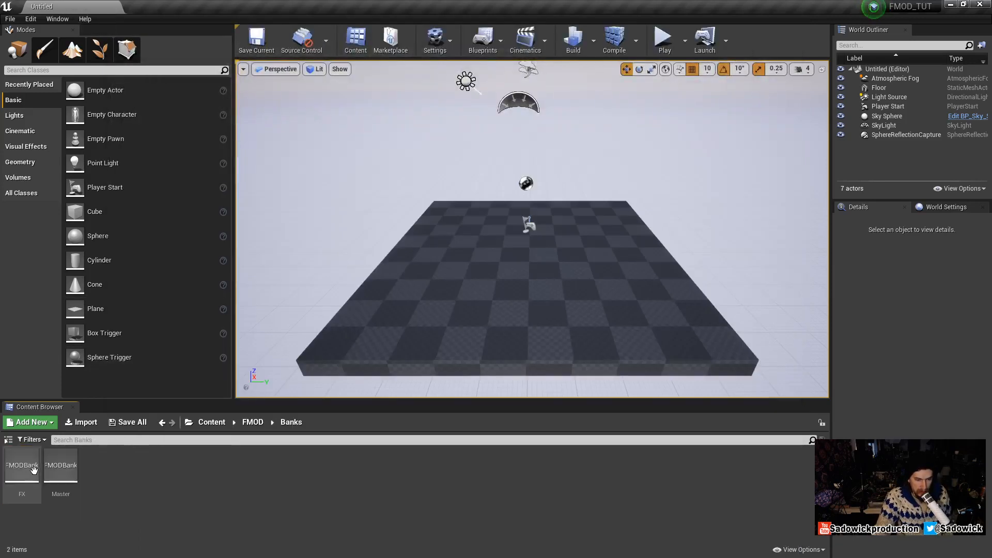
pyautogui.click(21, 468)
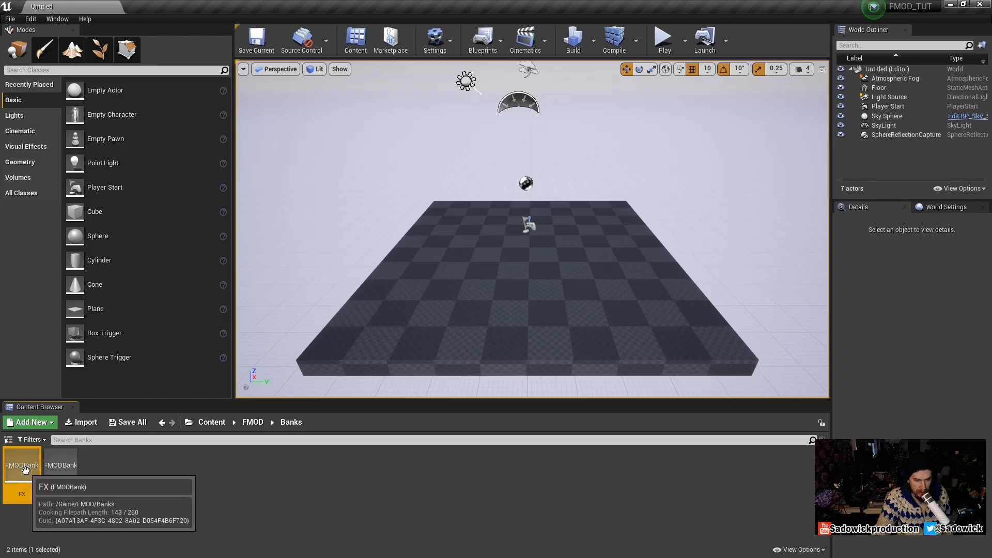
pyautogui.moveTo(22, 465); pyautogui.dragTo(498, 257)
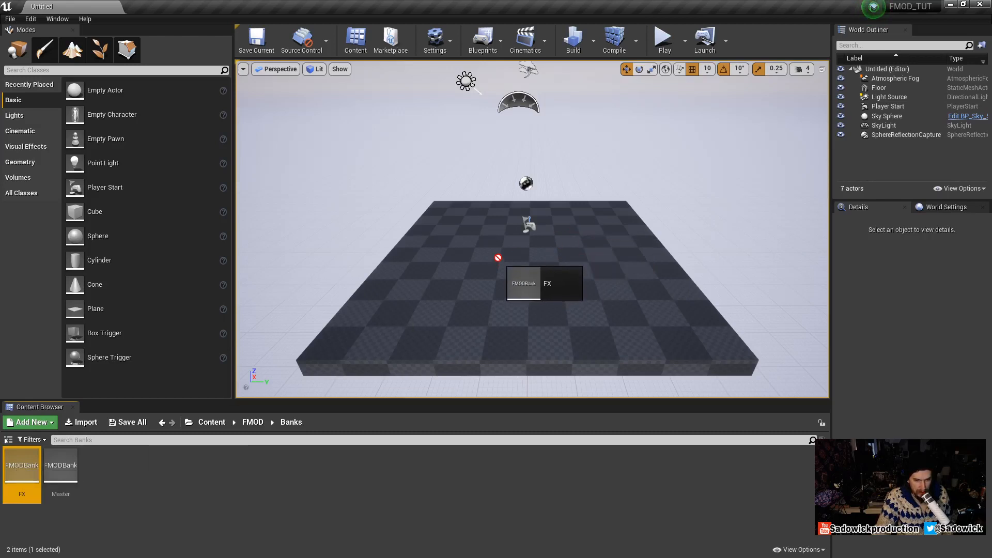
# Navigate up to Content/FMOD and into the Events folder holding the FX_(2) event
pyautogui.click(252, 422)
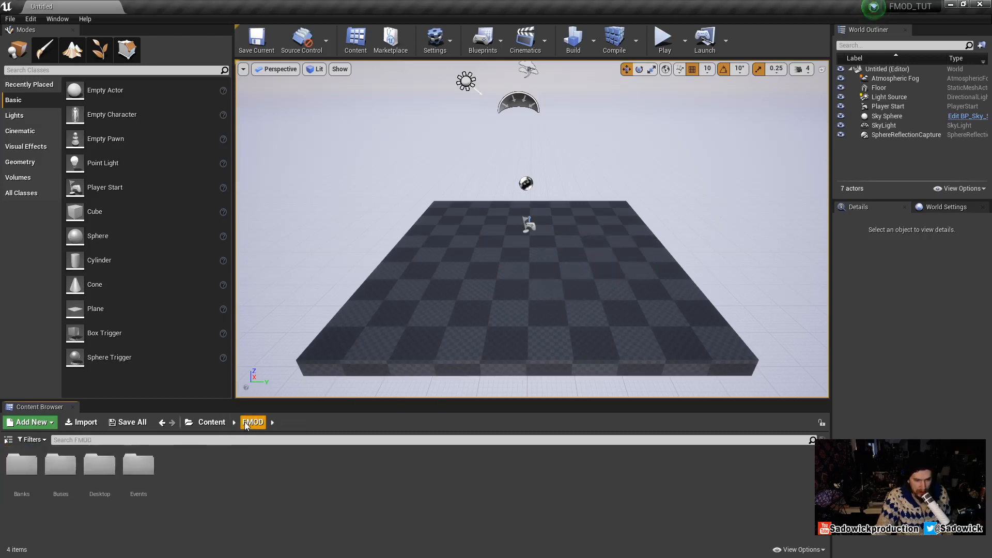
pyautogui.moveTo(143, 465)
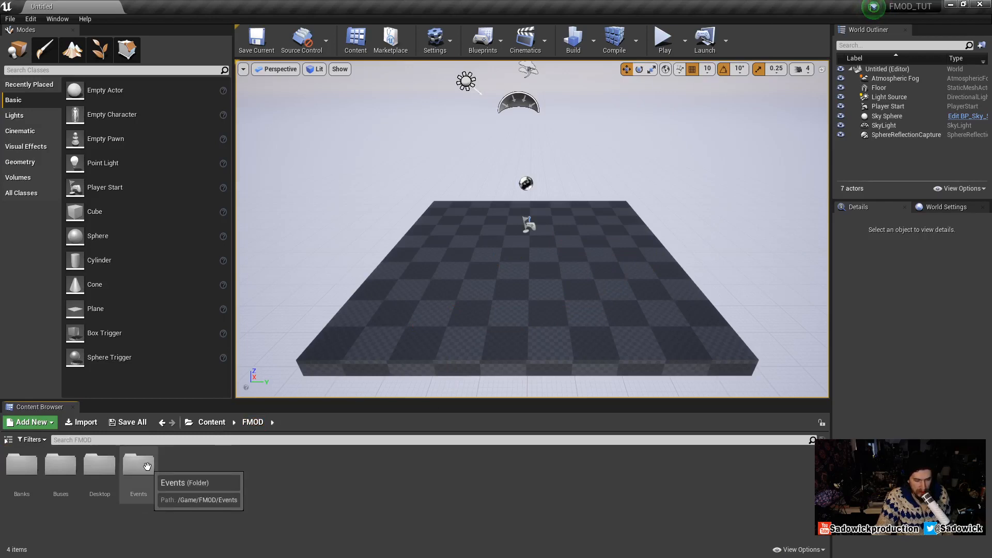
pyautogui.moveTo(22, 463)
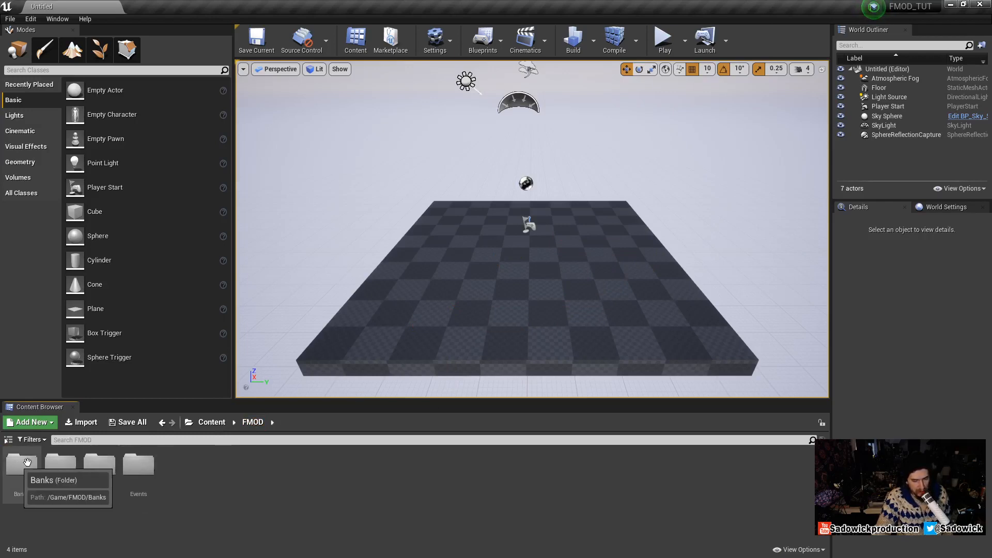
pyautogui.click(138, 465)
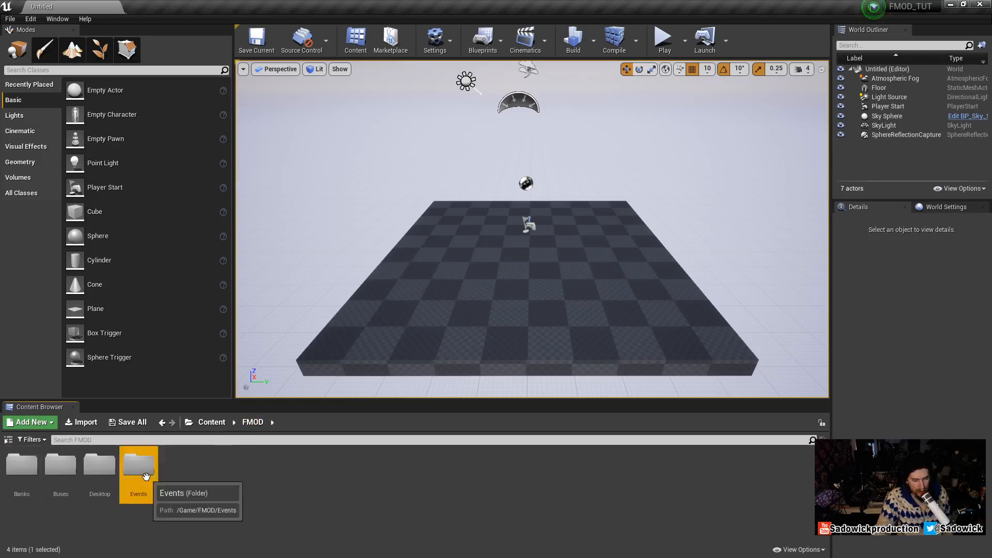
pyautogui.doubleClick(138, 464)
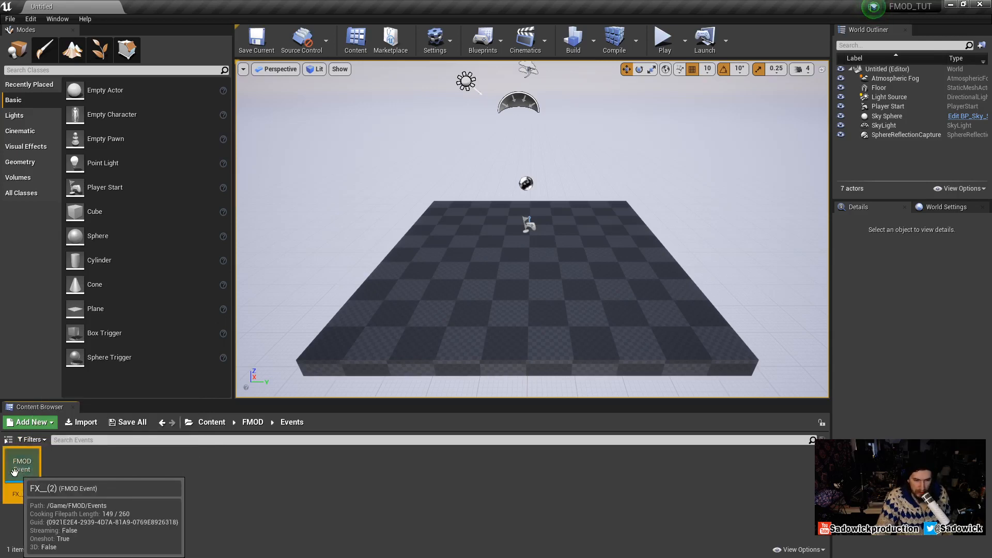
# Drag the FX_(2) FMOD event into the viewport near the centre of the floor
pyautogui.moveTo(22, 468); pyautogui.dragTo(528, 241)
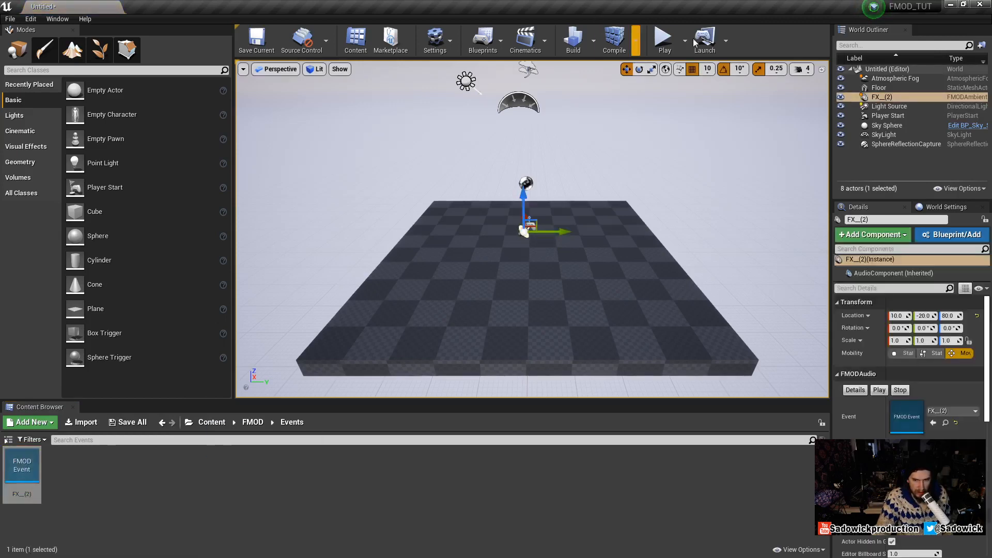
pyautogui.click(664, 36)
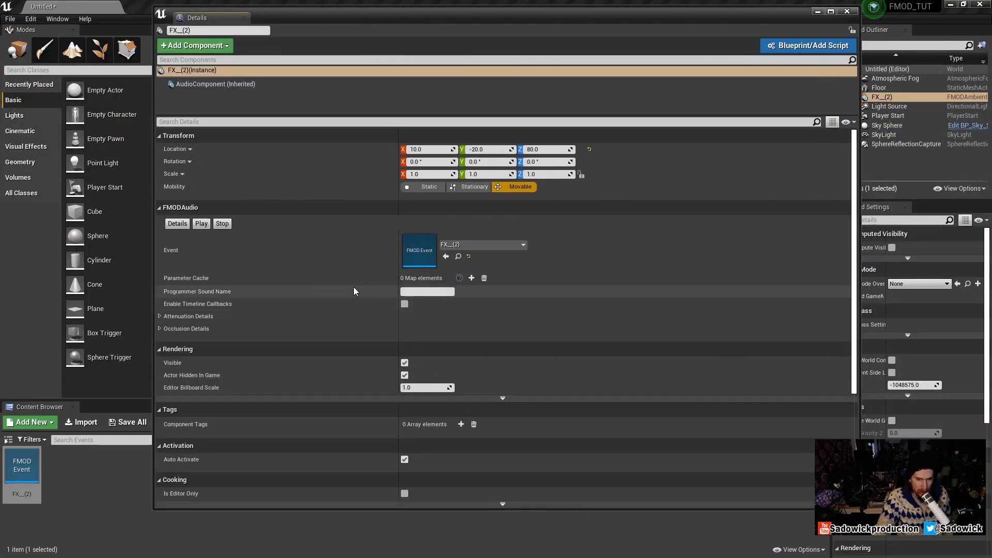
pyautogui.moveTo(268, 268)
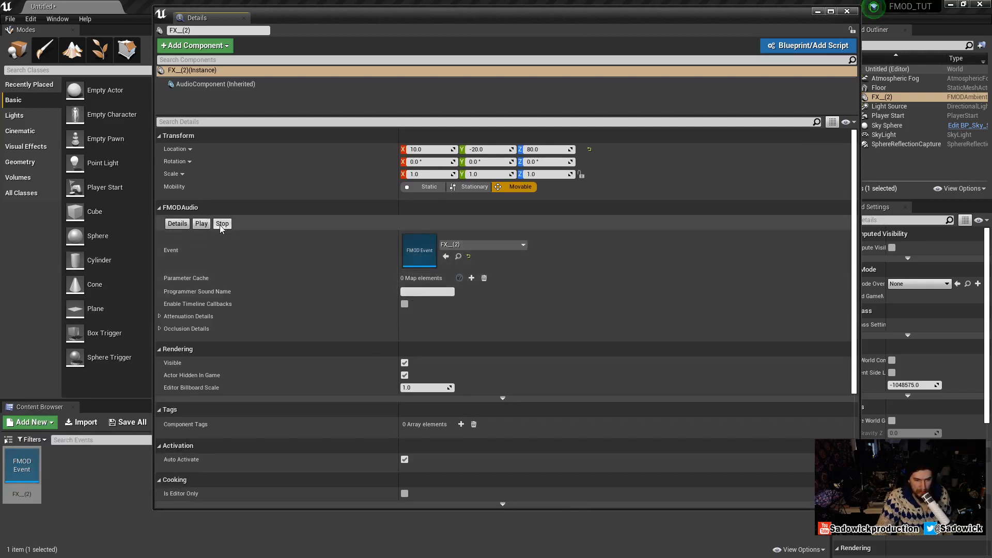
# Stop the event preview and scroll the FX_(2) actor's details to its activation settings
pyautogui.click(522, 244)
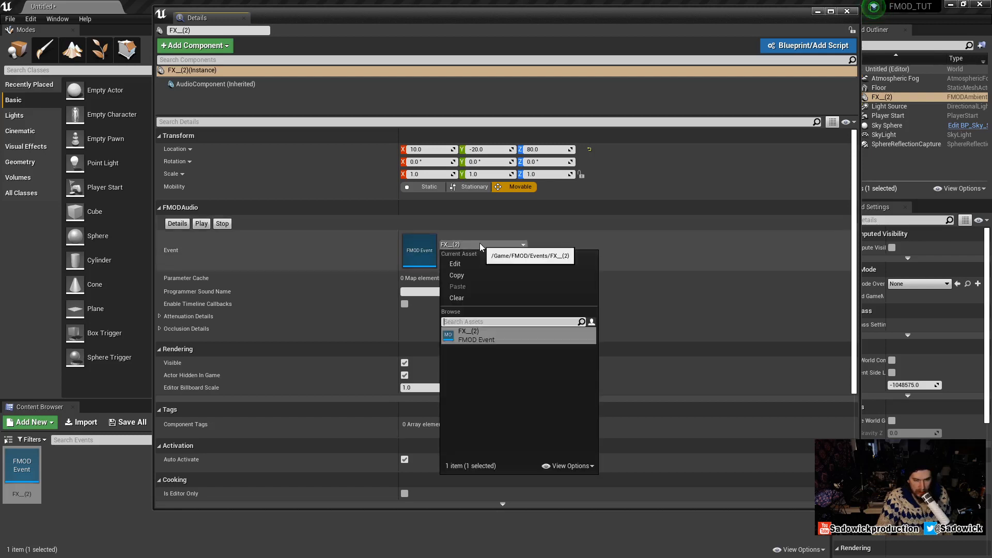
pyautogui.moveTo(496, 237)
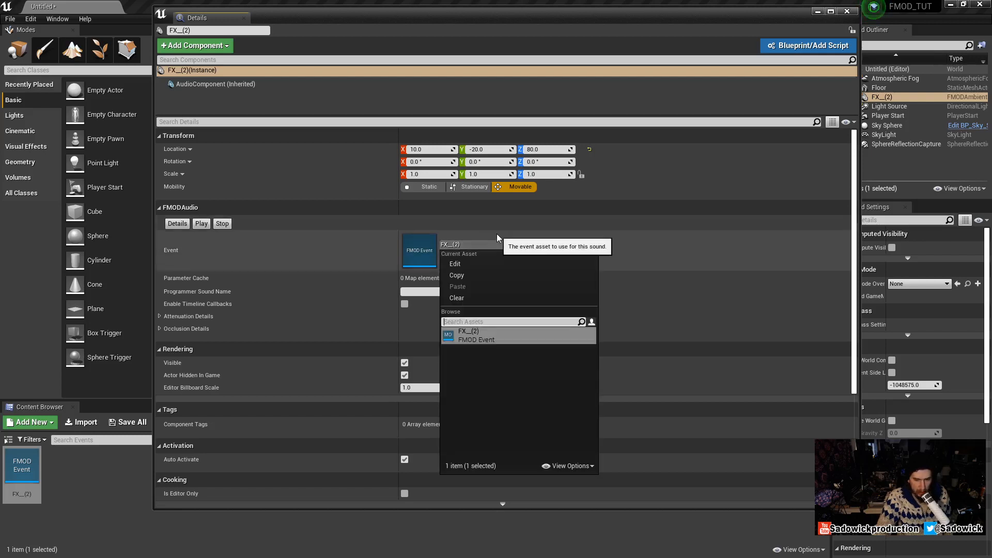
pyautogui.moveTo(453, 216)
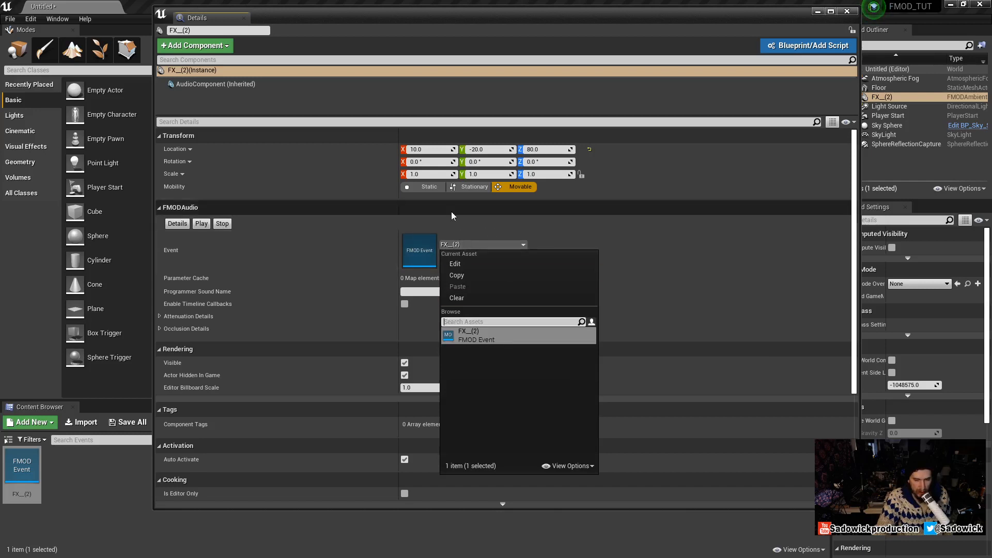
pyautogui.click(469, 335)
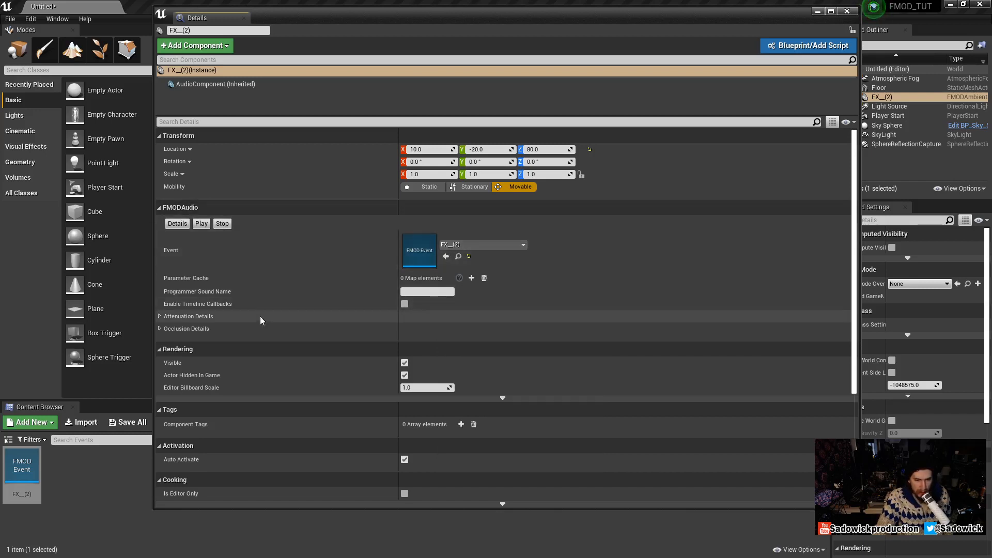
pyautogui.scroll(-3)
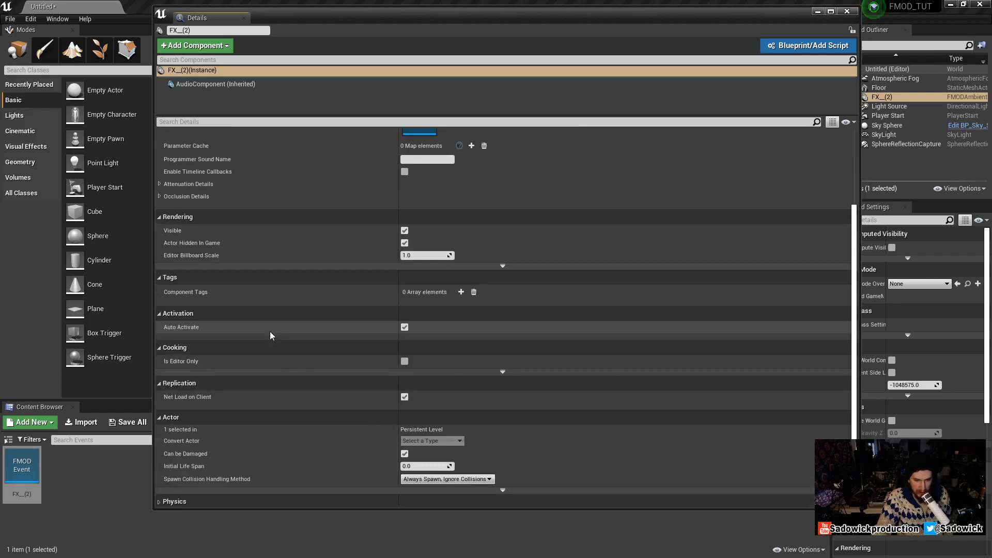
pyautogui.scroll(-3)
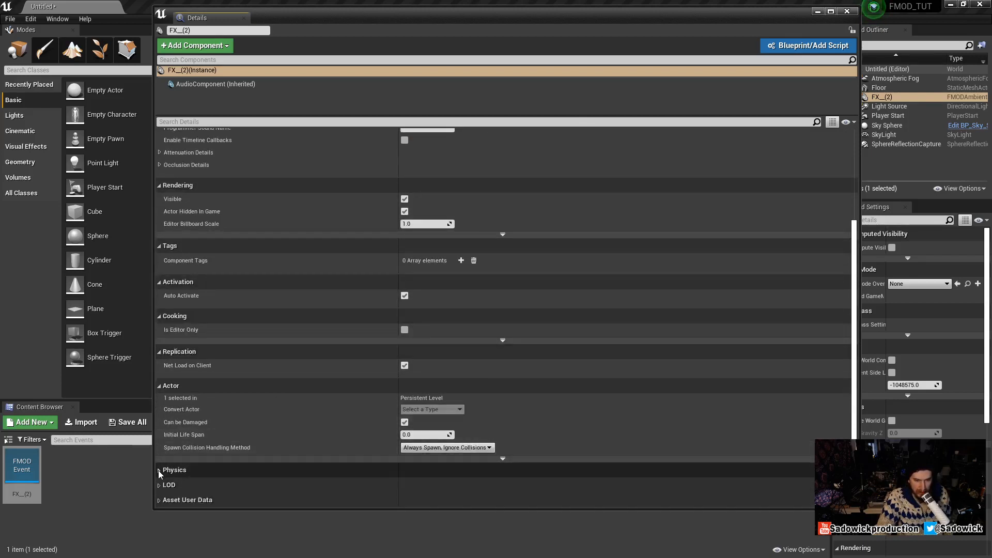
pyautogui.click(159, 470)
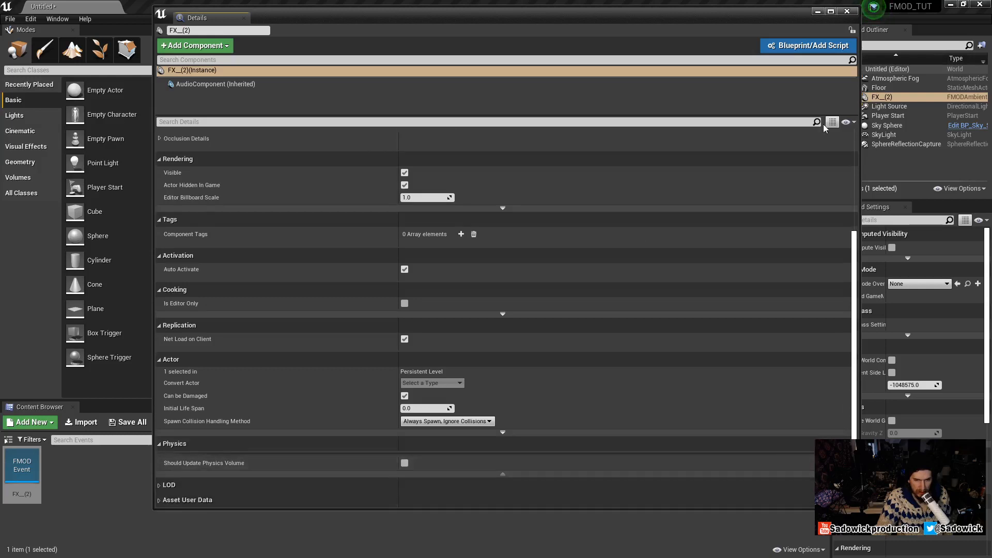
# Show all advanced details and switch off Auto Activate for the FX_(2) sound actor
pyautogui.click(845, 121)
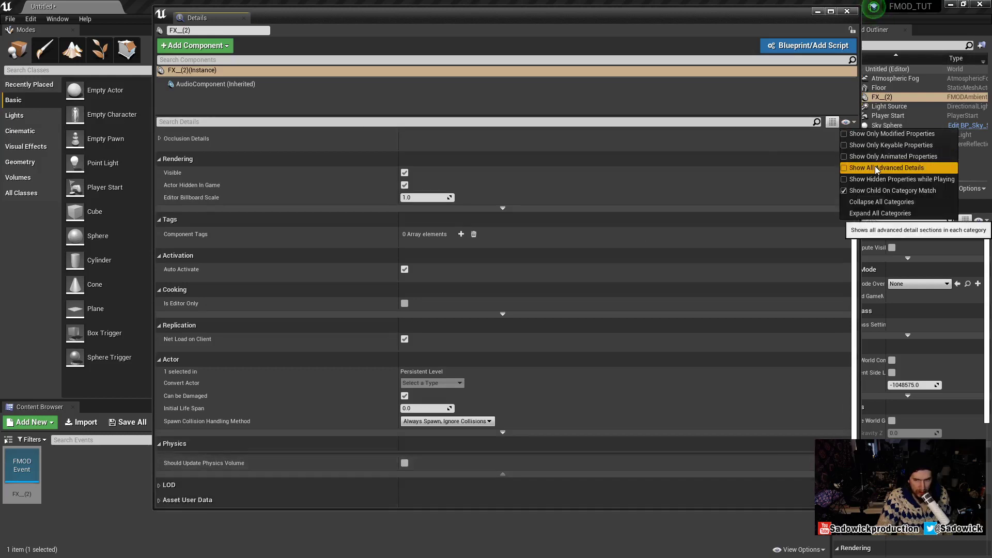
pyautogui.click(884, 167)
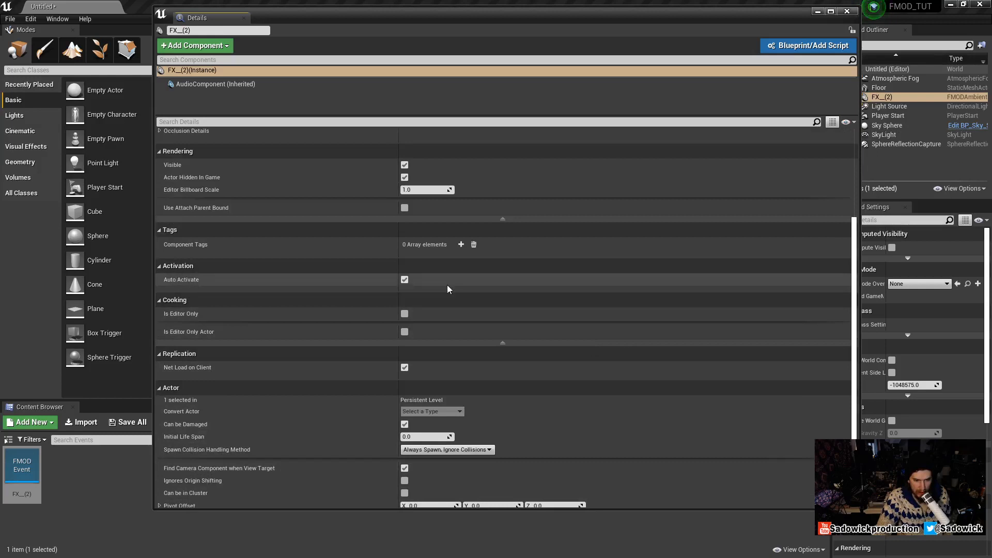
pyautogui.click(404, 279)
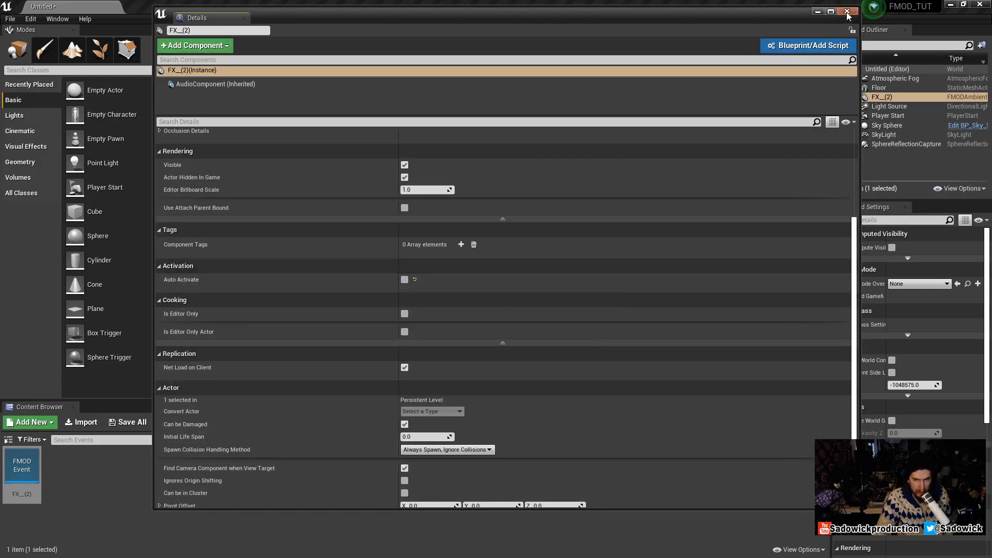
pyautogui.moveTo(203, 18)
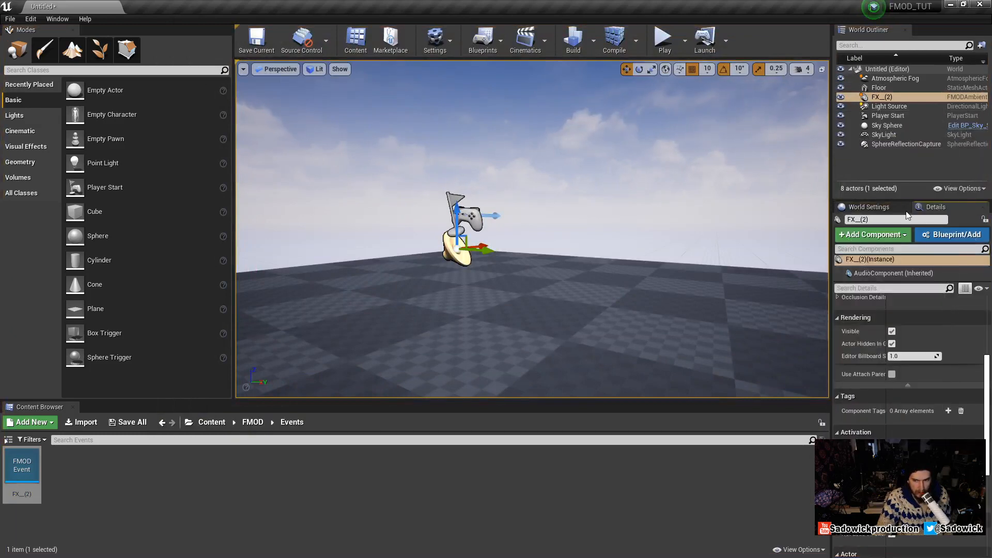
# Deselect everything in the level, then reselect the FX_(2) sound actor
pyautogui.click(664, 35)
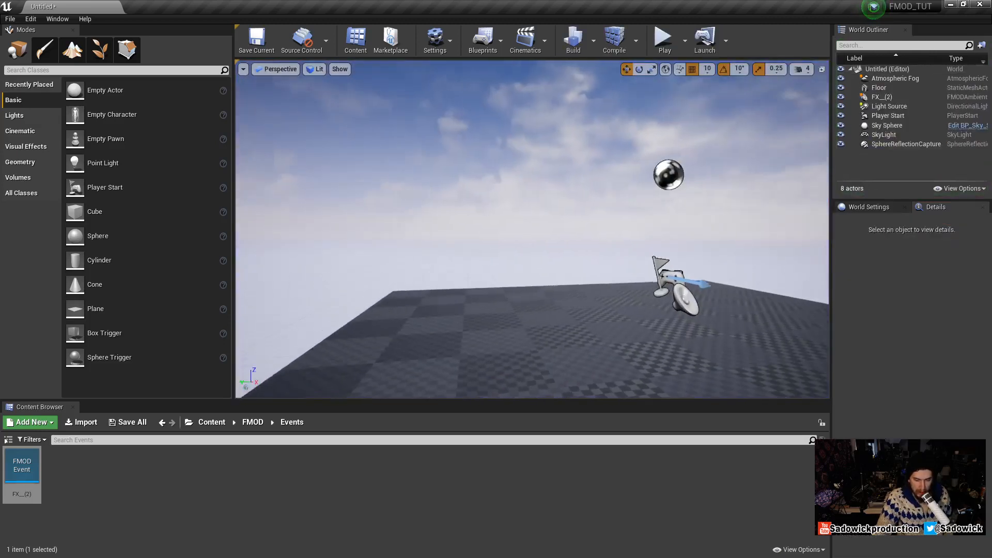
pyautogui.click(881, 97)
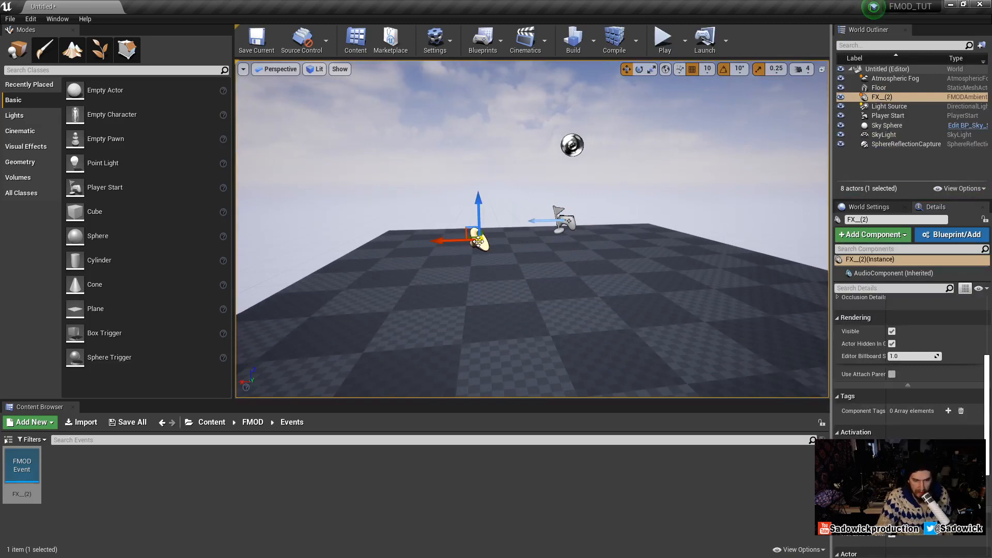
pyautogui.moveTo(955, 234)
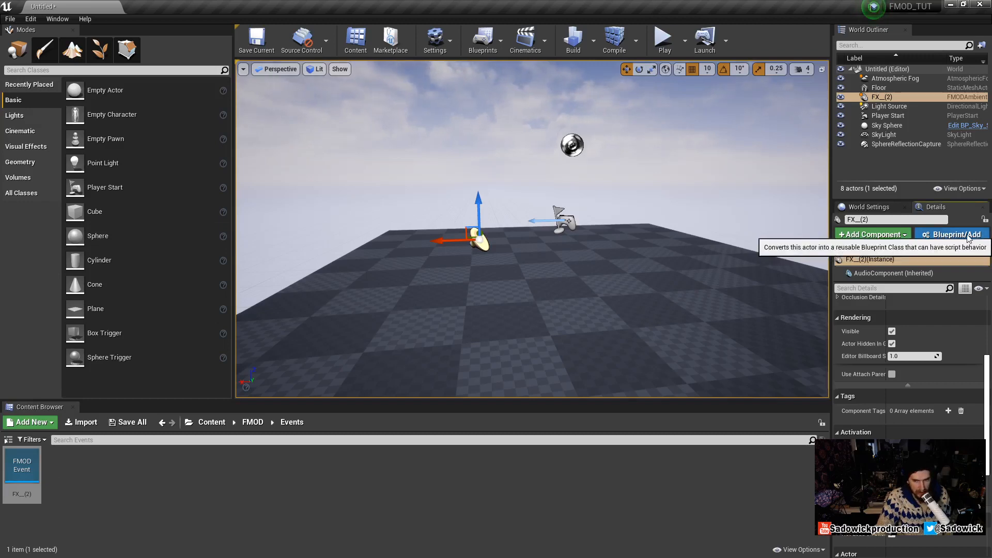
# Convert the FX_(2) actor into an FX__2__Blueprint class and return to the level tab
pyautogui.click(956, 234)
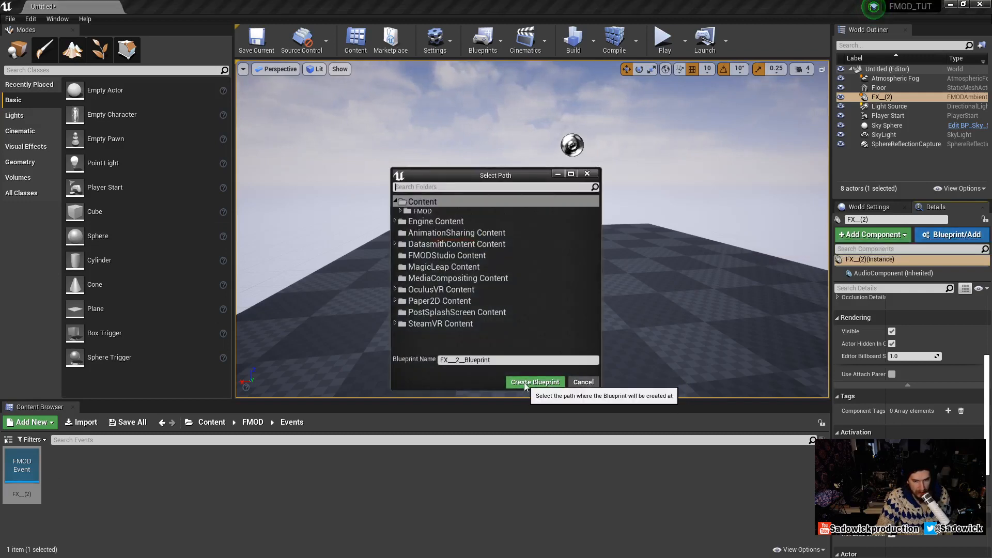
pyautogui.click(535, 382)
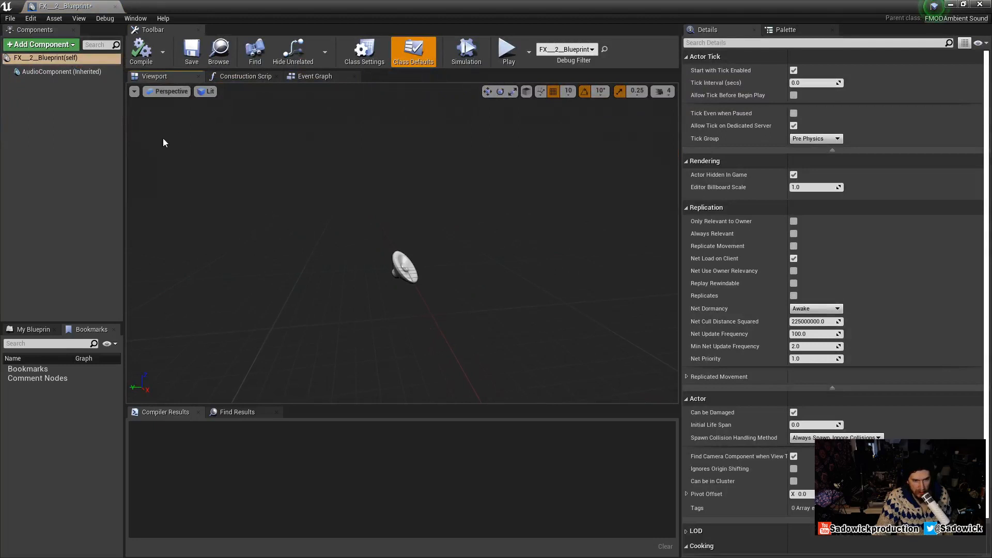
pyautogui.moveTo(52, 71)
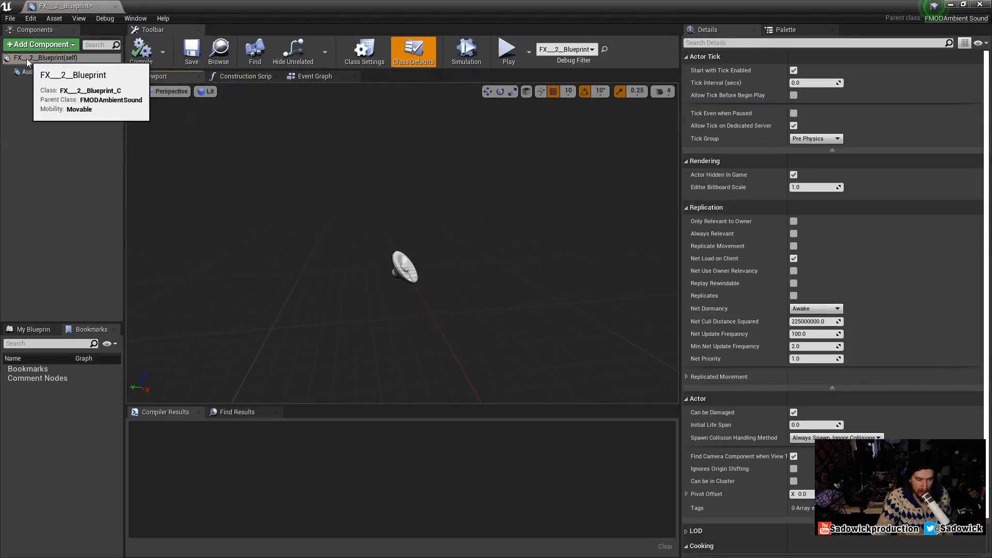
pyautogui.click(51, 71)
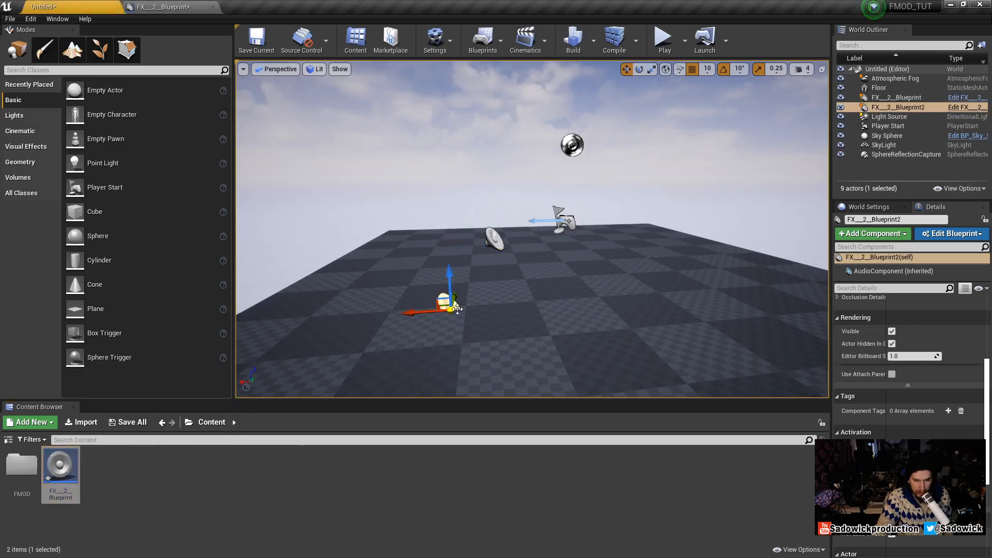
# Add a Play node targeting the FMOD Audio Component, wired from BeginPlay in the Event Graph
pyautogui.moveTo(449, 302); pyautogui.dragTo(443, 259)
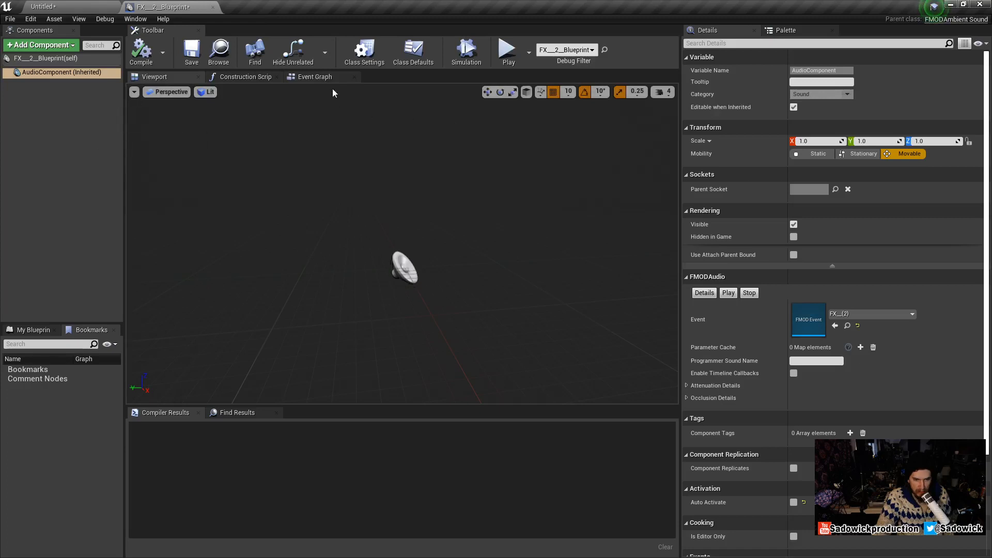
pyautogui.click(314, 77)
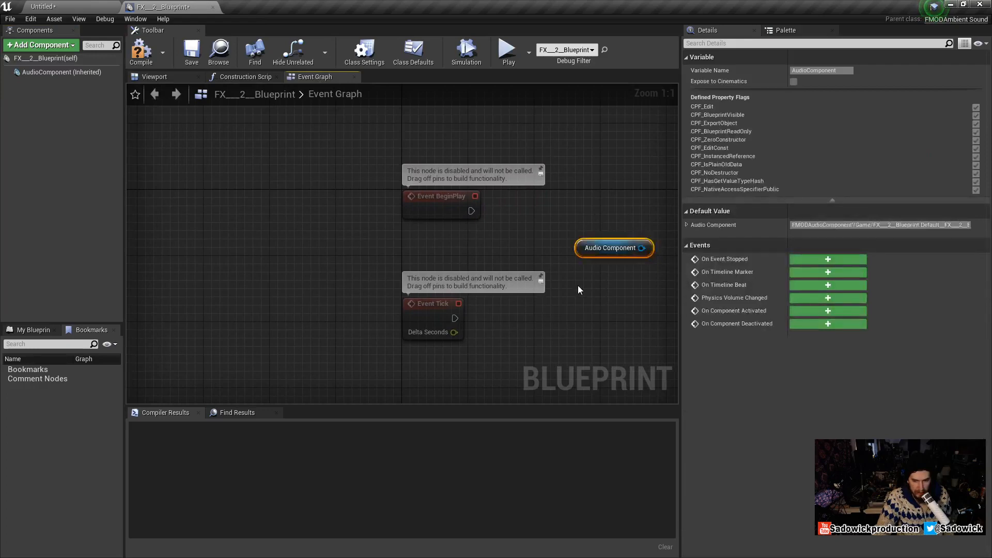
pyautogui.click(633, 290)
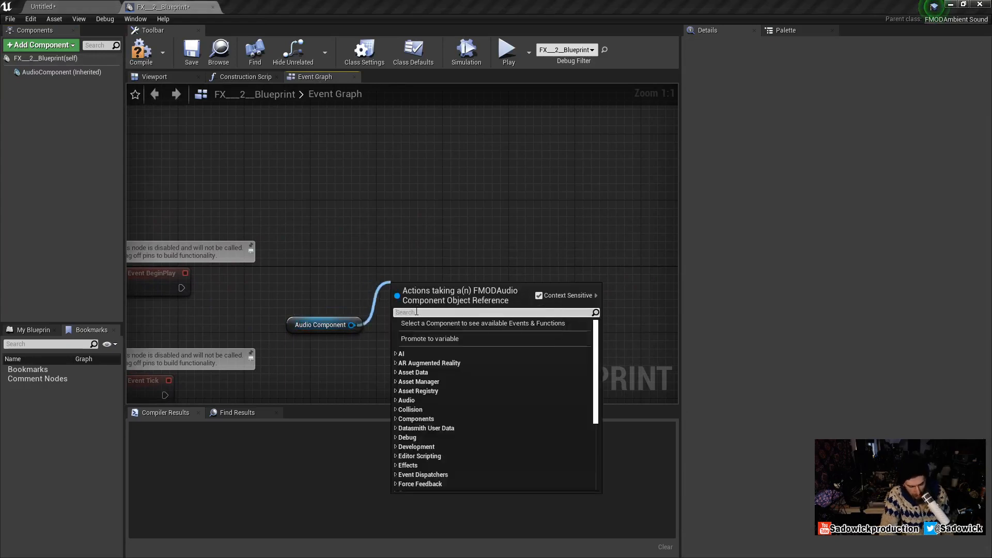
pyautogui.write('play')
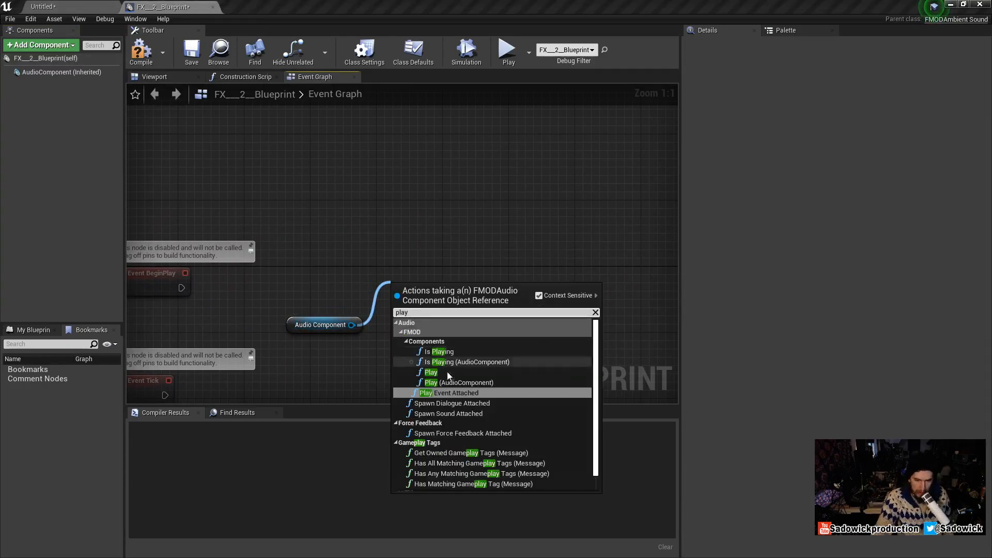
pyautogui.click(430, 383)
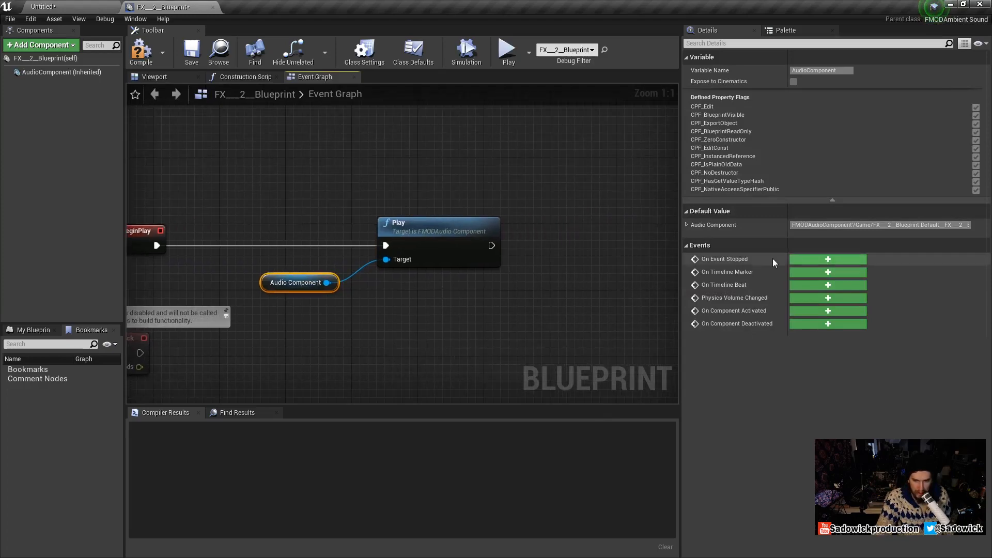
pyautogui.moveTo(284, 275)
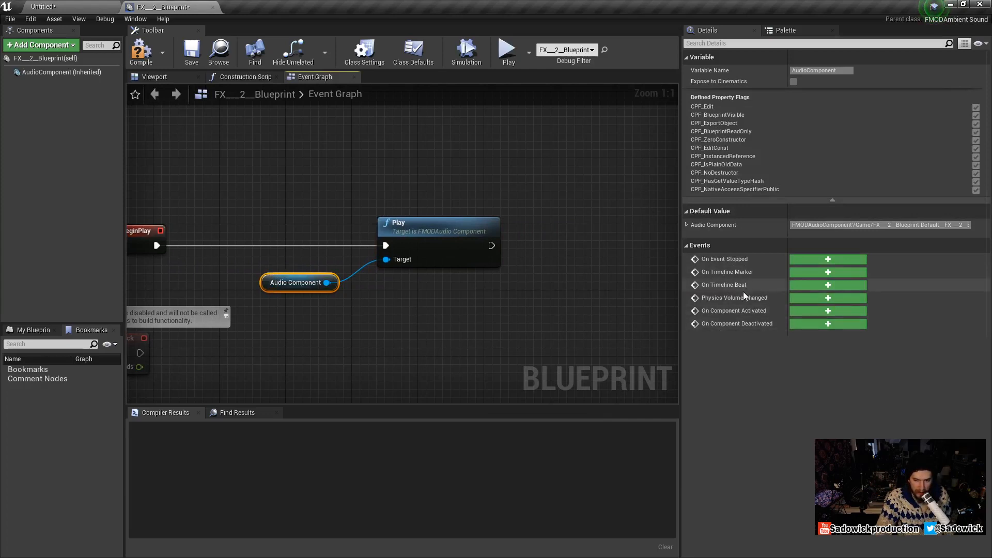
pyautogui.moveTo(732, 273)
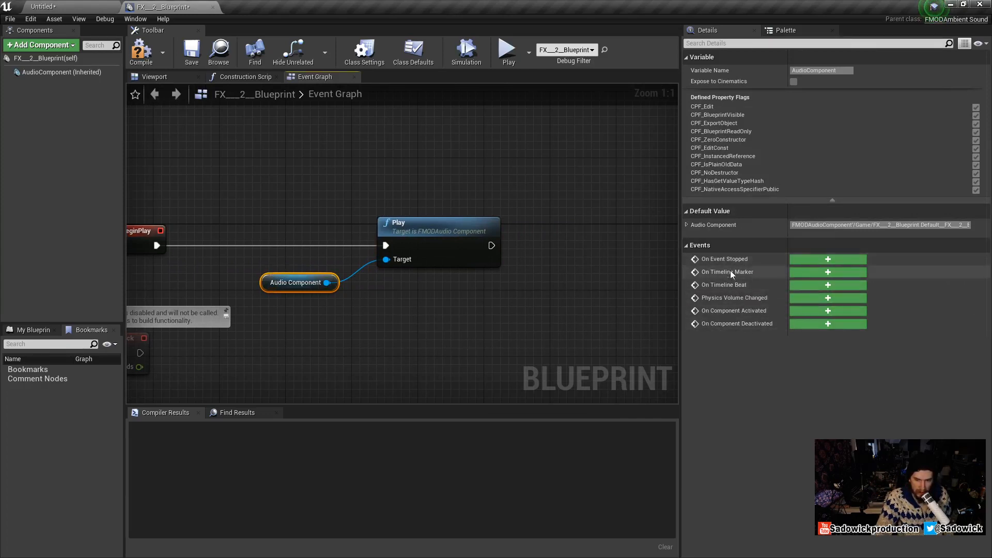
pyautogui.moveTo(744, 272)
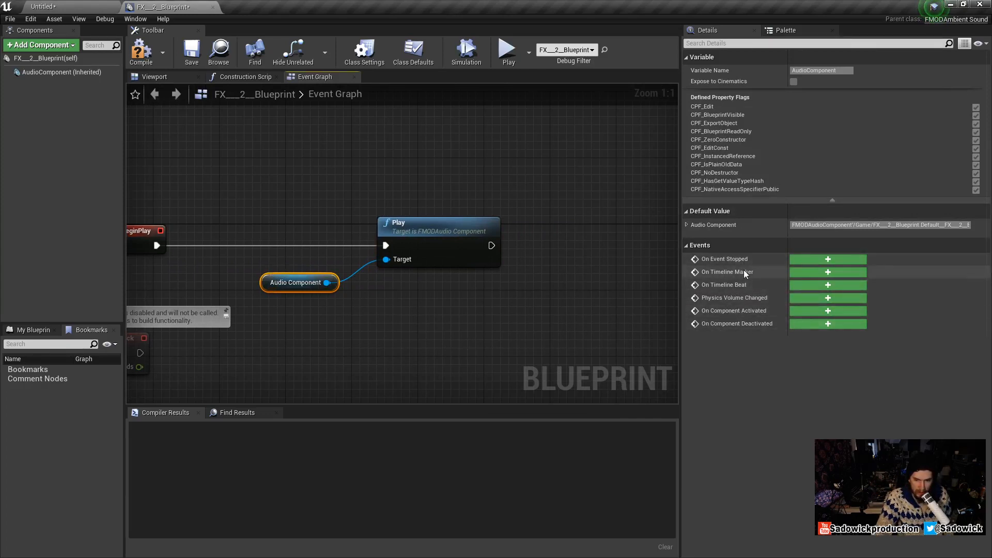
pyautogui.moveTo(746, 273)
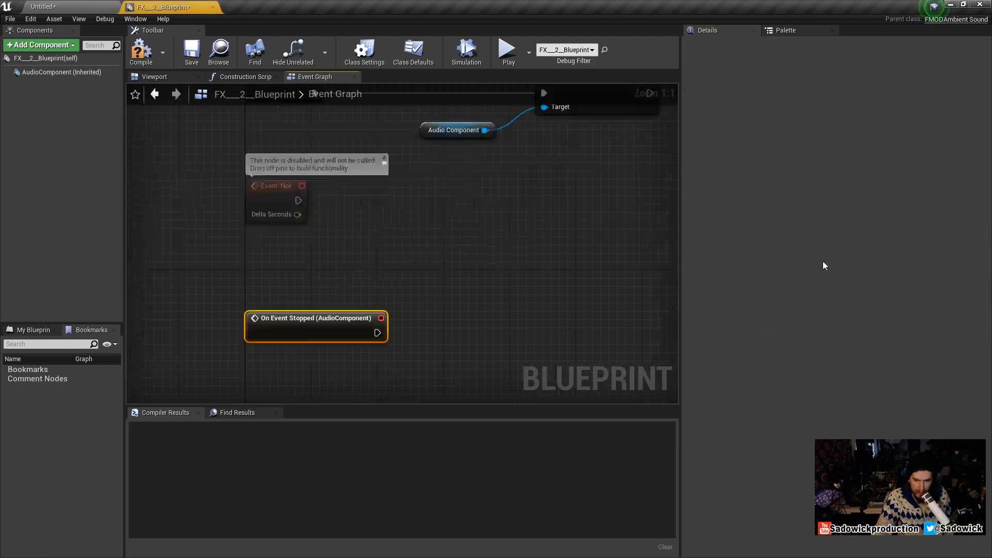
# Wire a Print String node reading 'event stopped' to the On Event Stopped event
pyautogui.moveTo(316, 326); pyautogui.dragTo(468, 300)
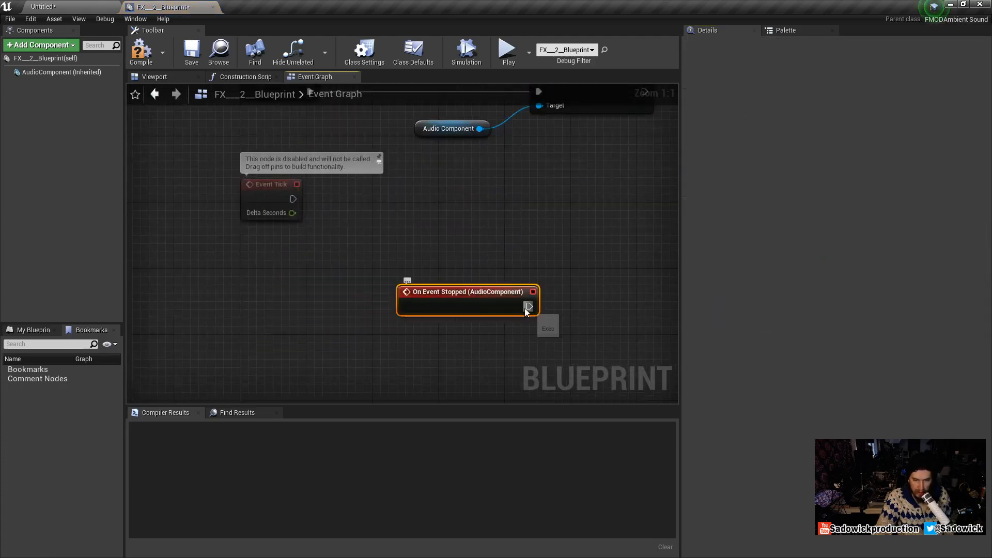
pyautogui.moveTo(528, 306); pyautogui.dragTo(610, 285)
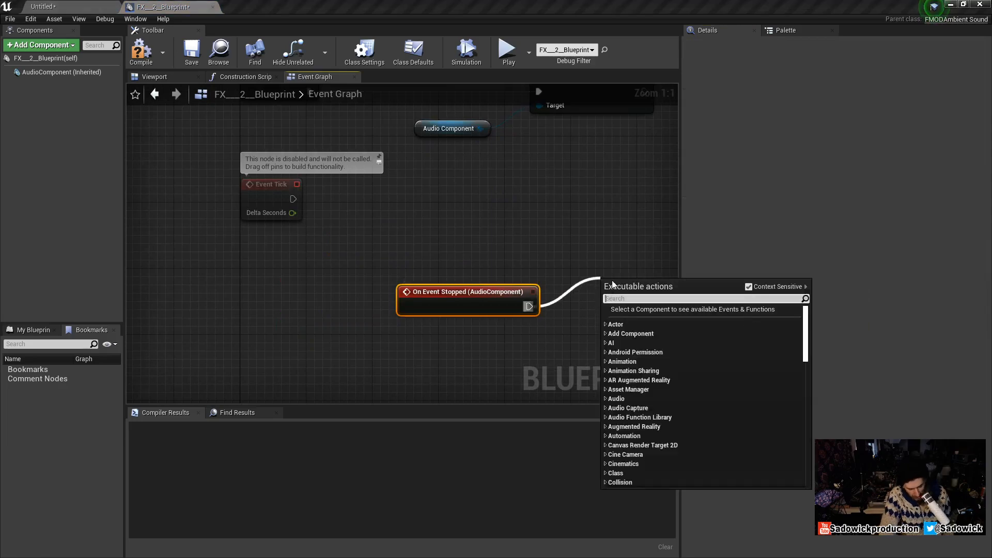
pyautogui.write('print')
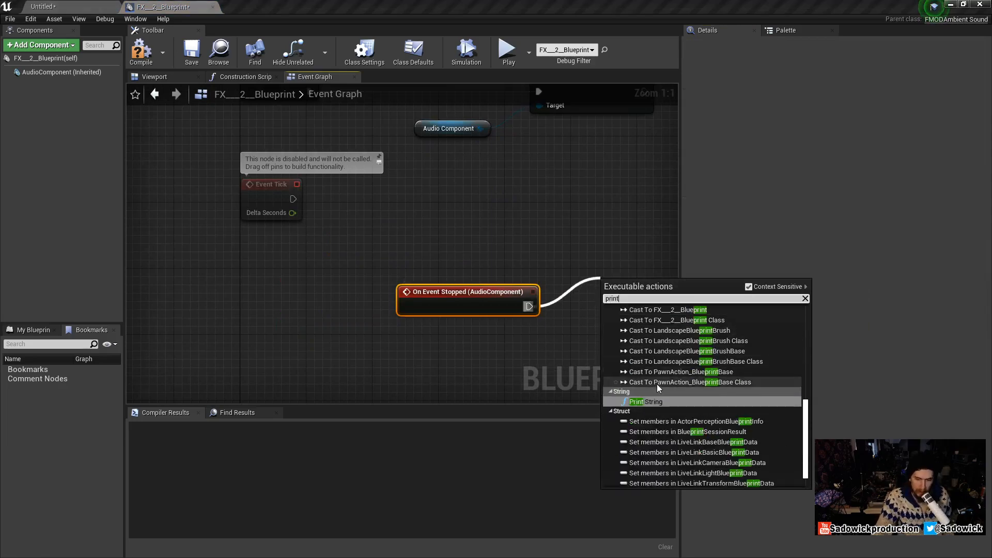
pyautogui.click(645, 401)
pyautogui.write('event stopped')
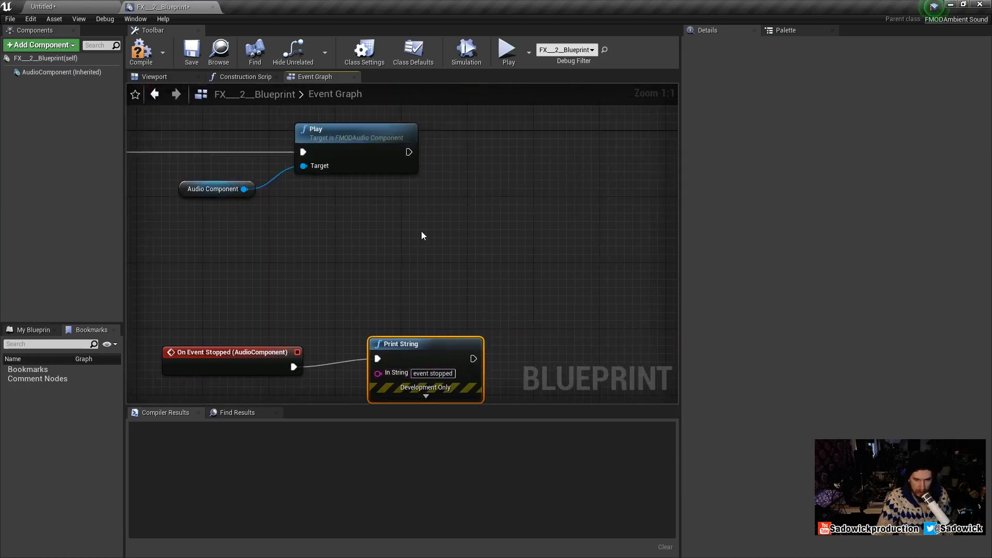
# Compile the Blueprint, play the level and confirm the 'event stopped' message appears
pyautogui.click(142, 51)
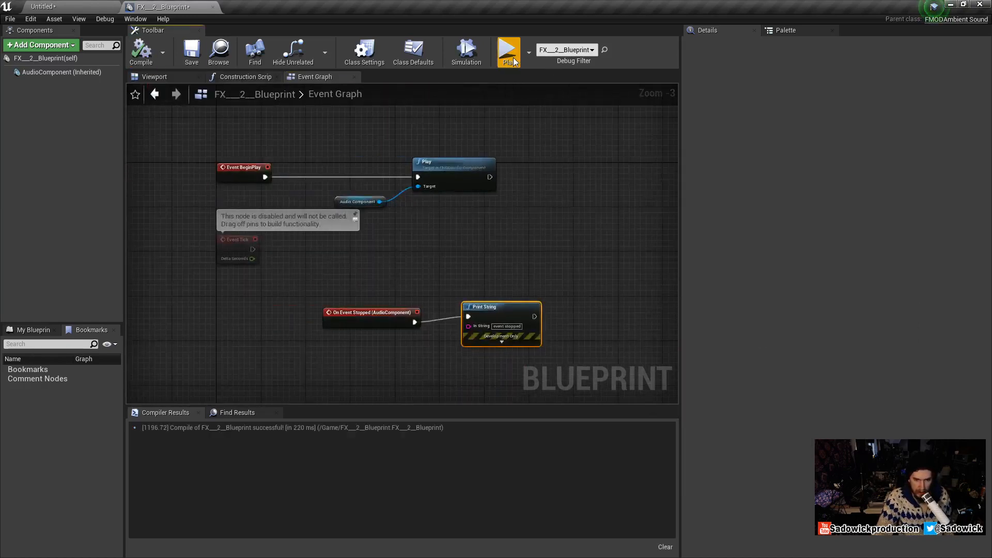
pyautogui.click(508, 49)
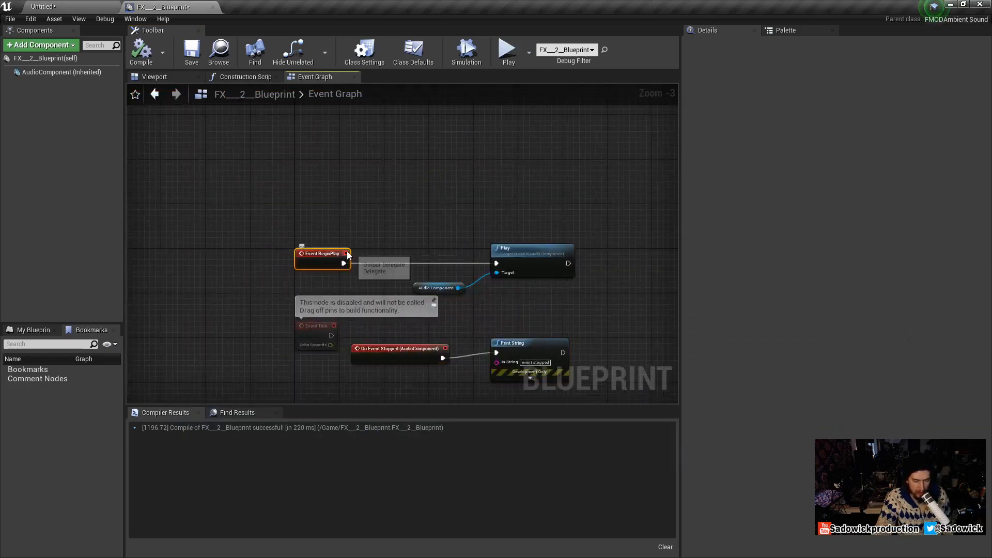
pyautogui.moveTo(471, 234)
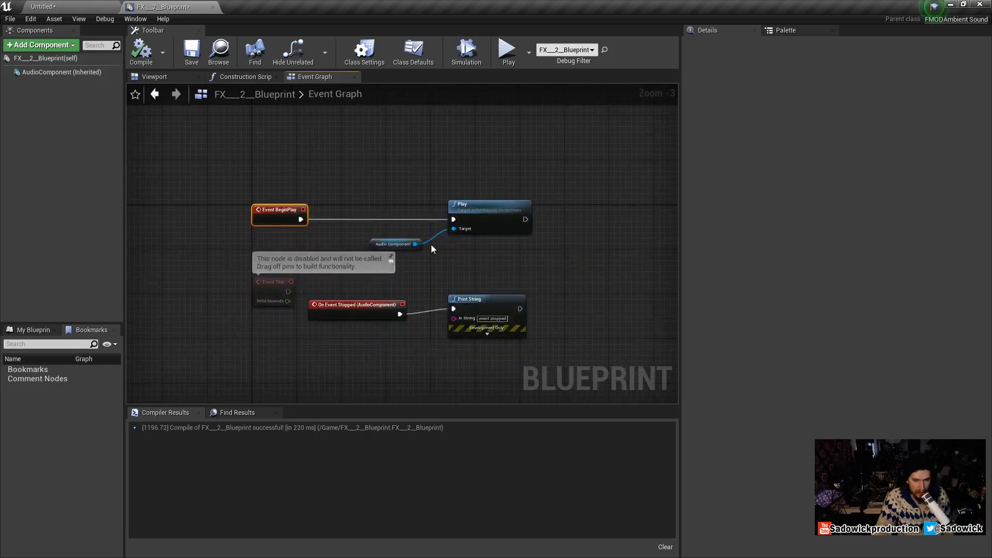
pyautogui.click(394, 244)
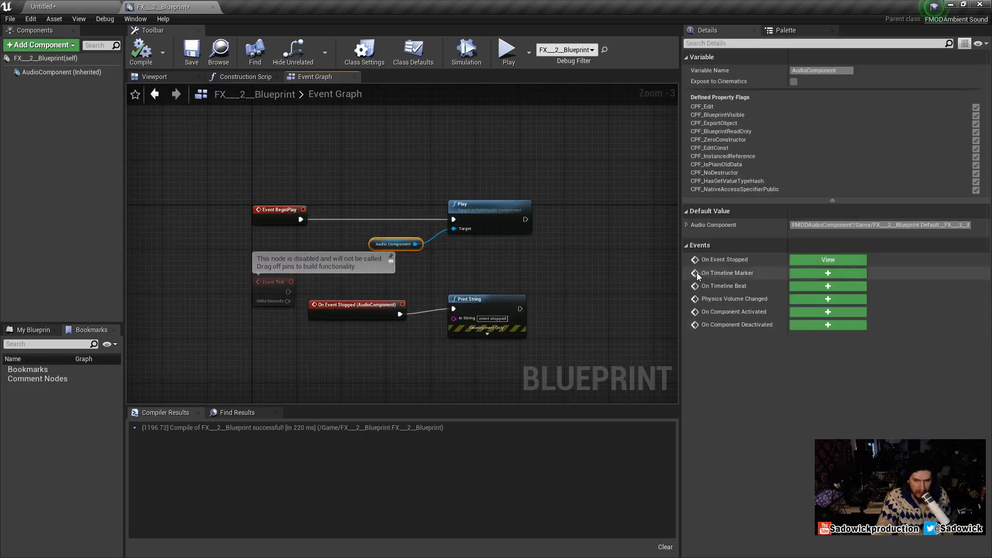
pyautogui.moveTo(694, 289)
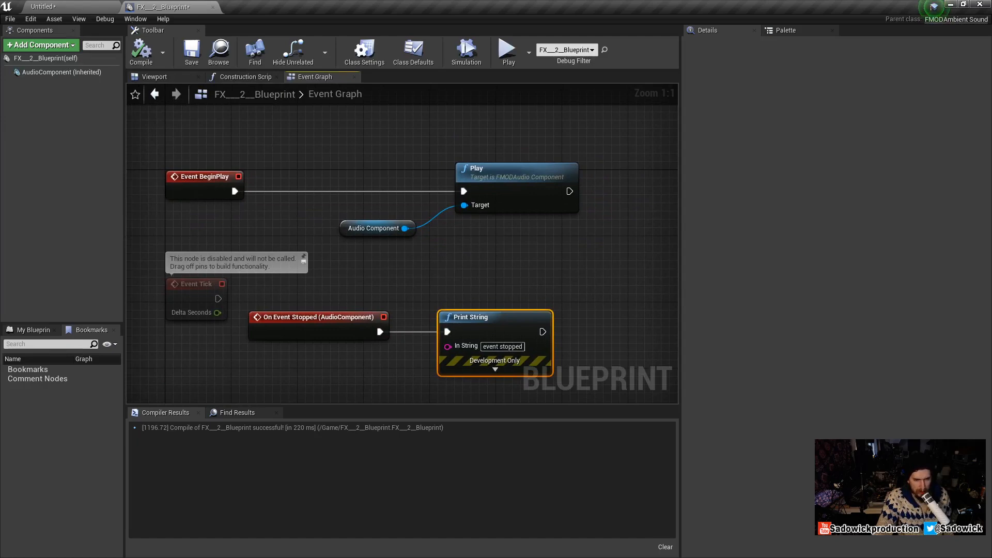
pyautogui.click(41, 6)
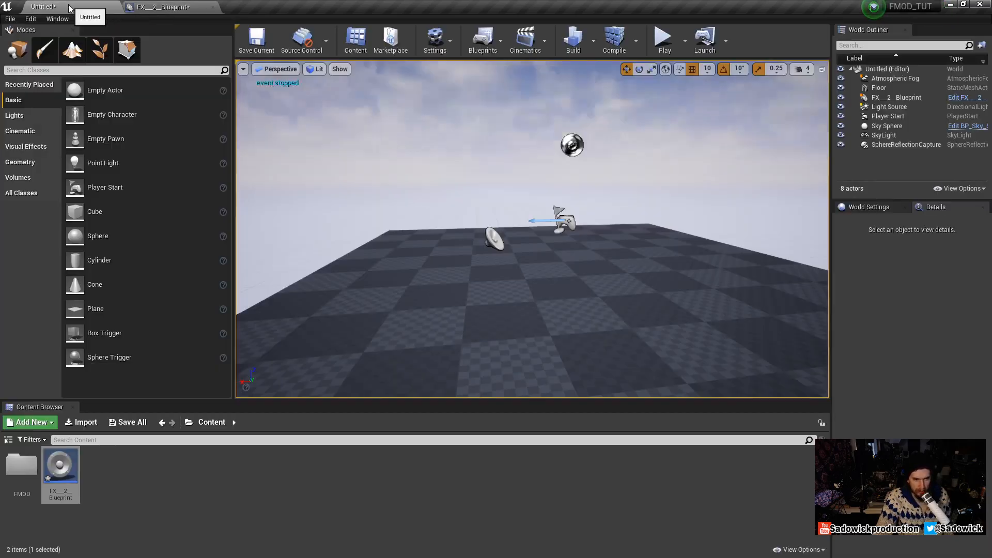